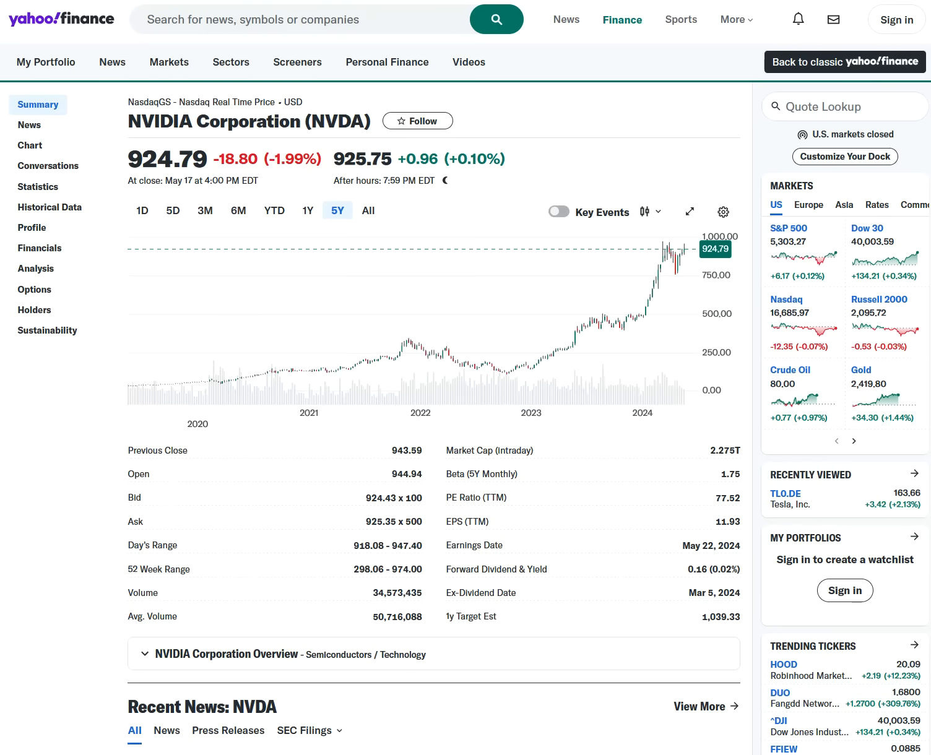
mouse_move(492, 88)
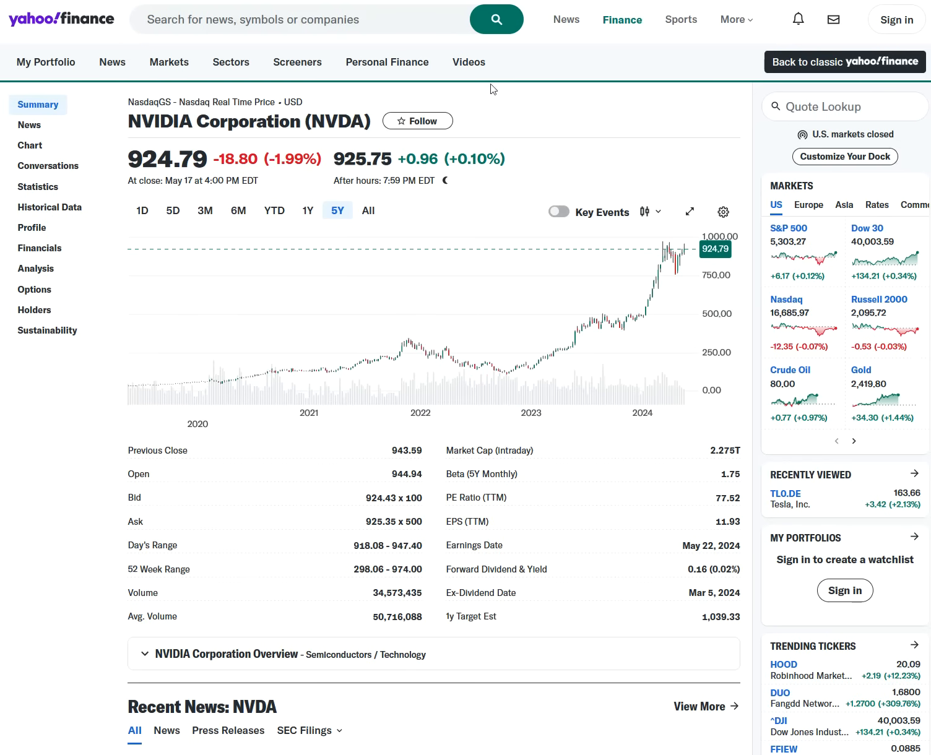
mouse_move(506, 296)
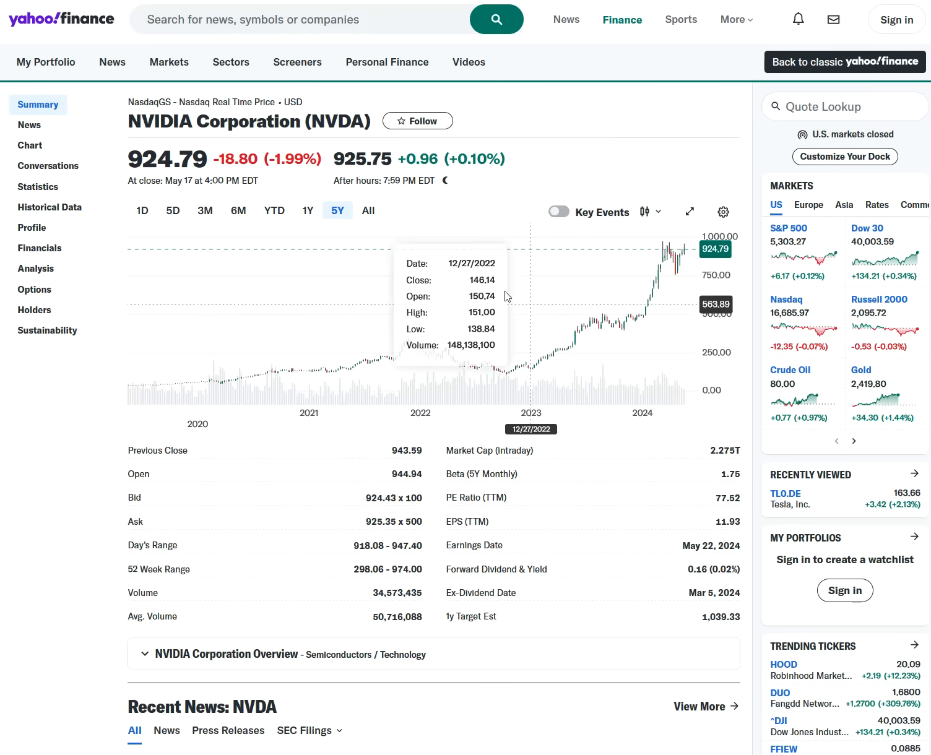
mouse_move(166, 378)
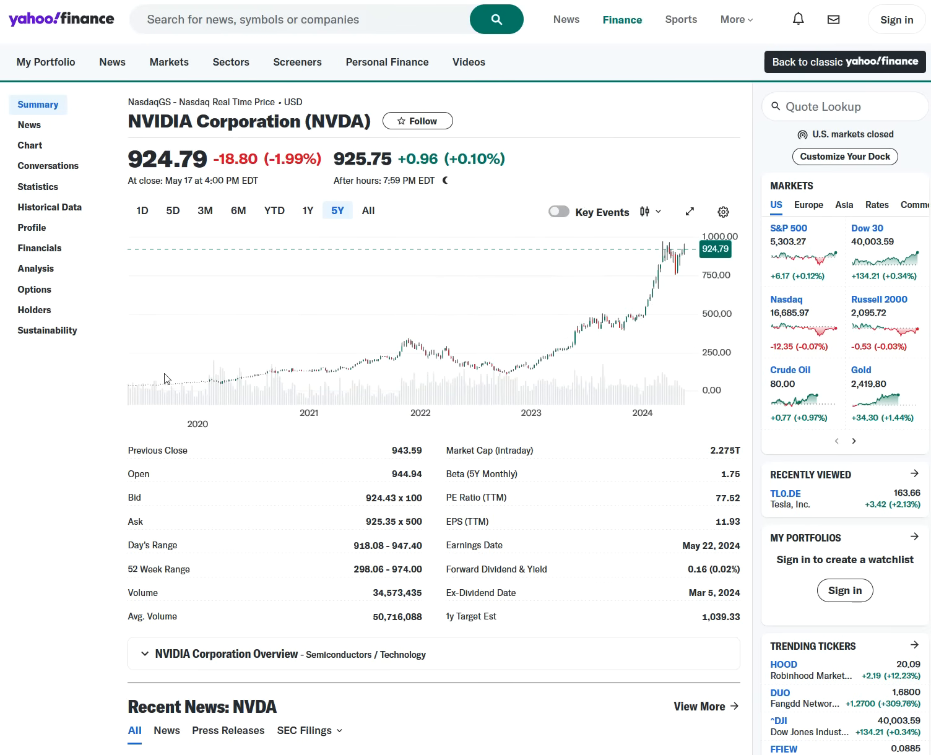
mouse_move(526, 628)
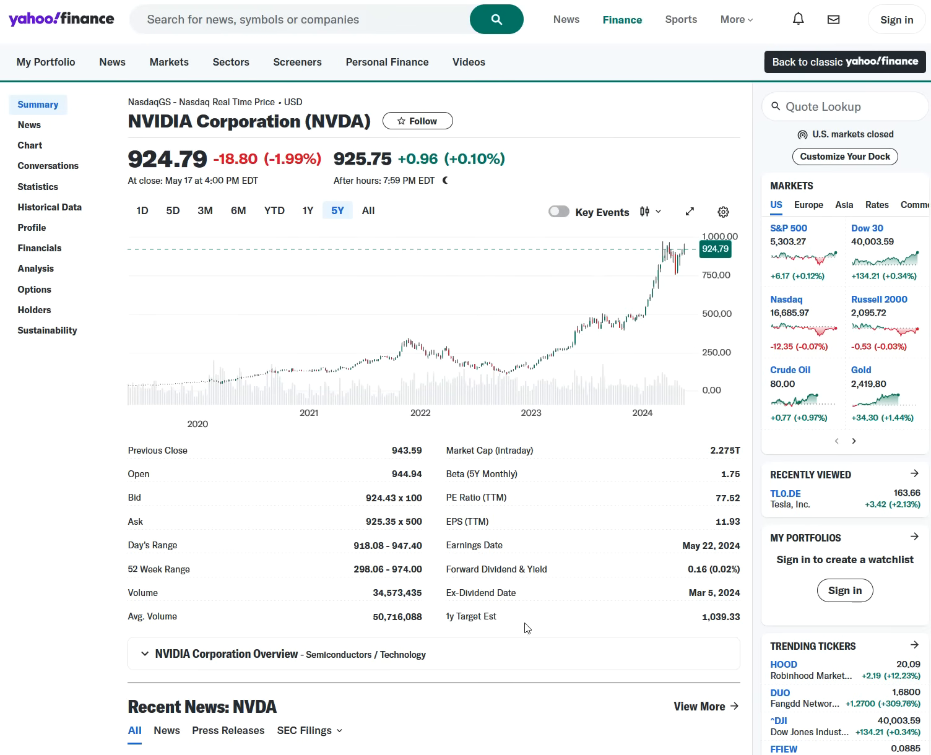
mouse_move(683, 3)
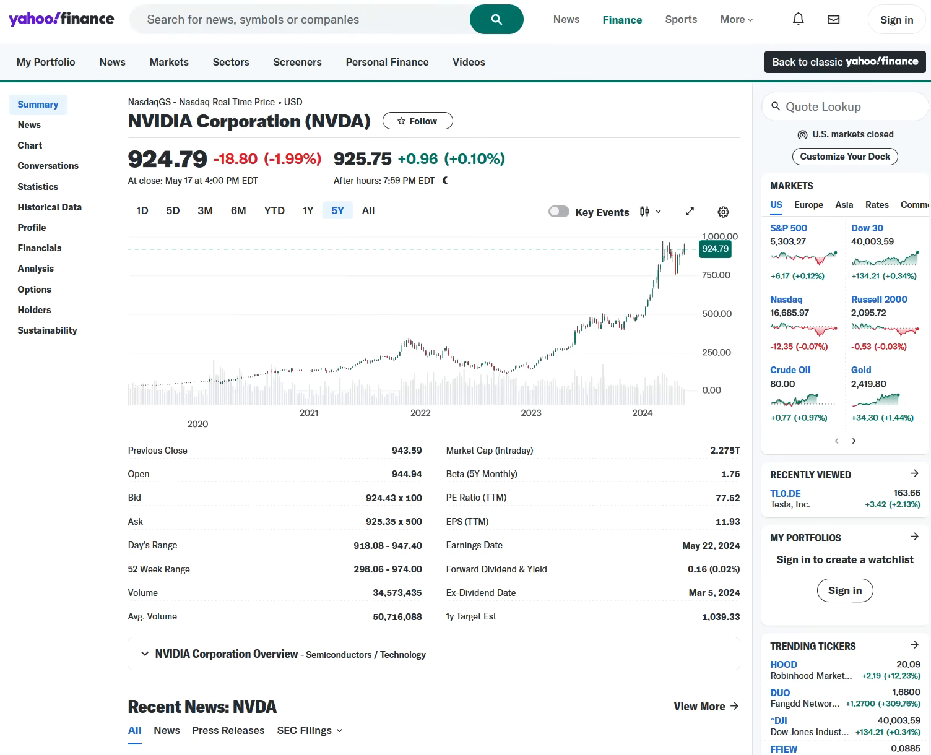
mouse_move(350, 259)
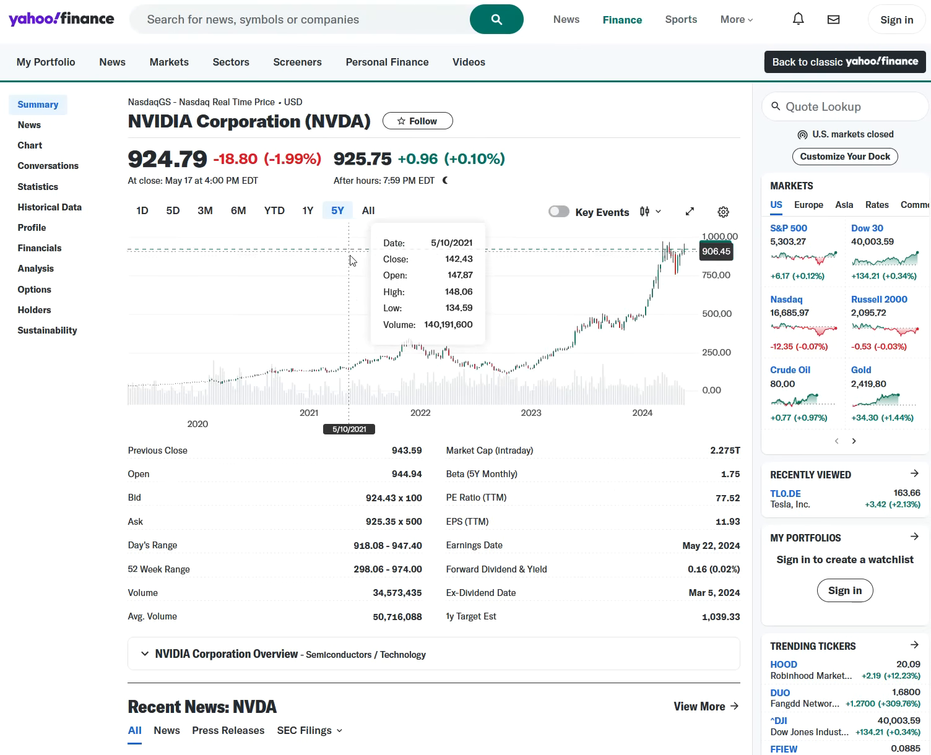
mouse_move(355, 269)
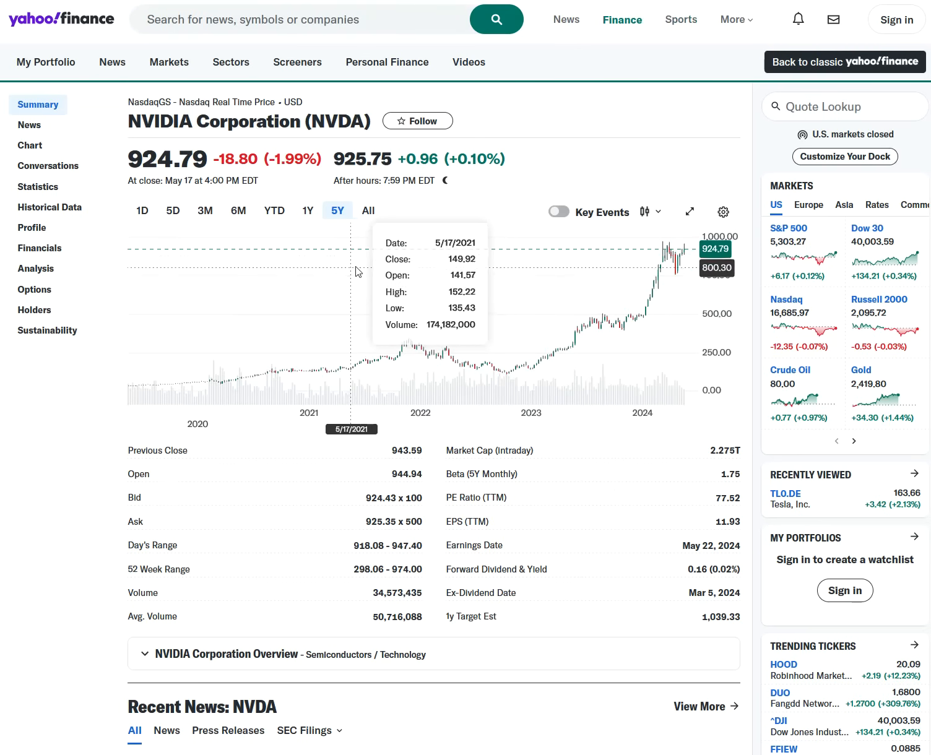
mouse_move(359, 375)
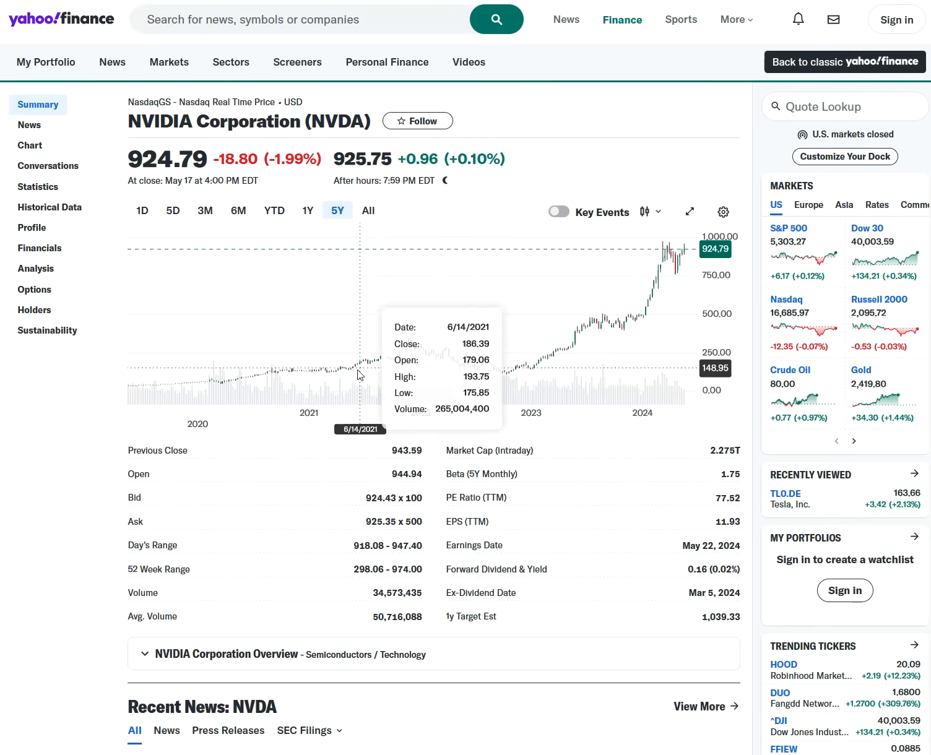
mouse_move(386, 223)
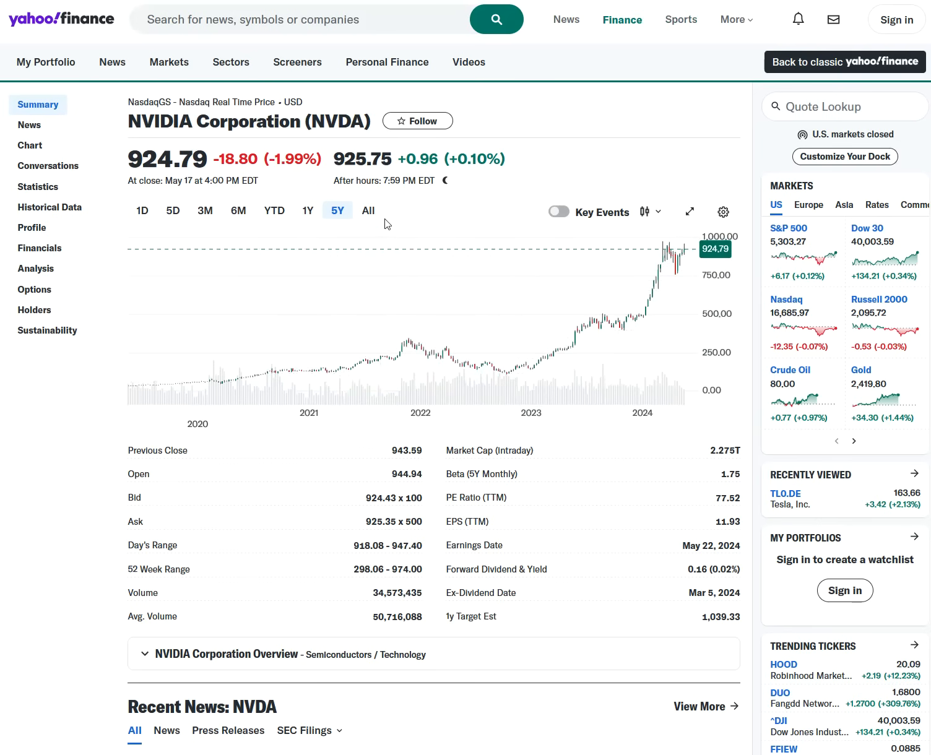
mouse_move(430, 185)
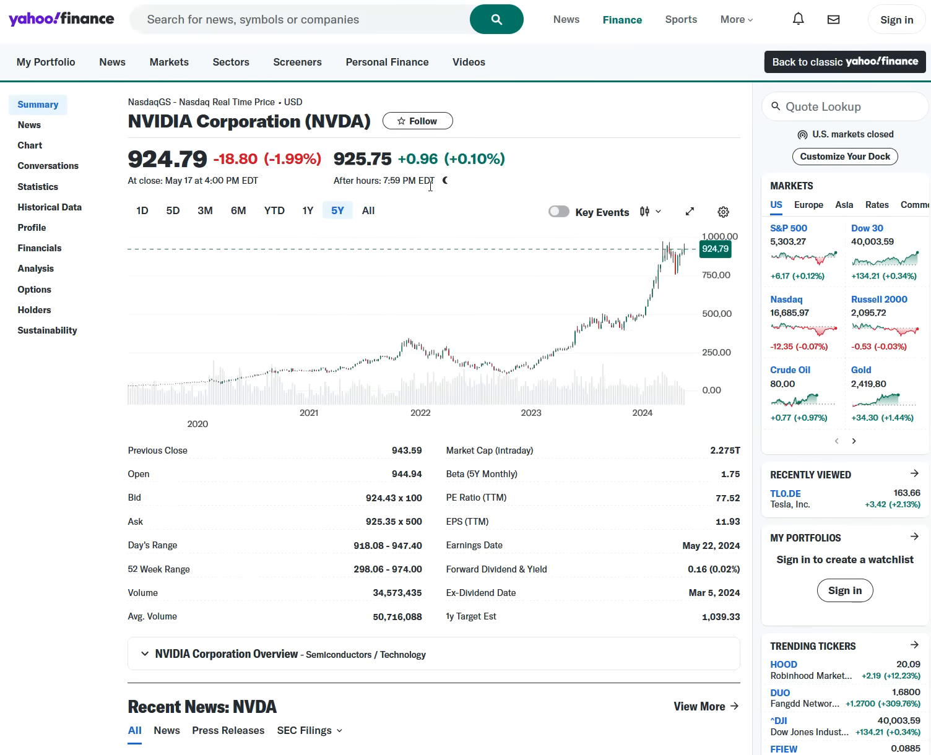
mouse_move(162, 241)
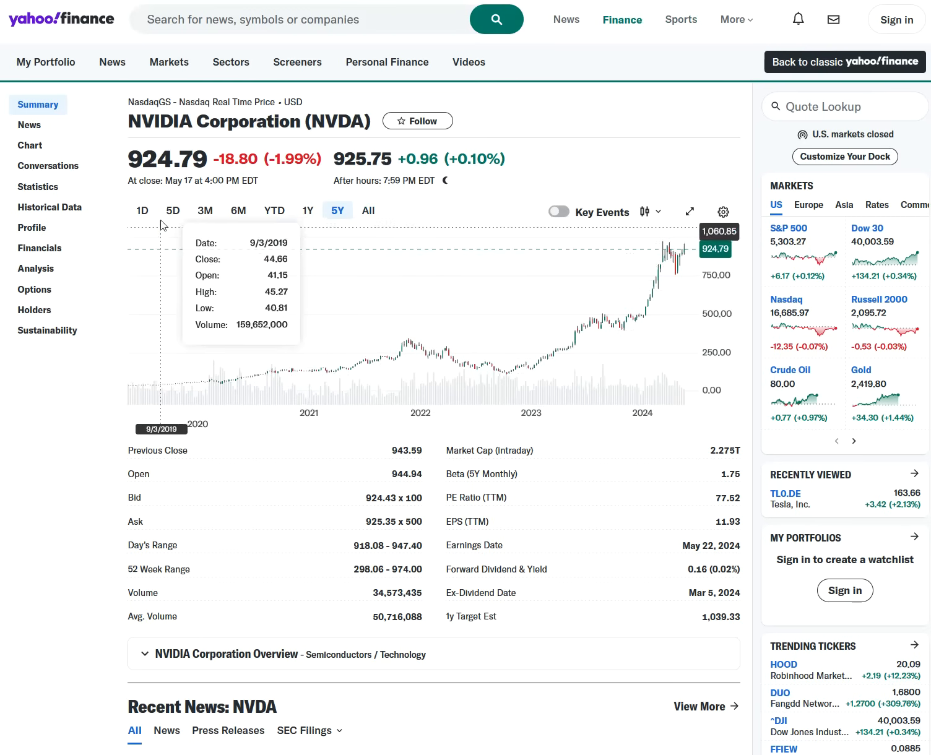
mouse_move(49, 207)
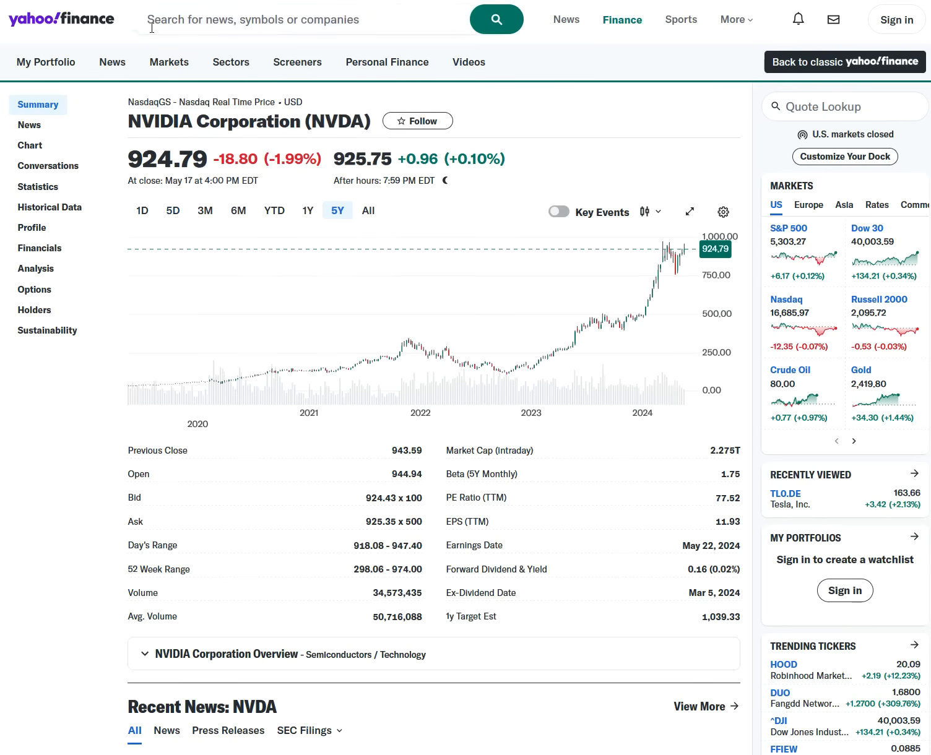
mouse_move(37, 187)
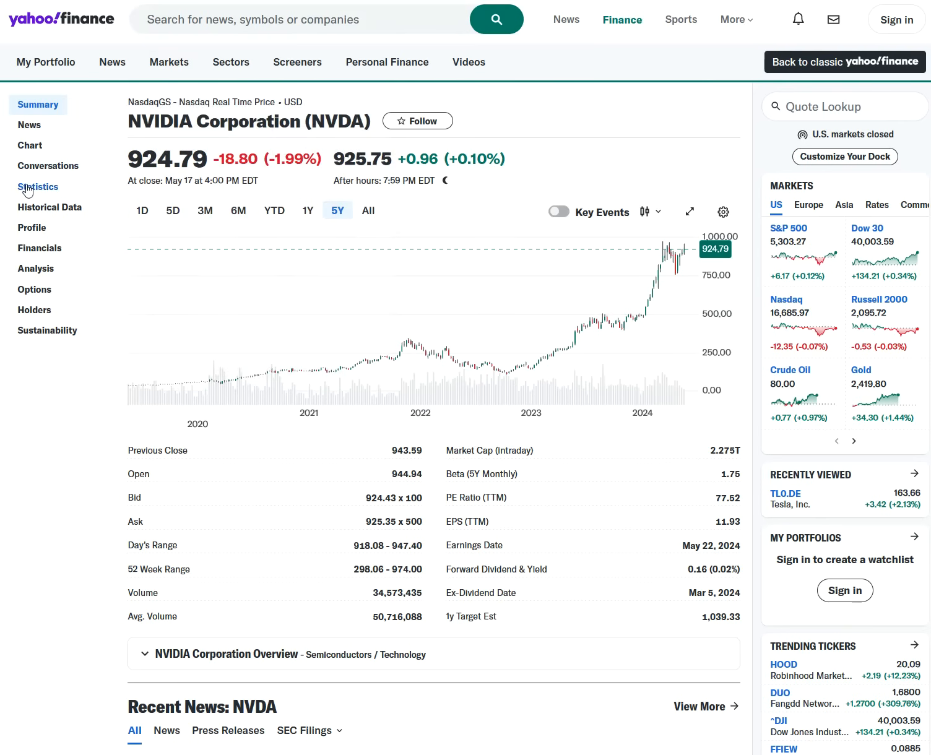
Open NVIDIA's Statistics page and scroll to financial highlights and trading information
left_click(37, 187)
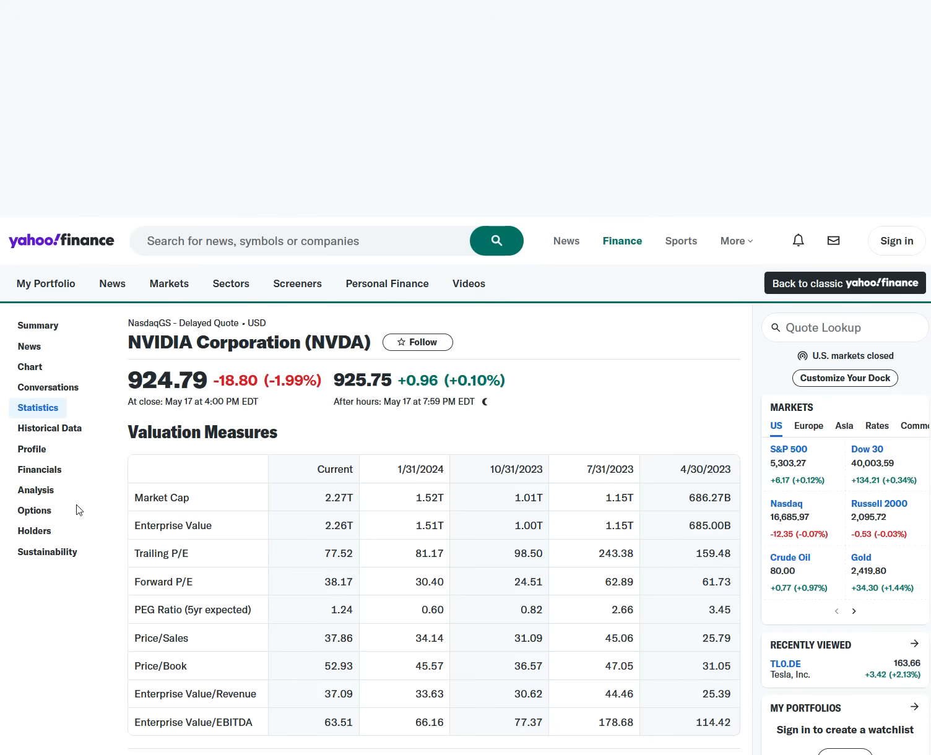
scroll("up", 3)
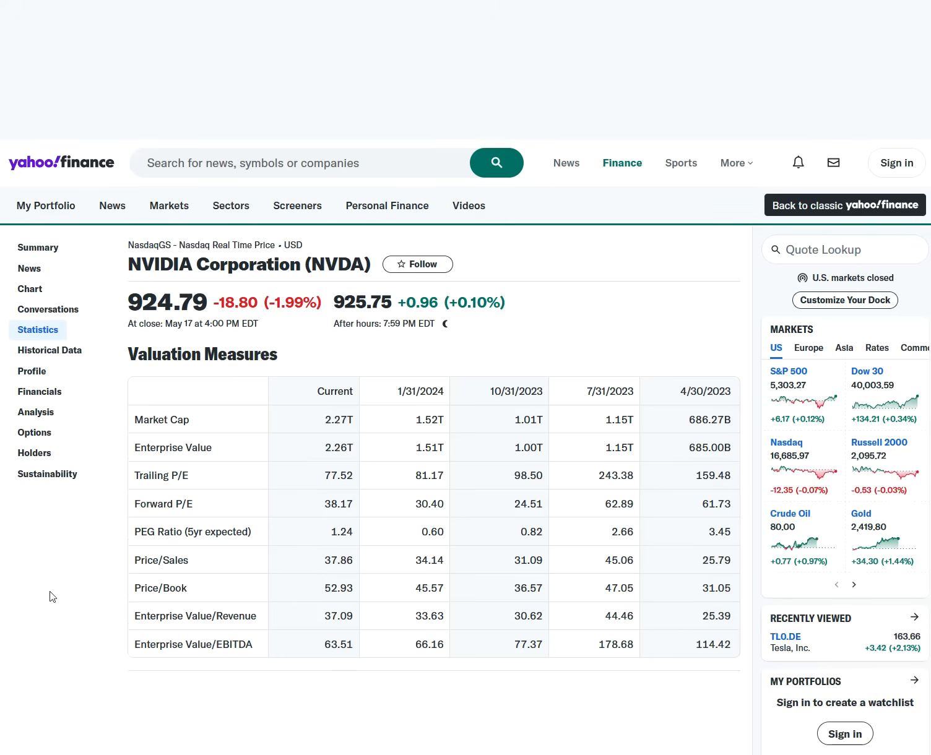
scroll("down", 3)
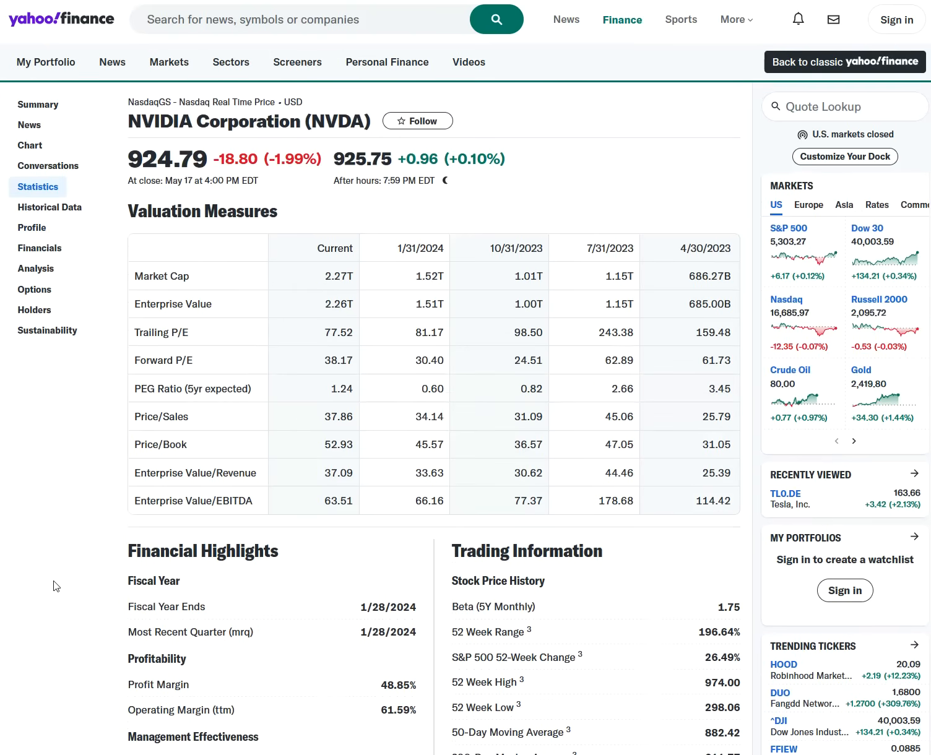
mouse_move(62, 482)
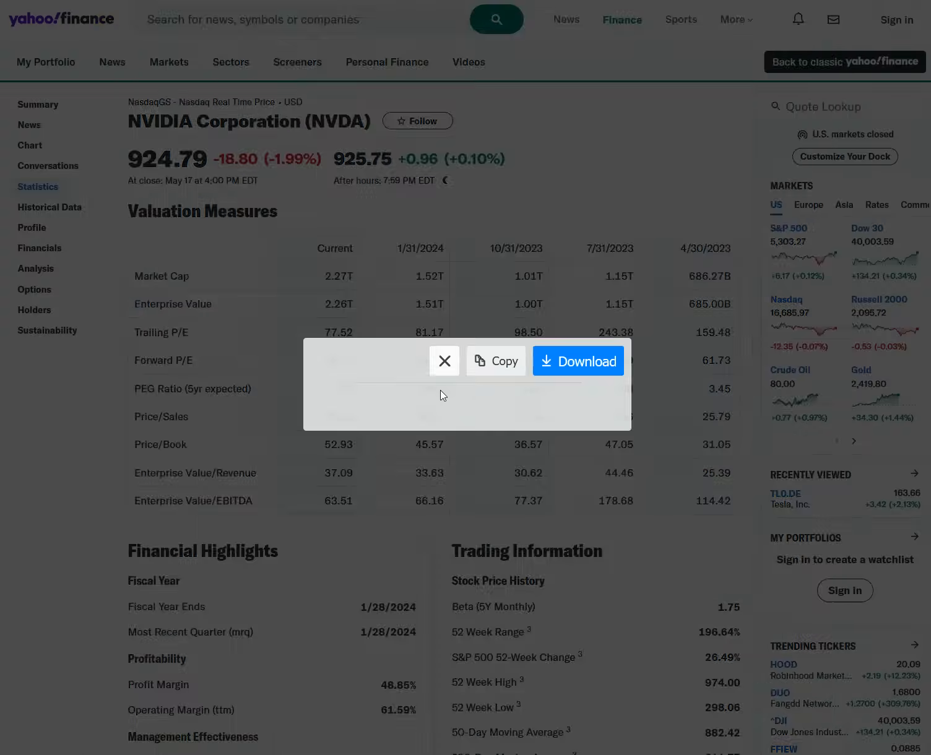
left_click(444, 361)
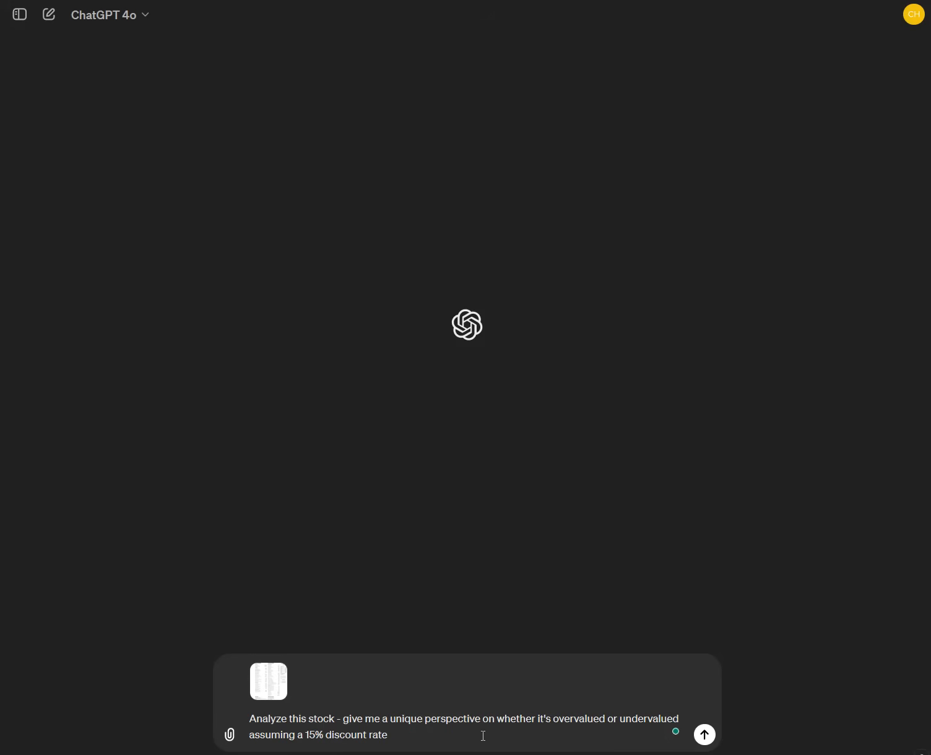
Resume editing the ChatGPT prompt asking if NVIDIA is overvalued at a 15% discount rate
left_click(388, 735)
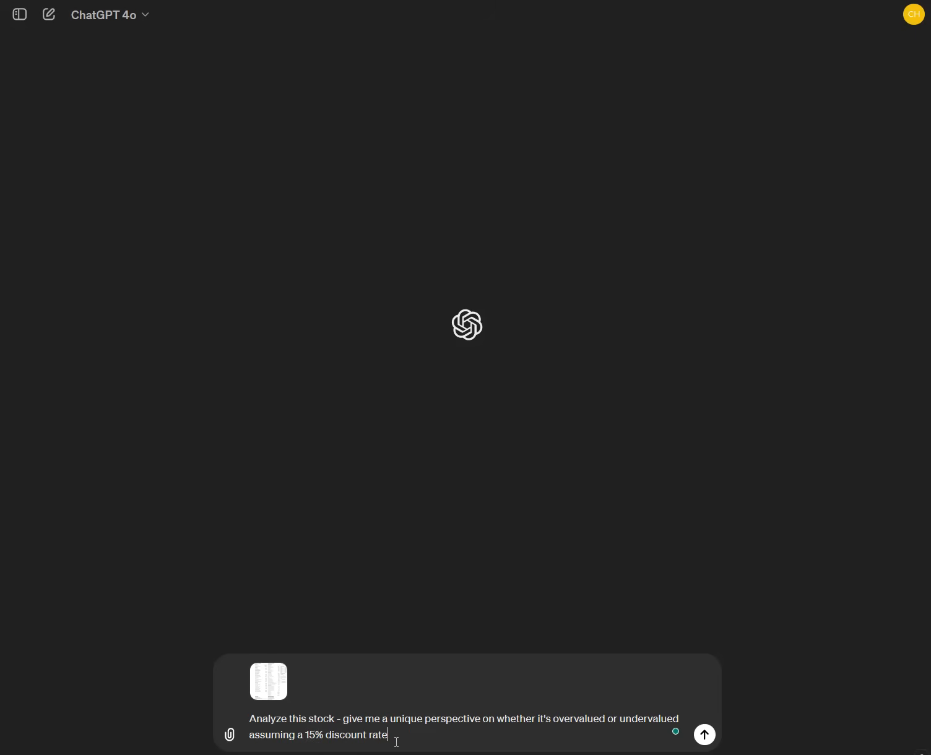
Send the NVIDIA statistics screenshot and overvaluation prompt, scrolling as the reply lists key metrics
left_click(703, 735)
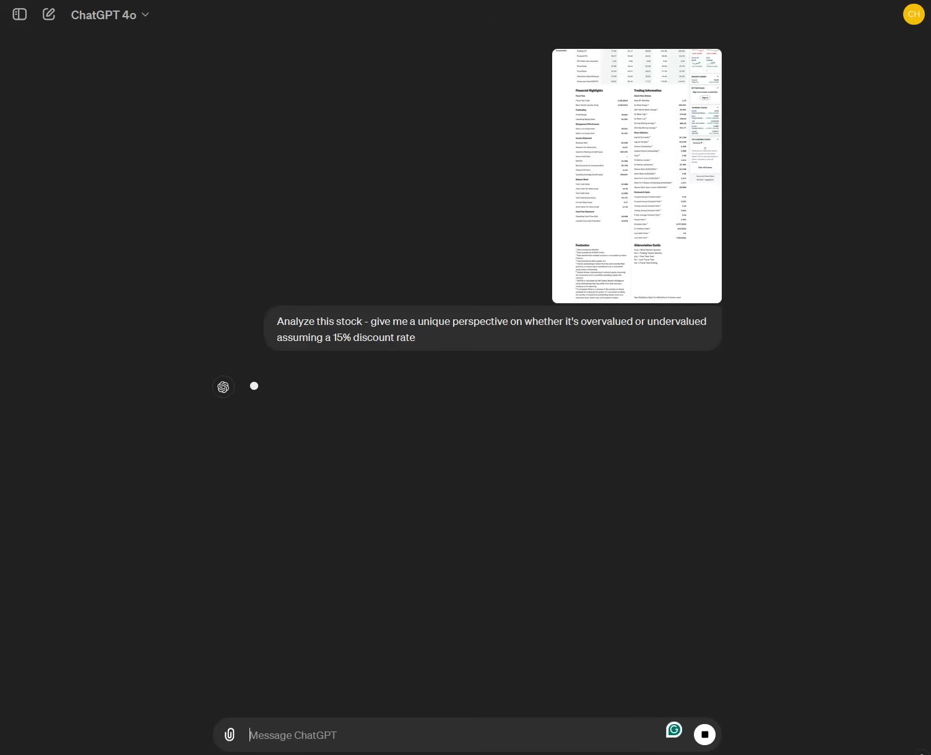
mouse_move(314, 472)
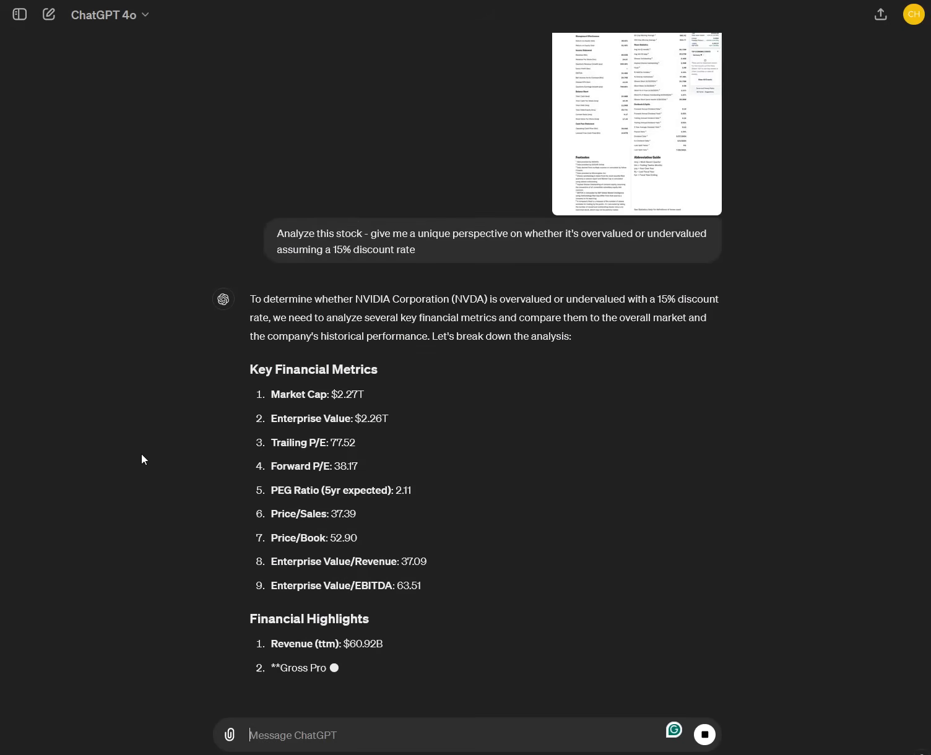
scroll("down", 3)
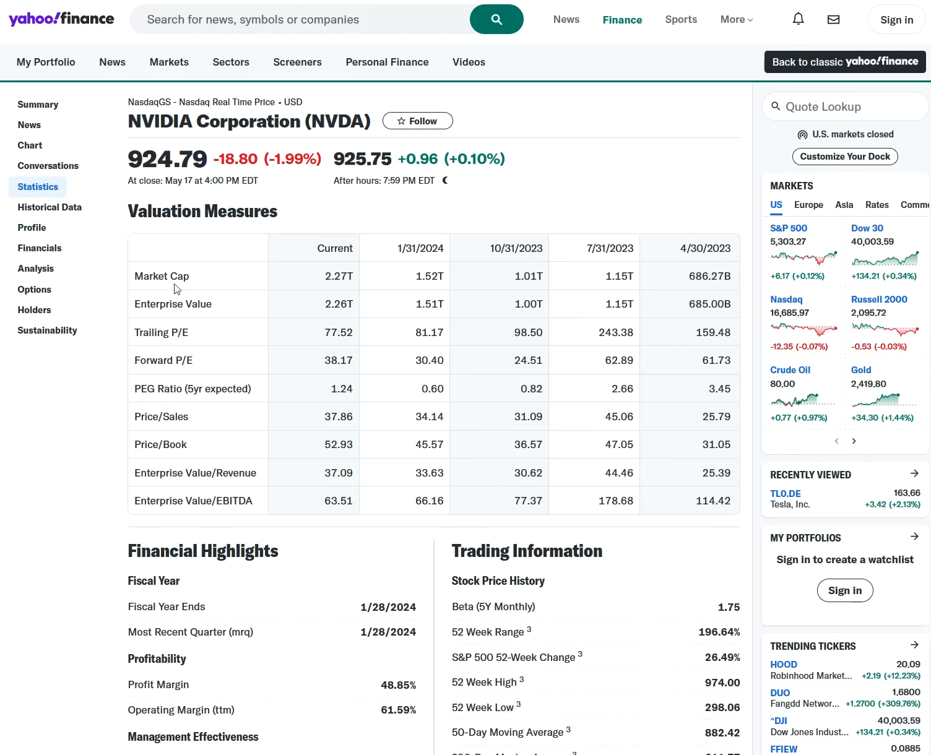
mouse_move(353, 528)
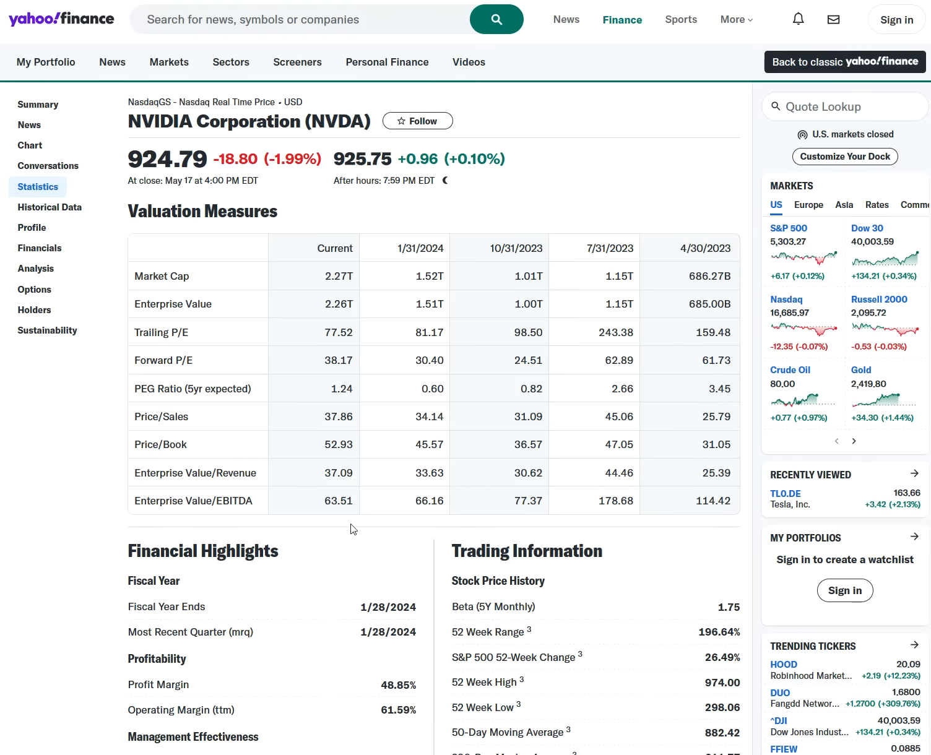
mouse_move(124, 380)
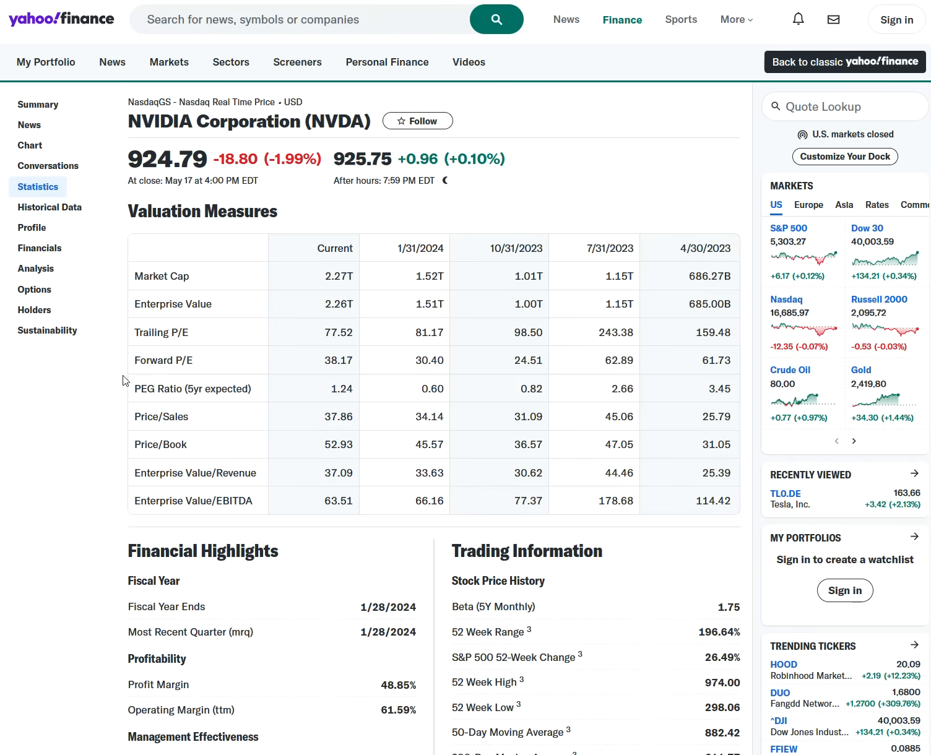
mouse_move(174, 406)
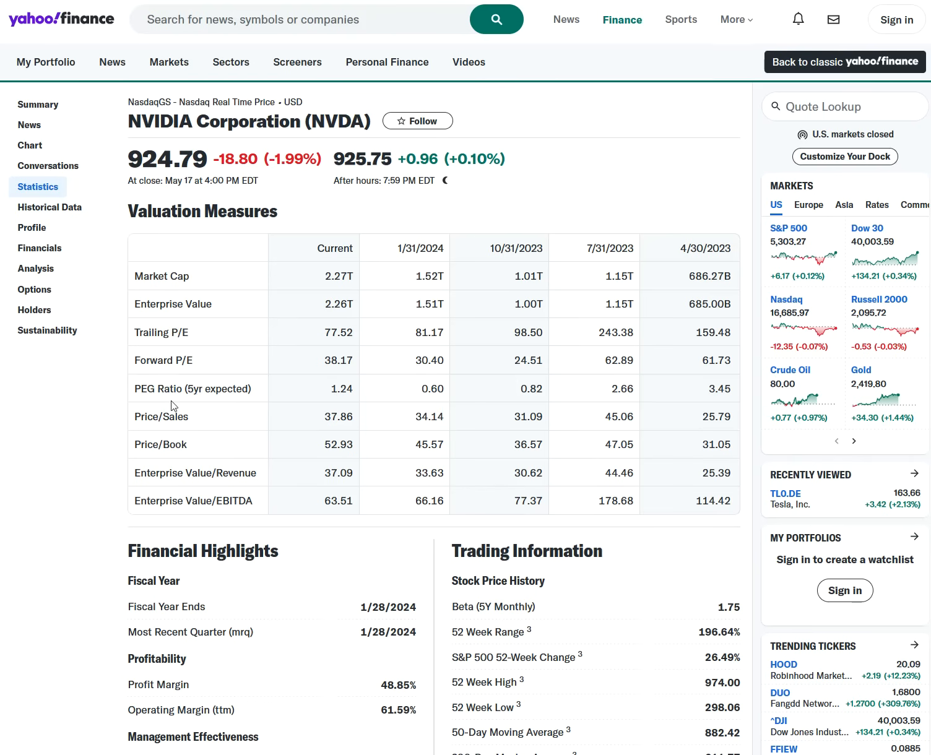
mouse_move(194, 534)
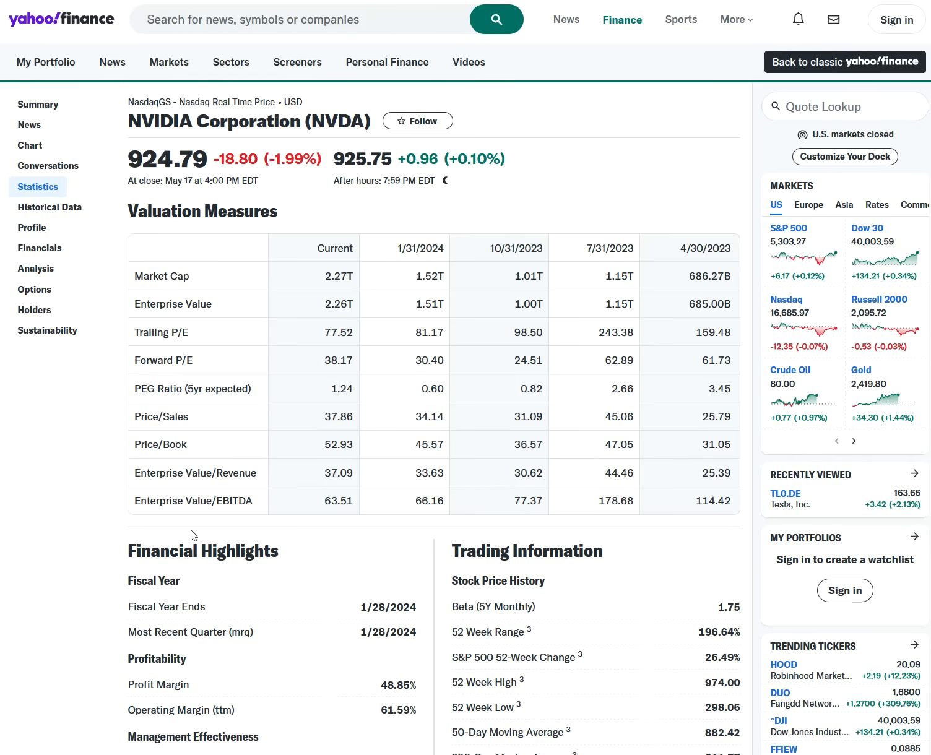
mouse_move(233, 585)
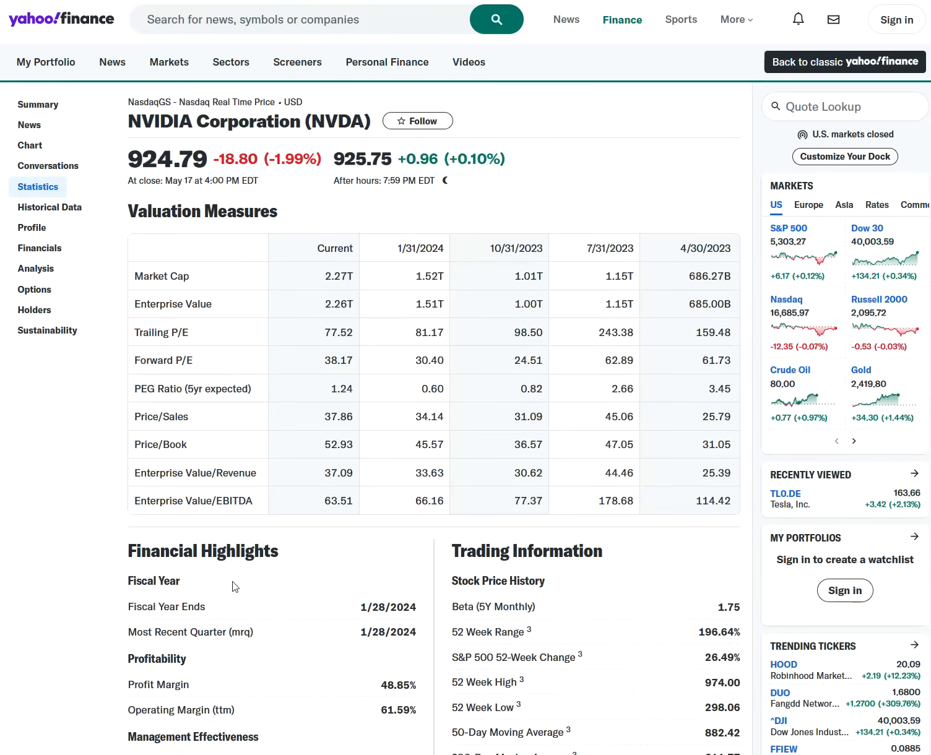
mouse_move(234, 587)
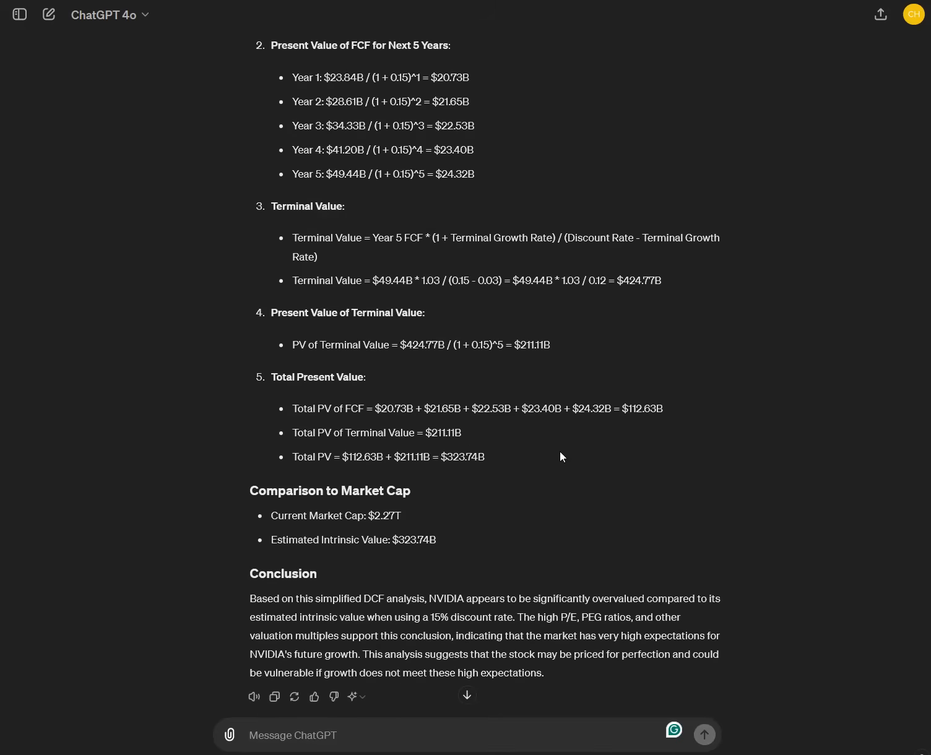
scroll("up", 3)
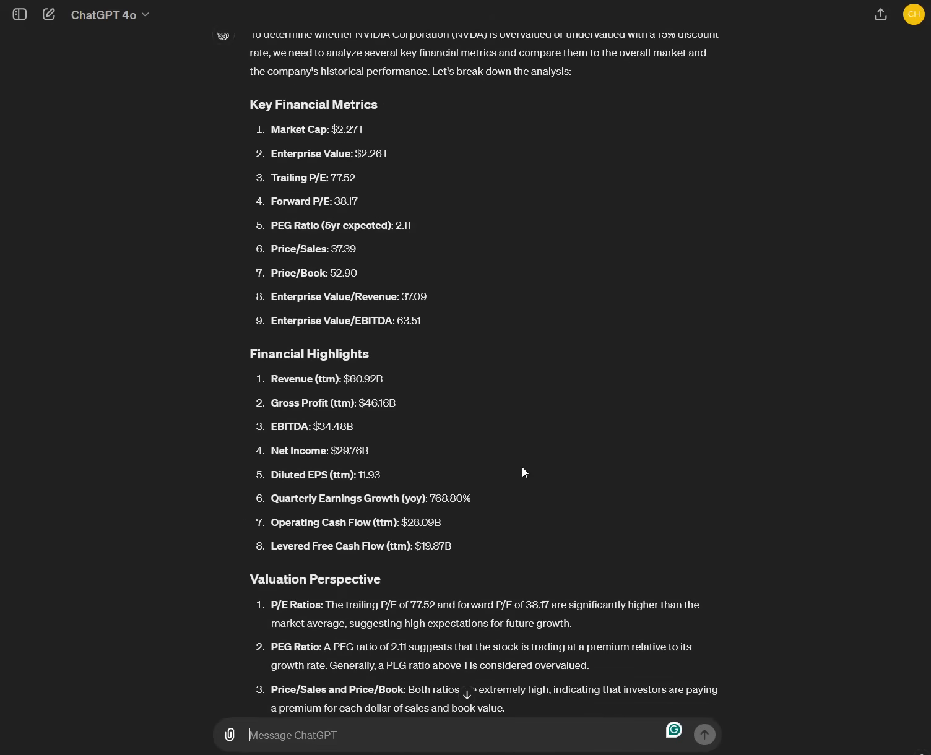
scroll("up", 3)
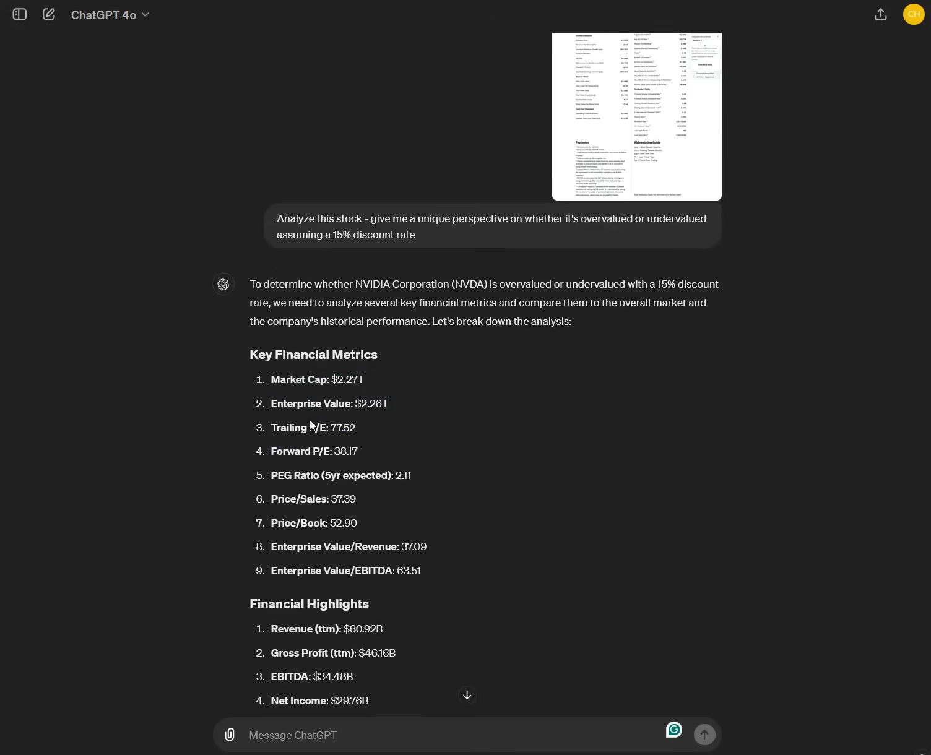
scroll("down", 3)
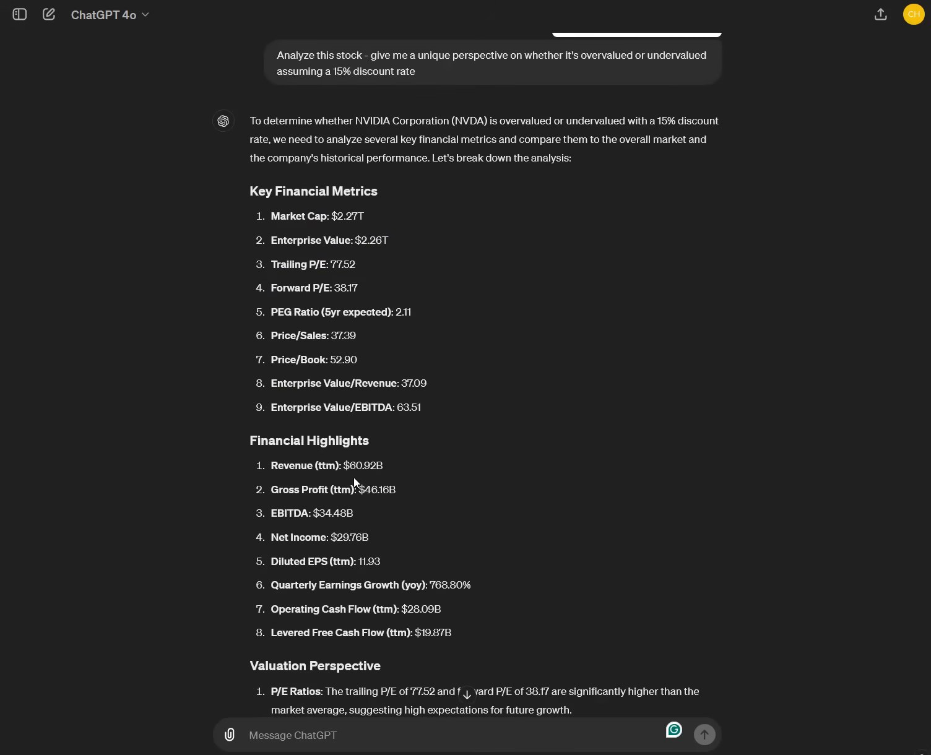
scroll("down", 3)
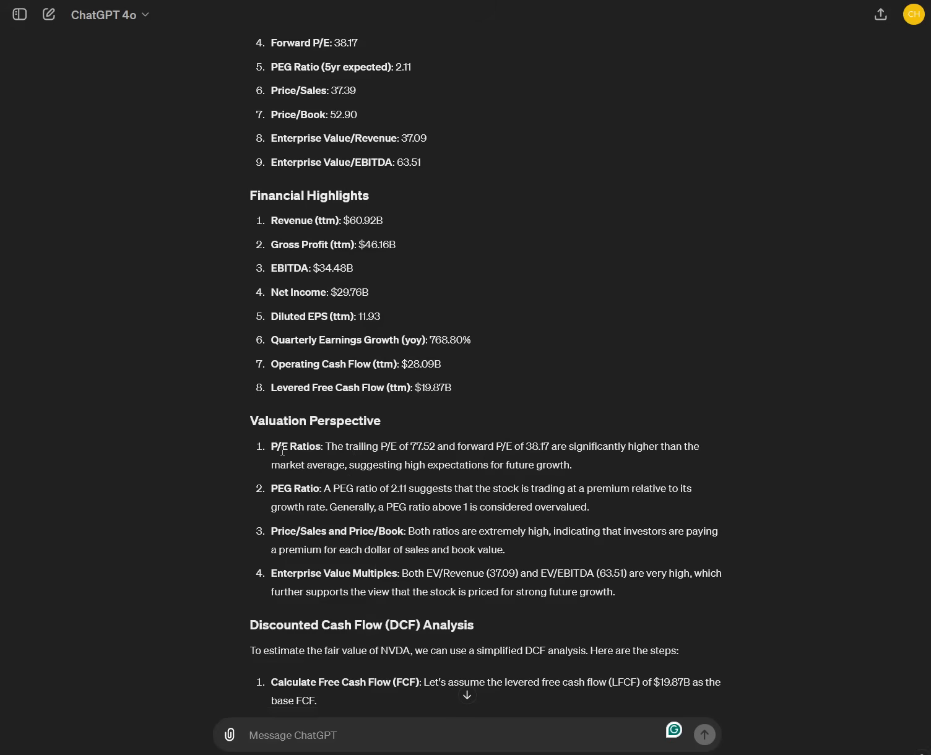
mouse_move(551, 402)
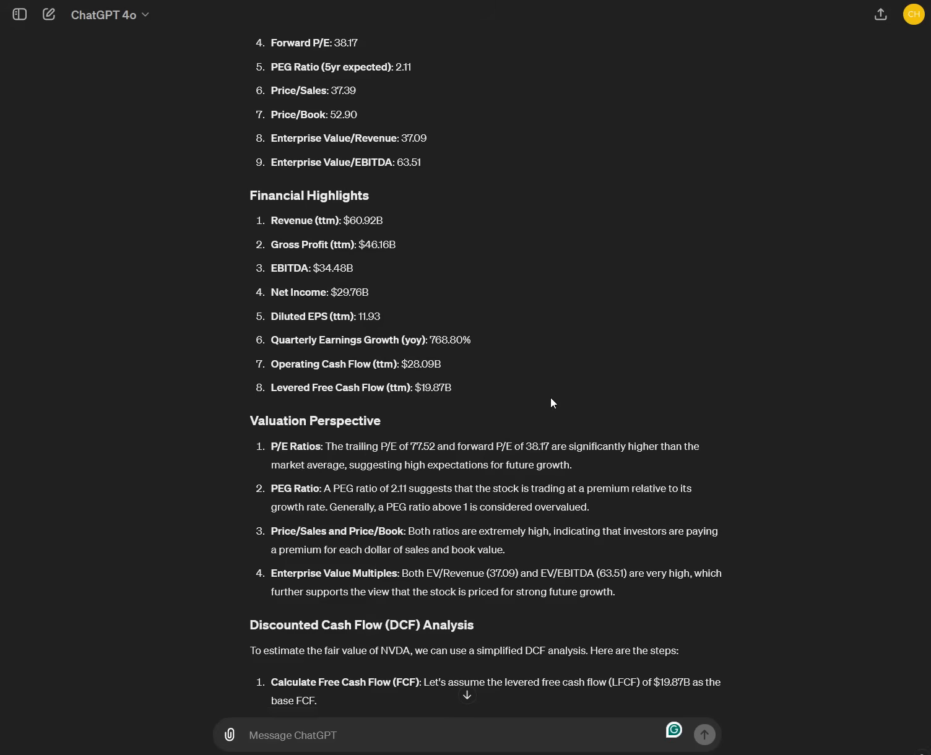
mouse_move(415, 459)
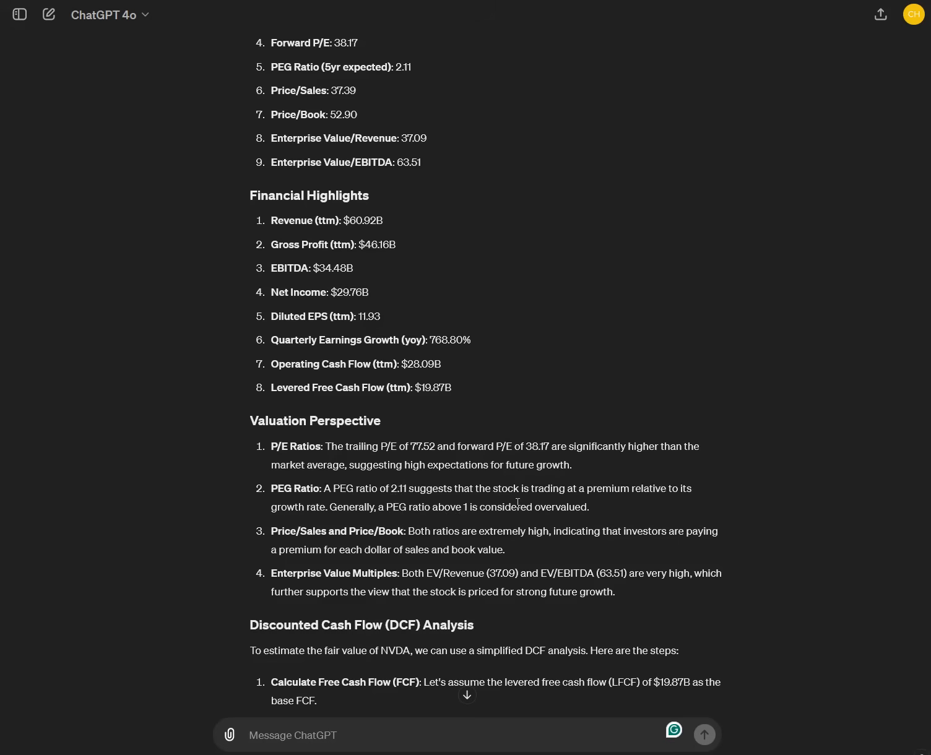
mouse_move(331, 533)
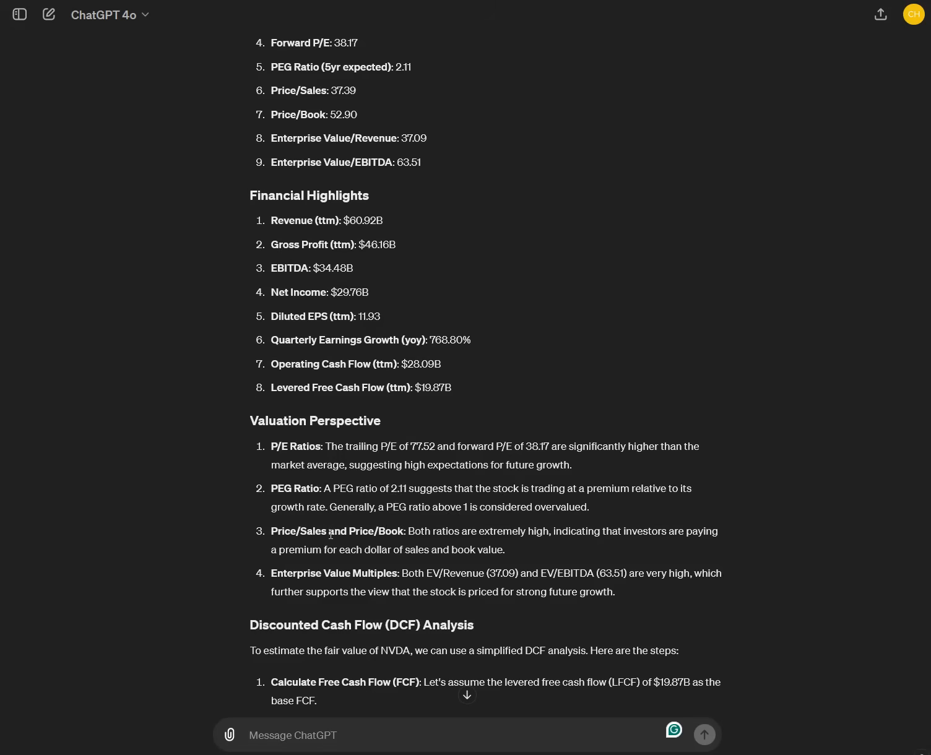
mouse_move(222, 556)
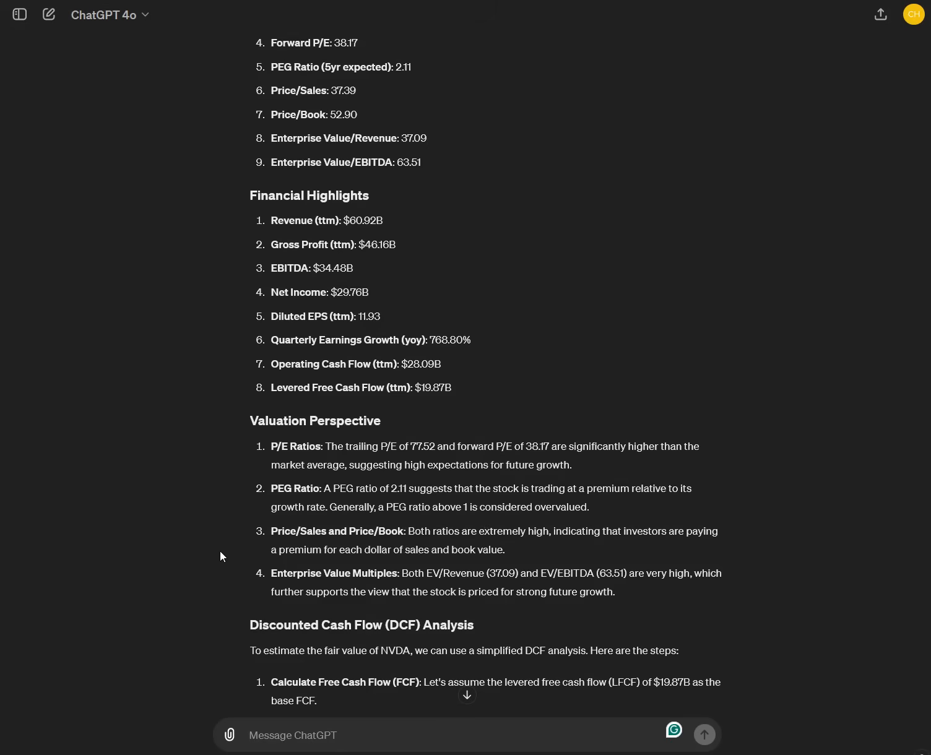
scroll("down", 3)
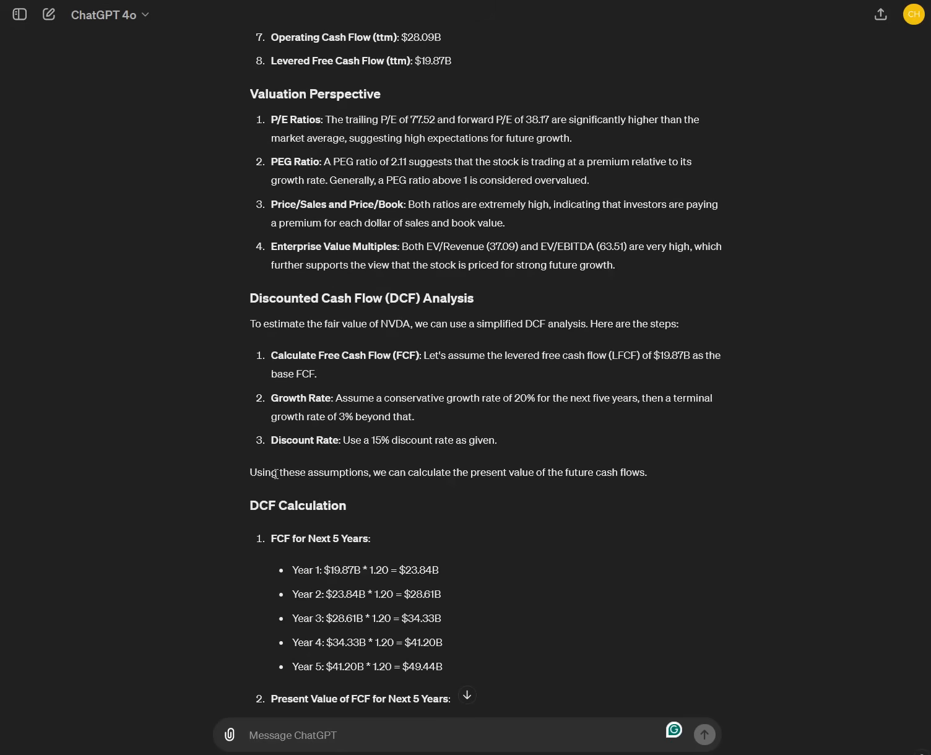
mouse_move(211, 432)
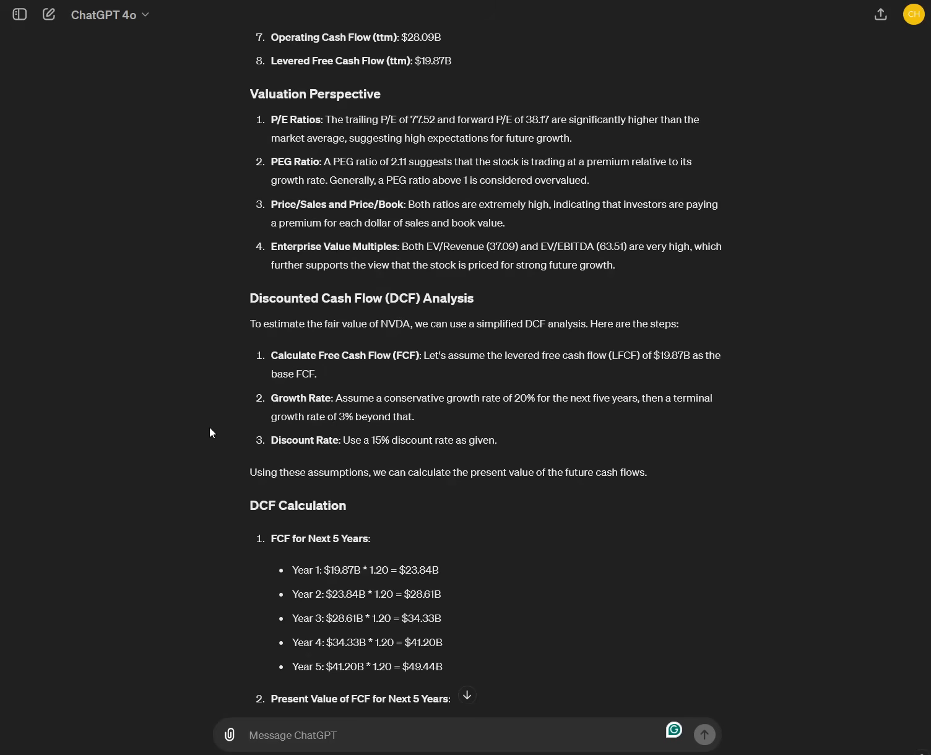
mouse_move(221, 397)
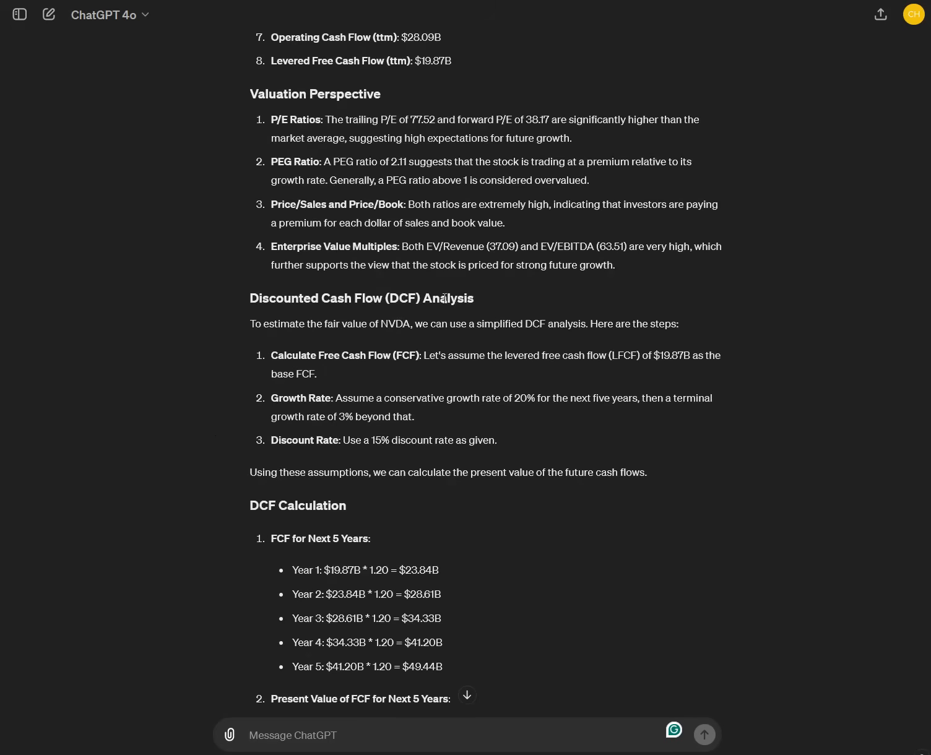
mouse_move(433, 312)
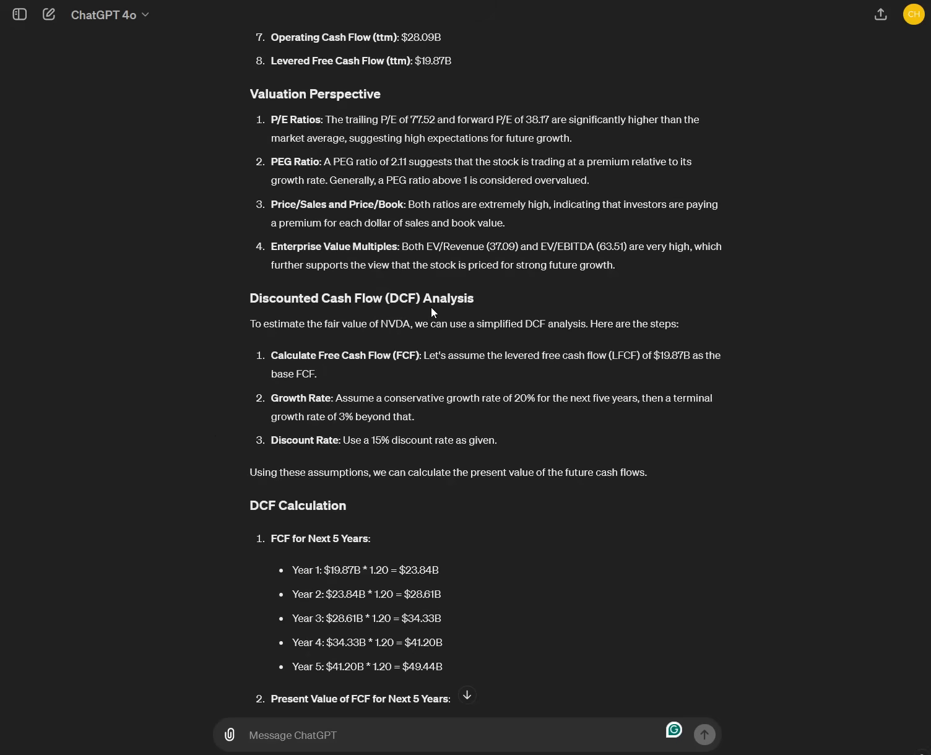
mouse_move(442, 345)
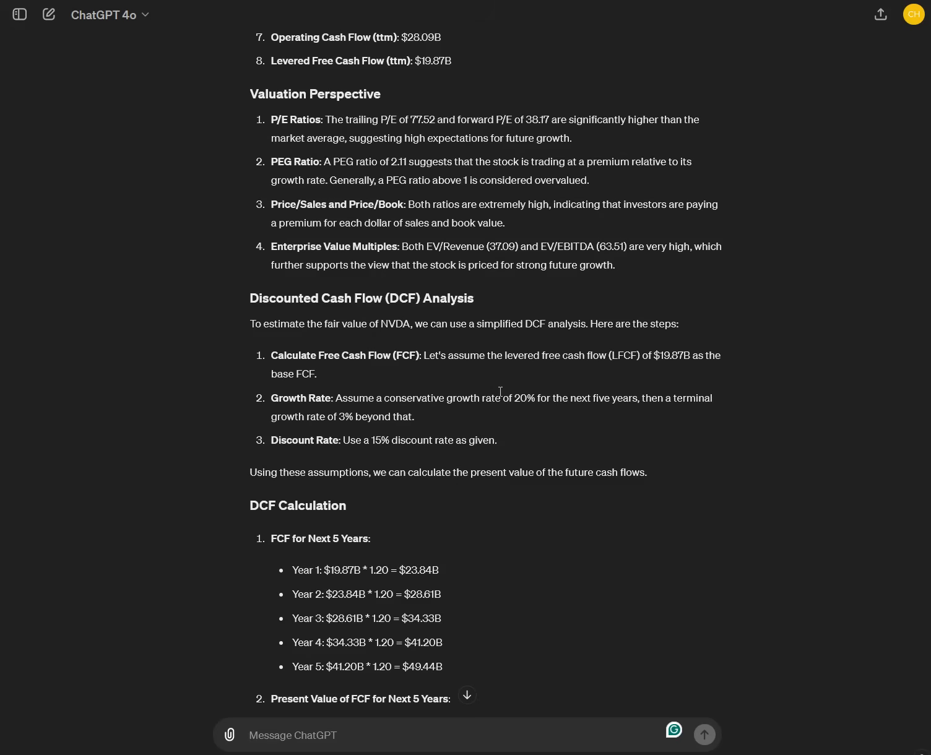
mouse_move(508, 508)
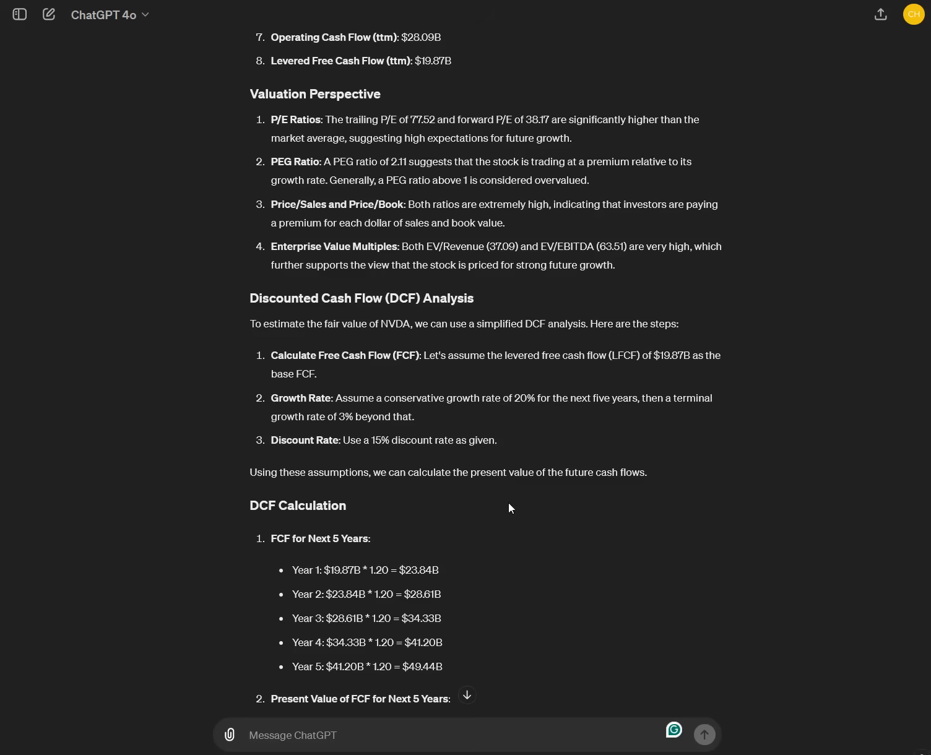
mouse_move(501, 509)
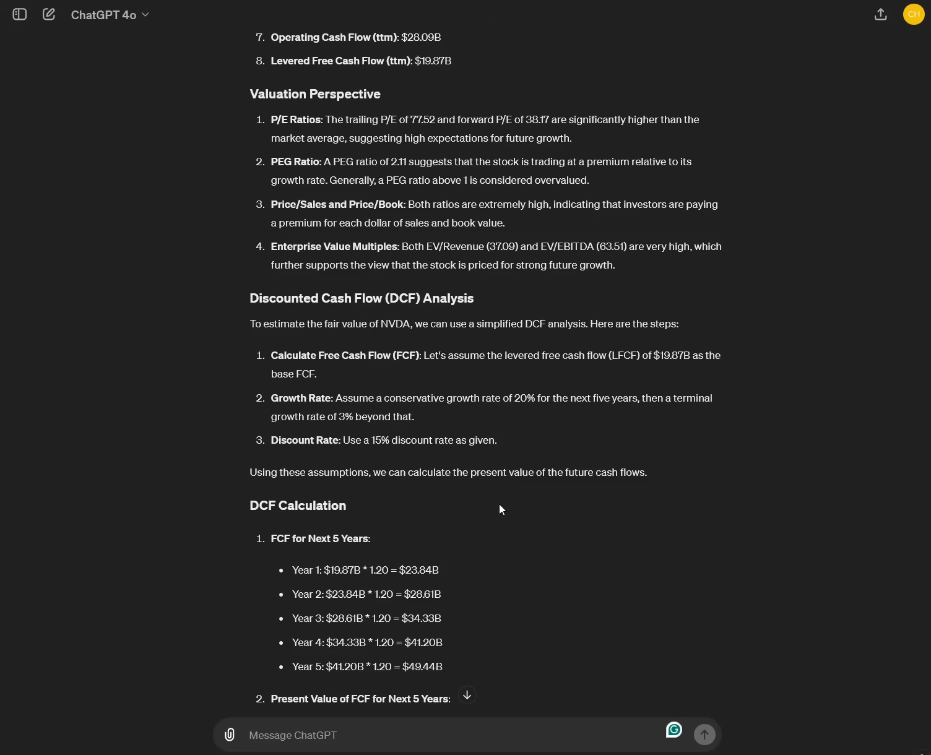
mouse_move(461, 495)
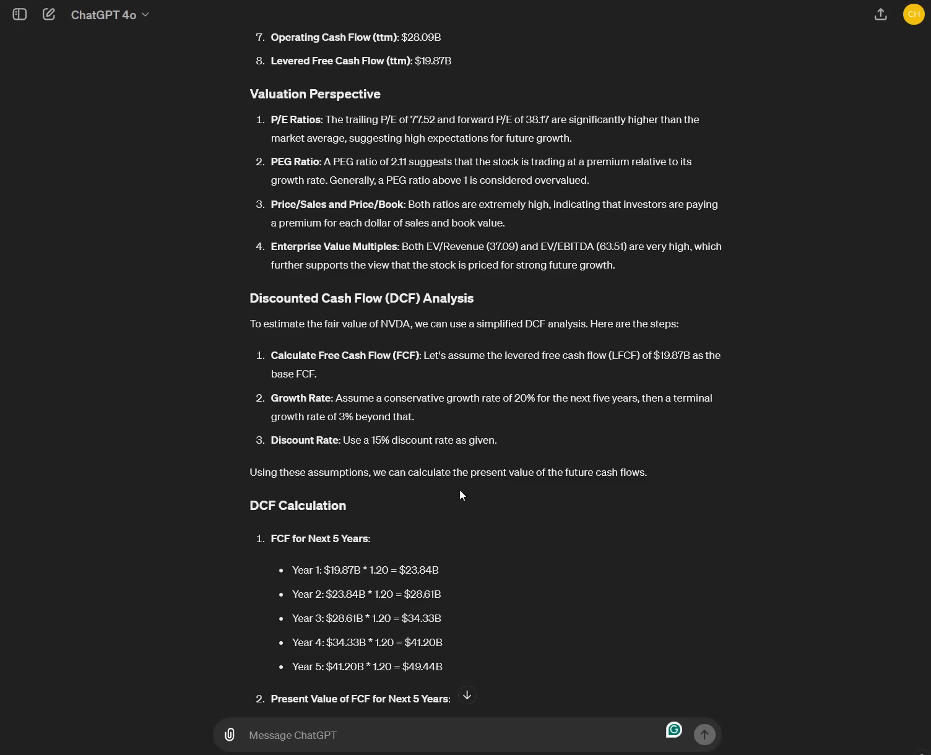
mouse_move(452, 556)
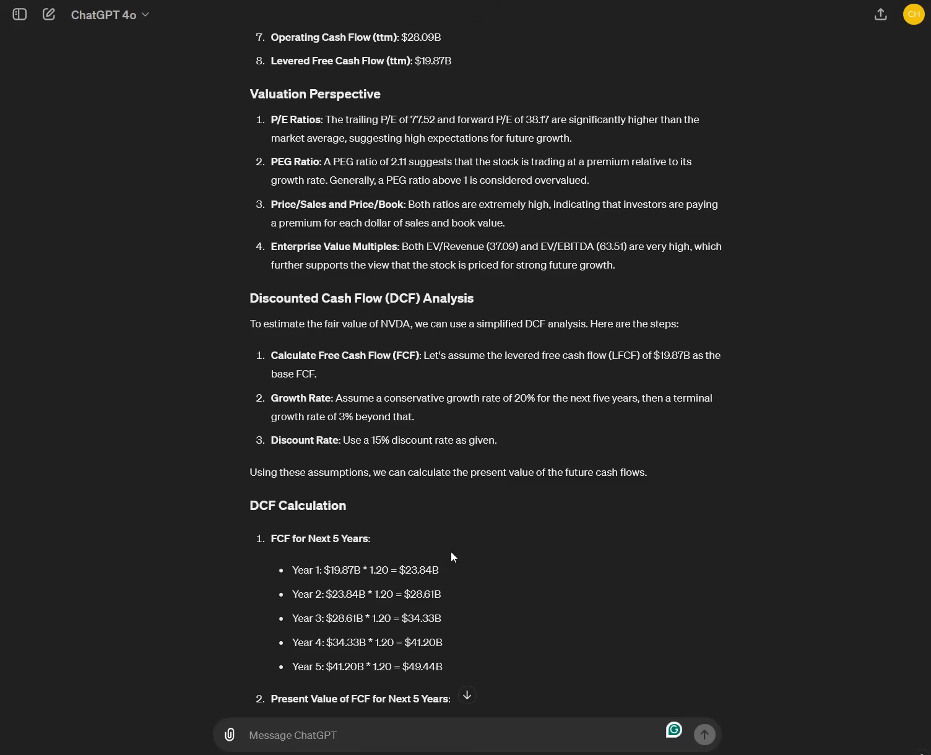
scroll("down", 3)
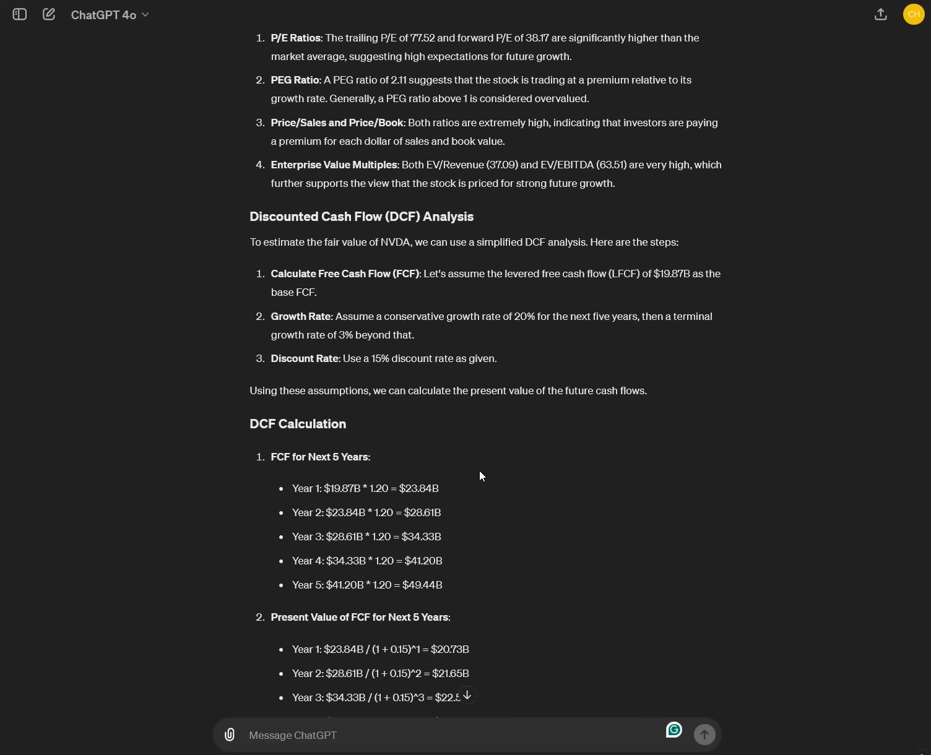
scroll("down", 3)
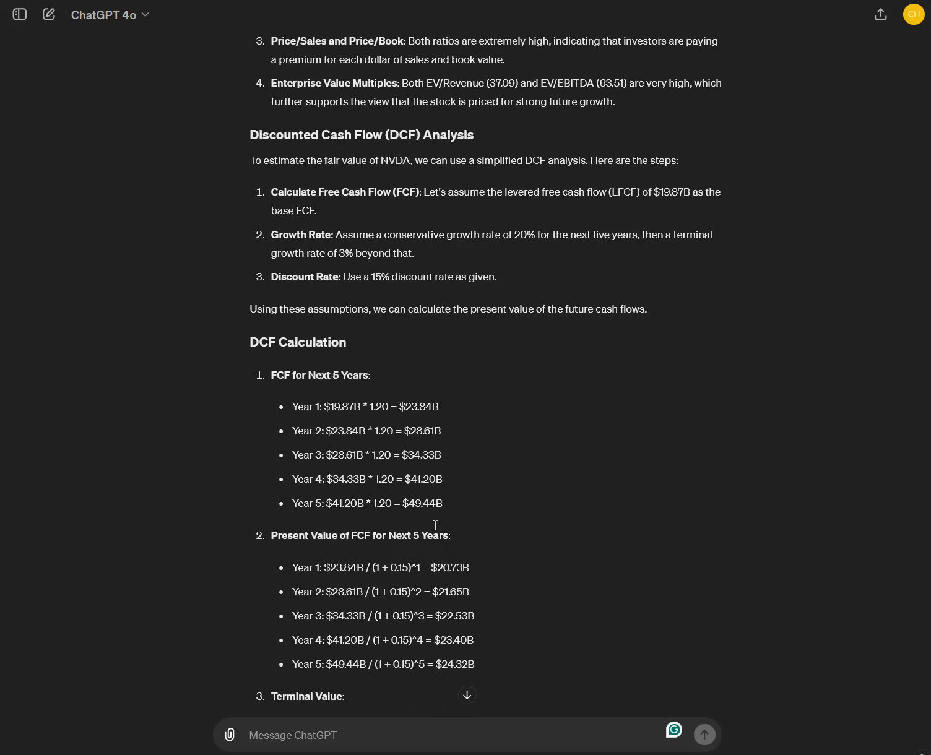
mouse_move(370, 294)
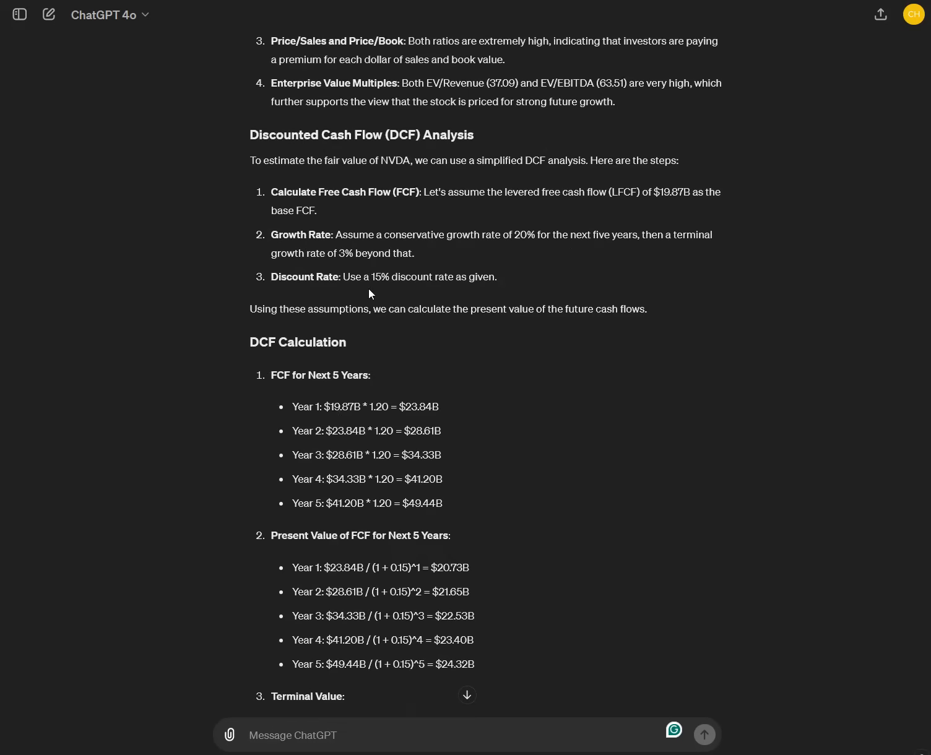
mouse_move(255, 419)
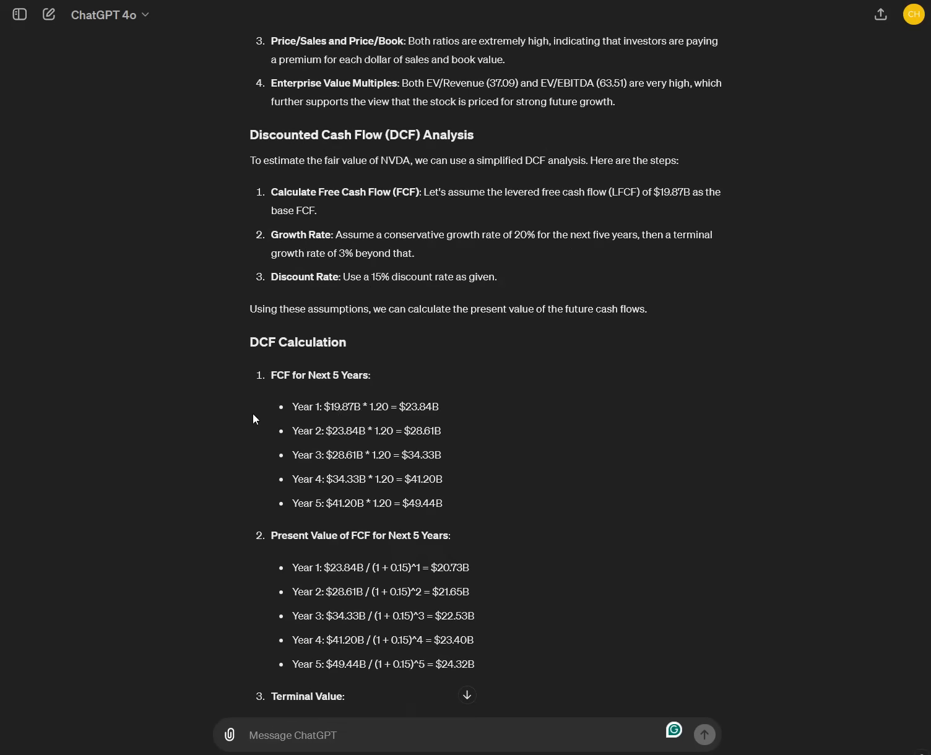
mouse_move(359, 391)
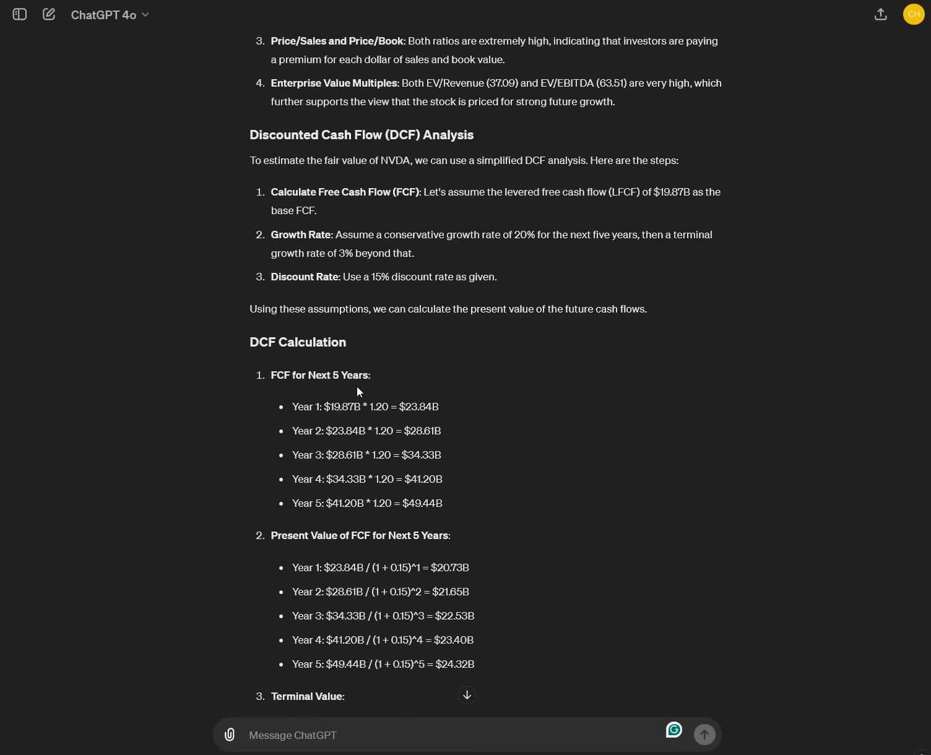
mouse_move(437, 189)
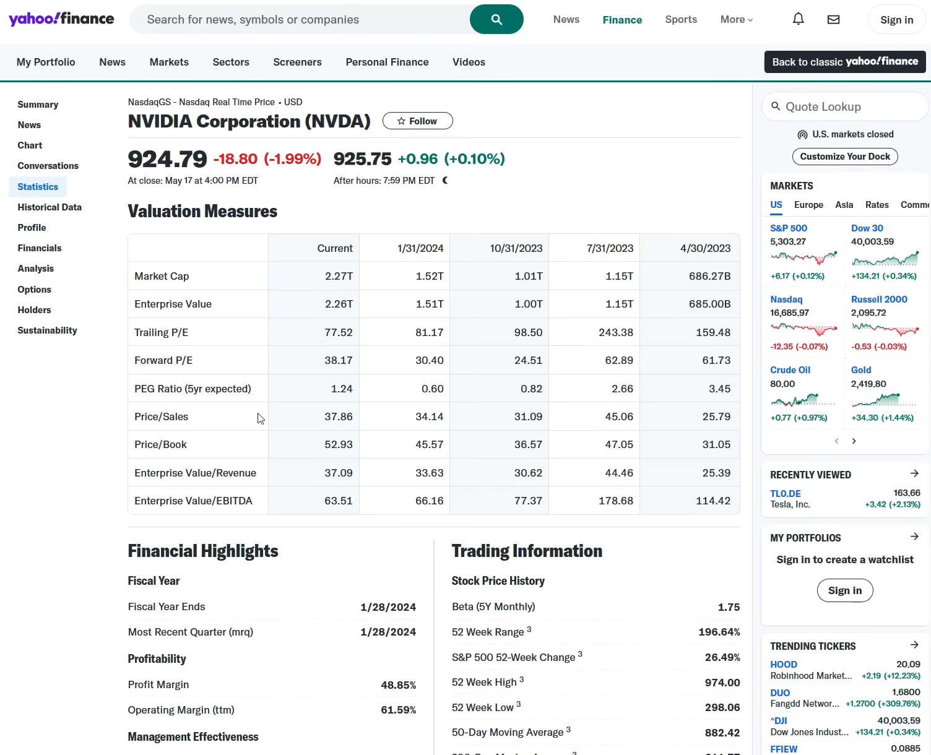
Scroll to Cash Flow Statement and select NVIDIA's Levered Free Cash Flow (ttm), 19.87B
scroll("down", 3)
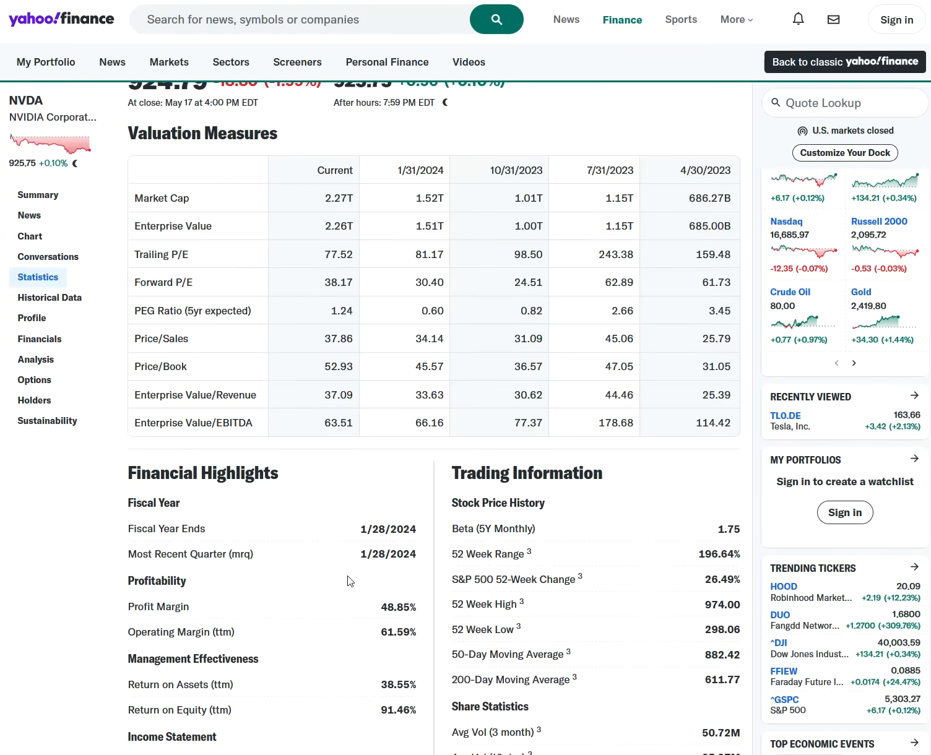
scroll("down", 3)
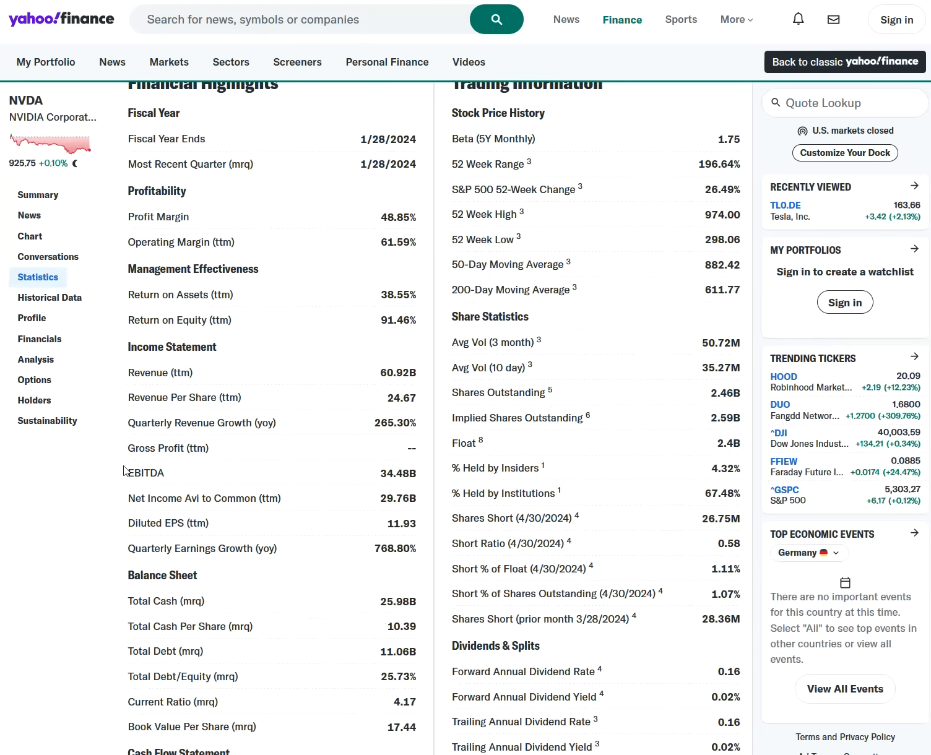
mouse_move(265, 623)
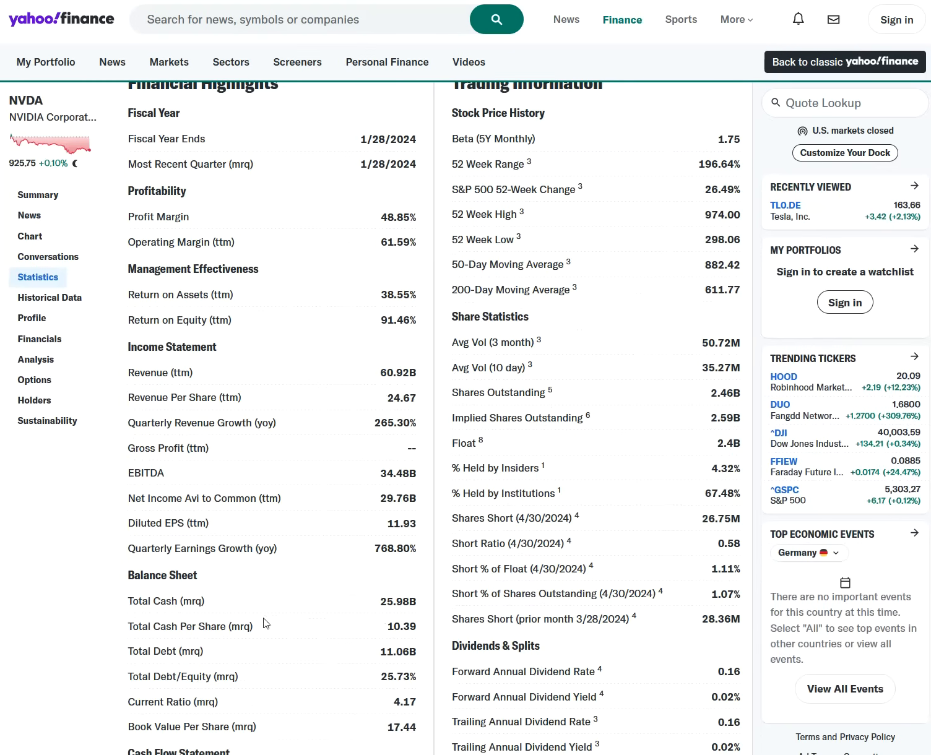
scroll("down", 3)
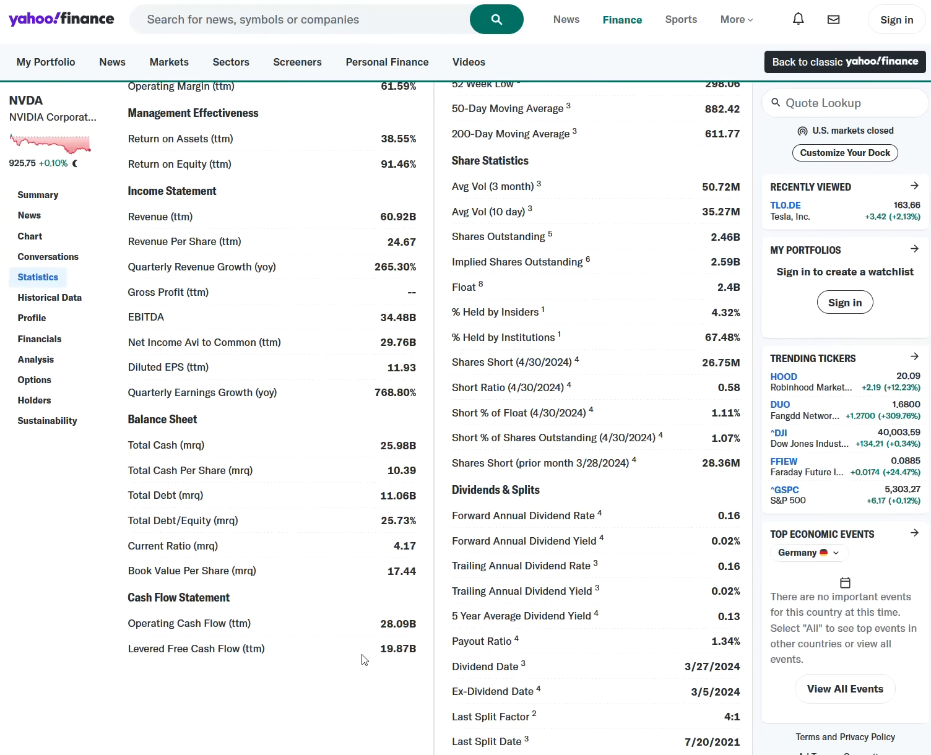
double_click(396, 648)
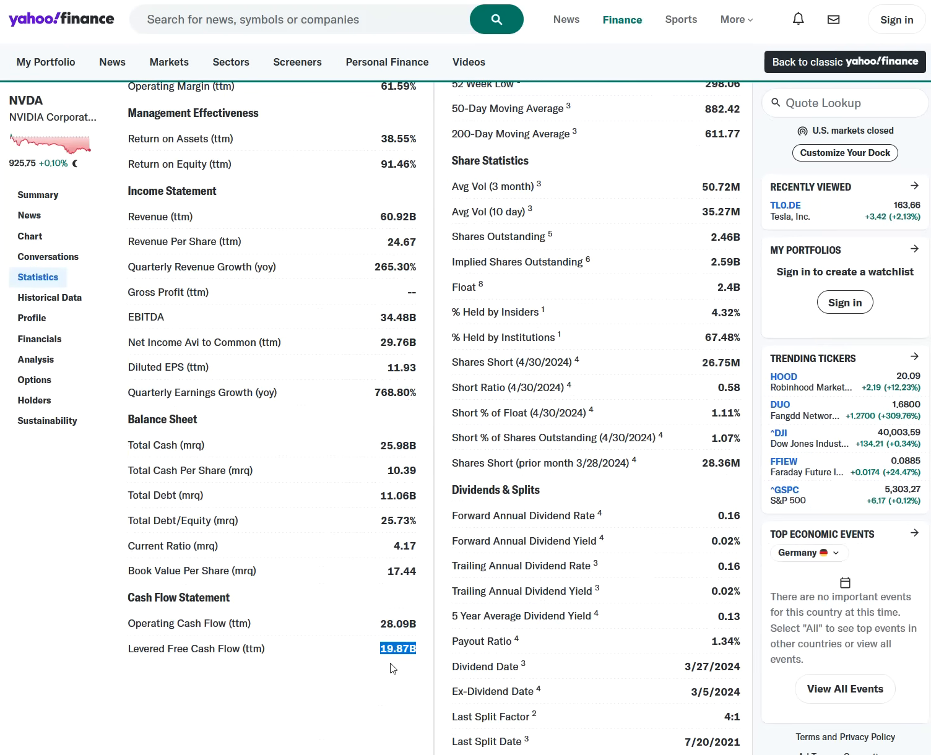
mouse_move(303, 682)
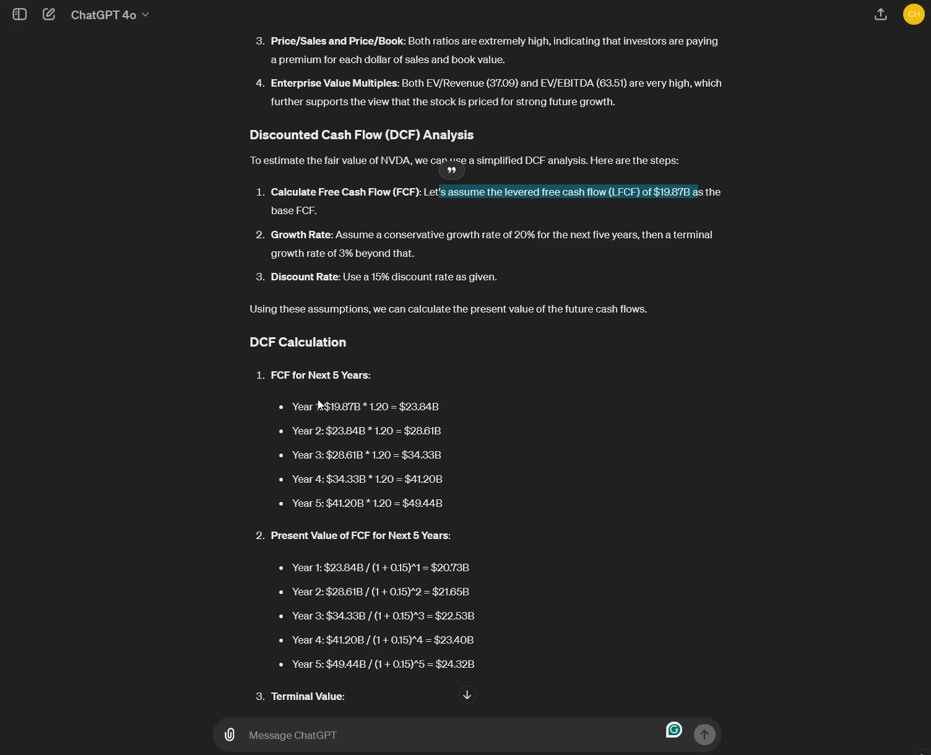
mouse_move(418, 451)
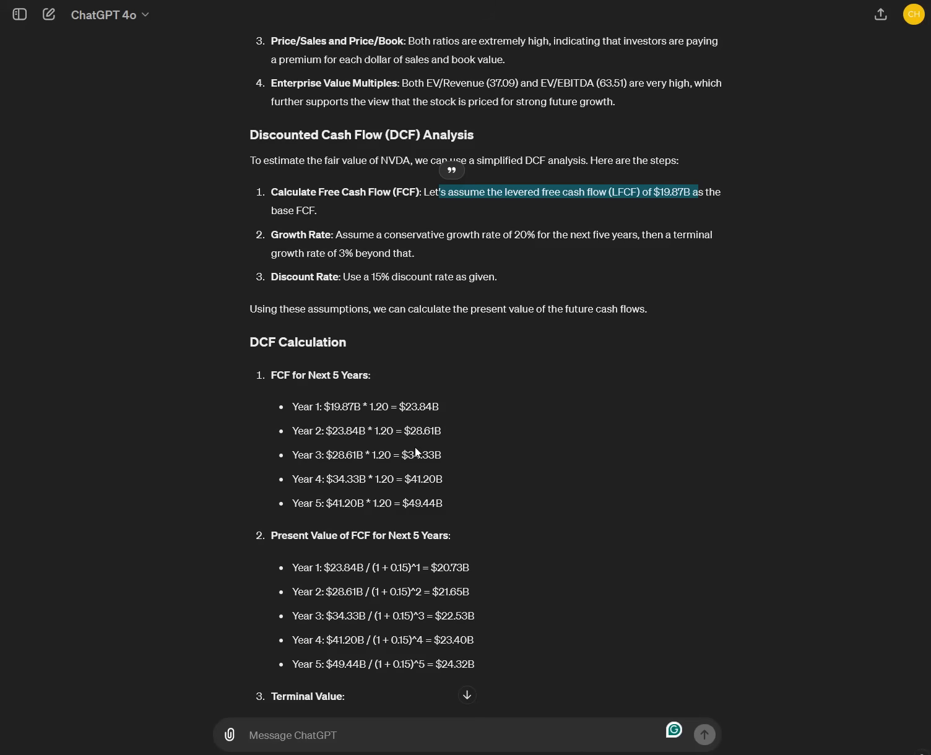
mouse_move(381, 406)
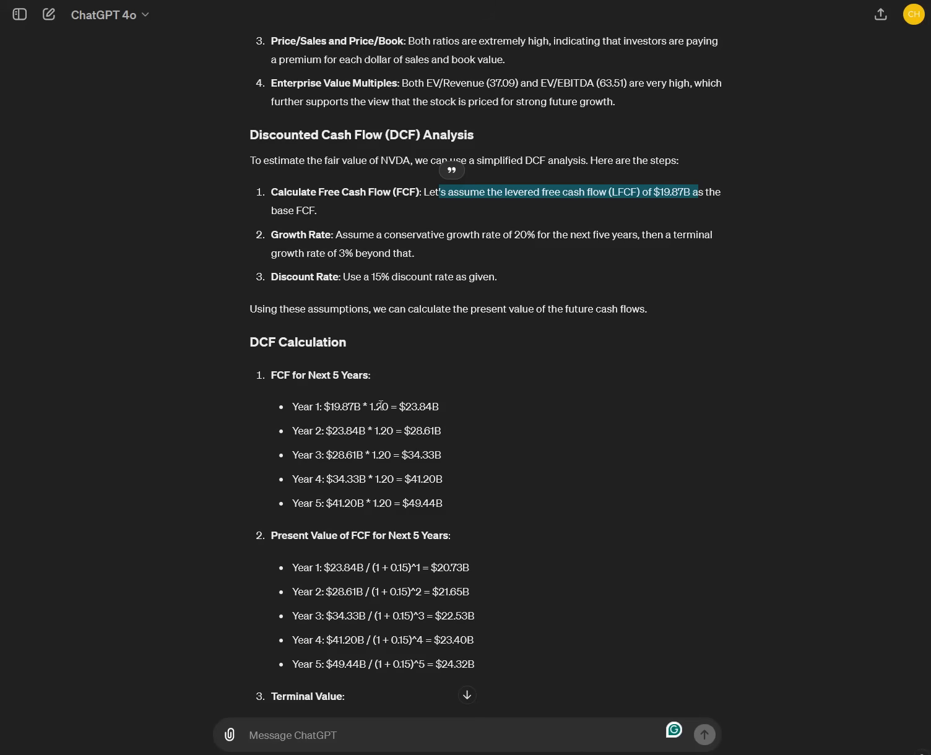
mouse_move(409, 572)
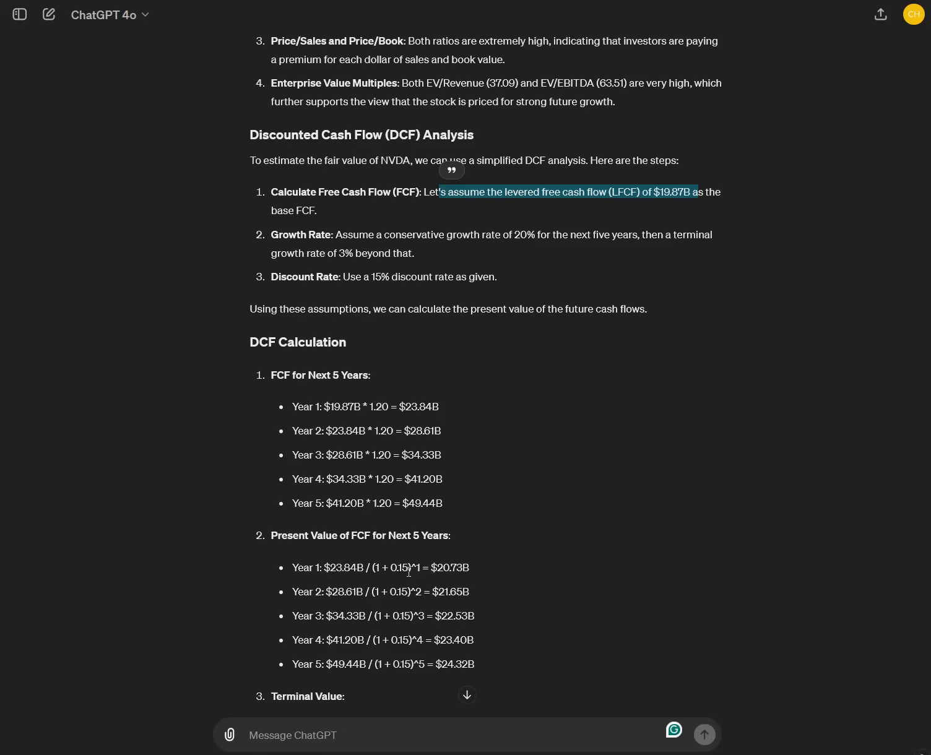
scroll("down", 3)
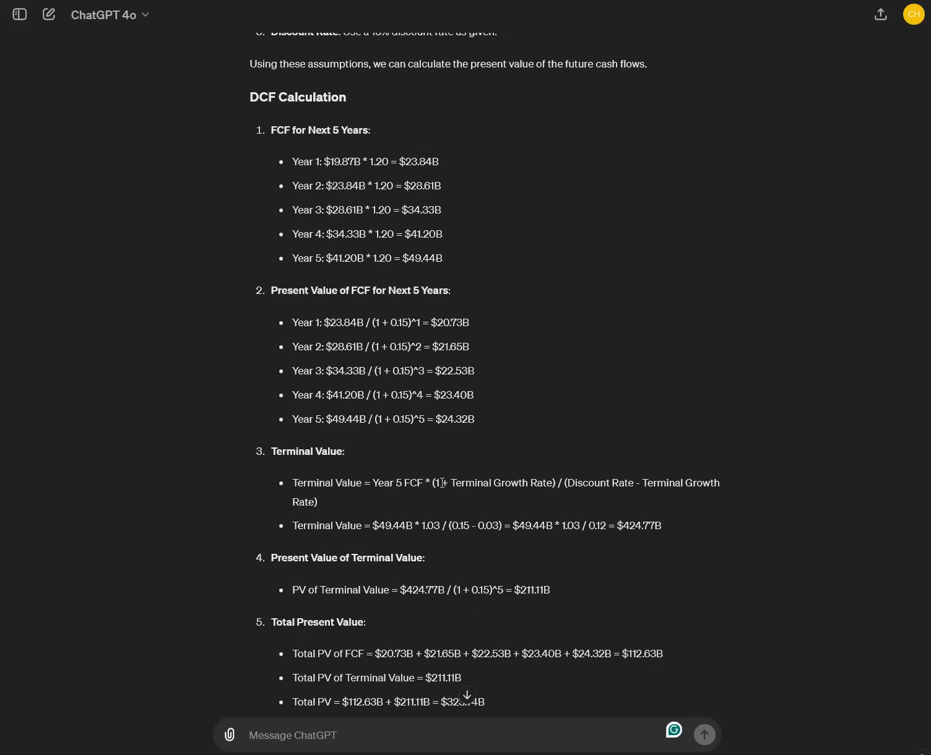
mouse_move(461, 545)
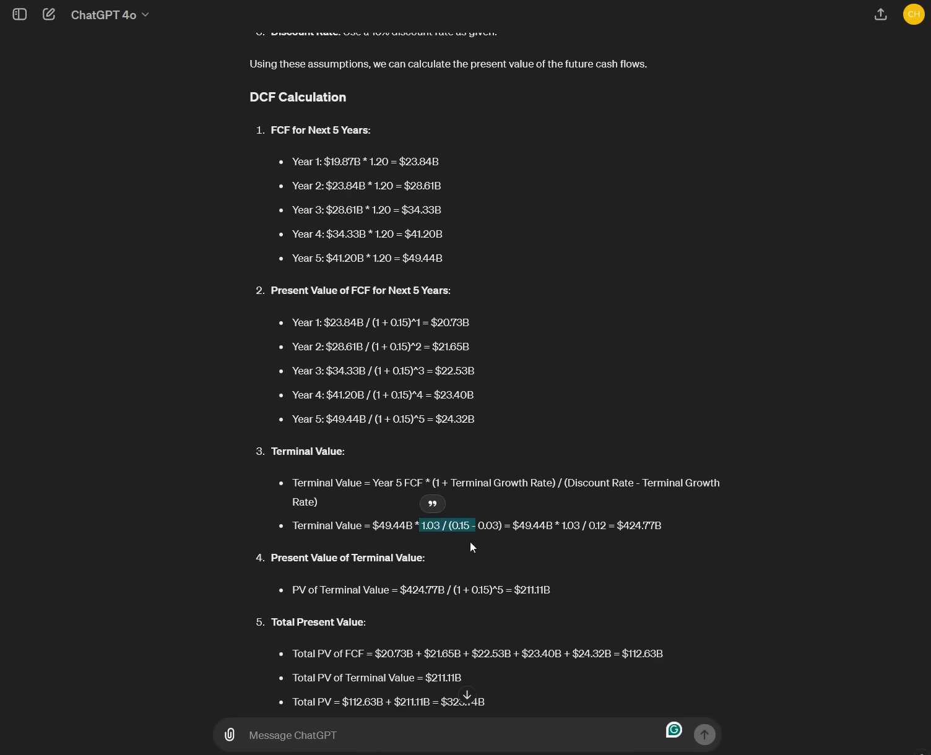
mouse_move(522, 592)
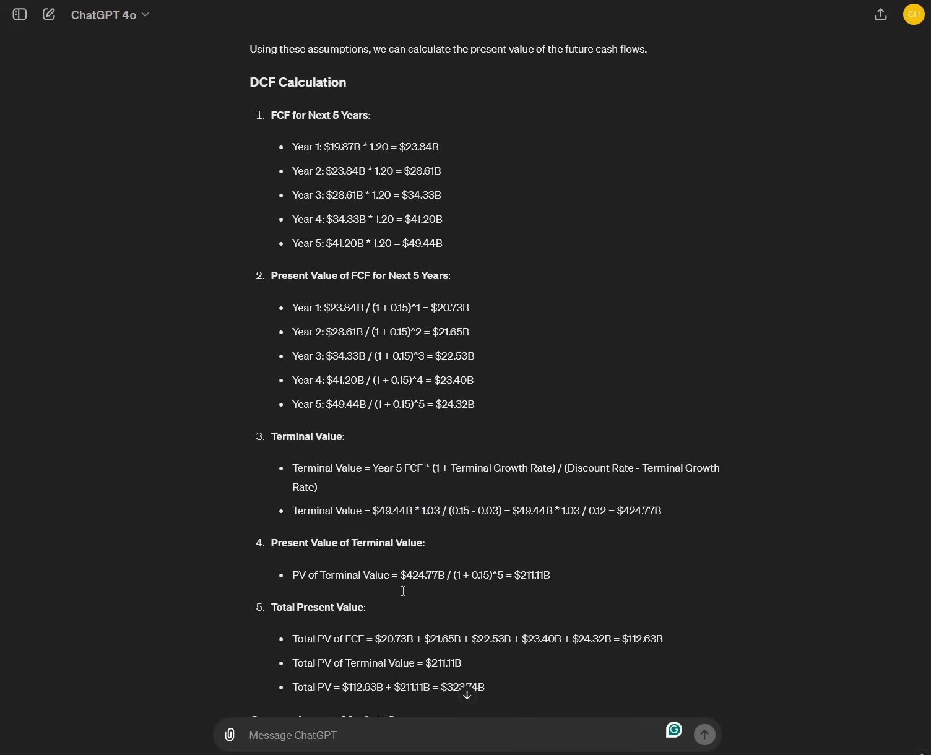
scroll("down", 3)
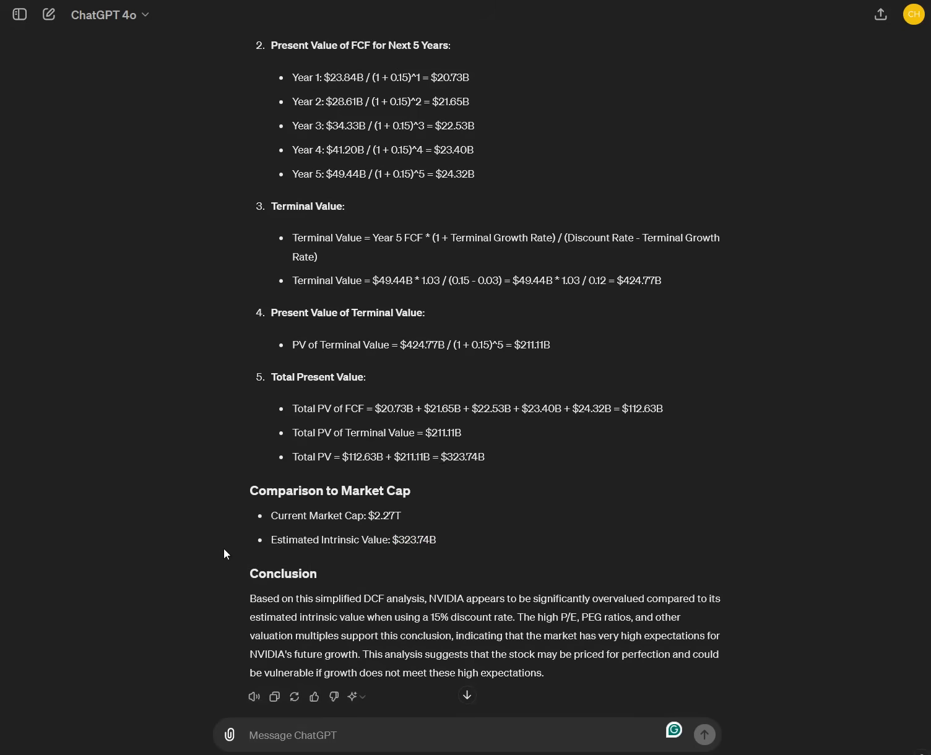
mouse_move(427, 594)
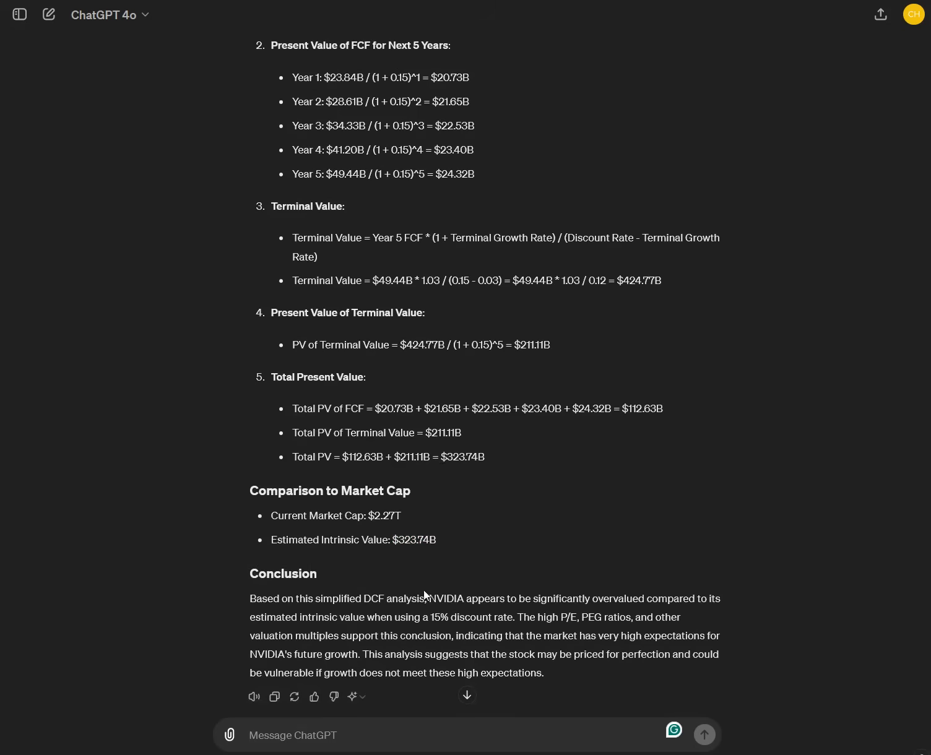
mouse_move(353, 567)
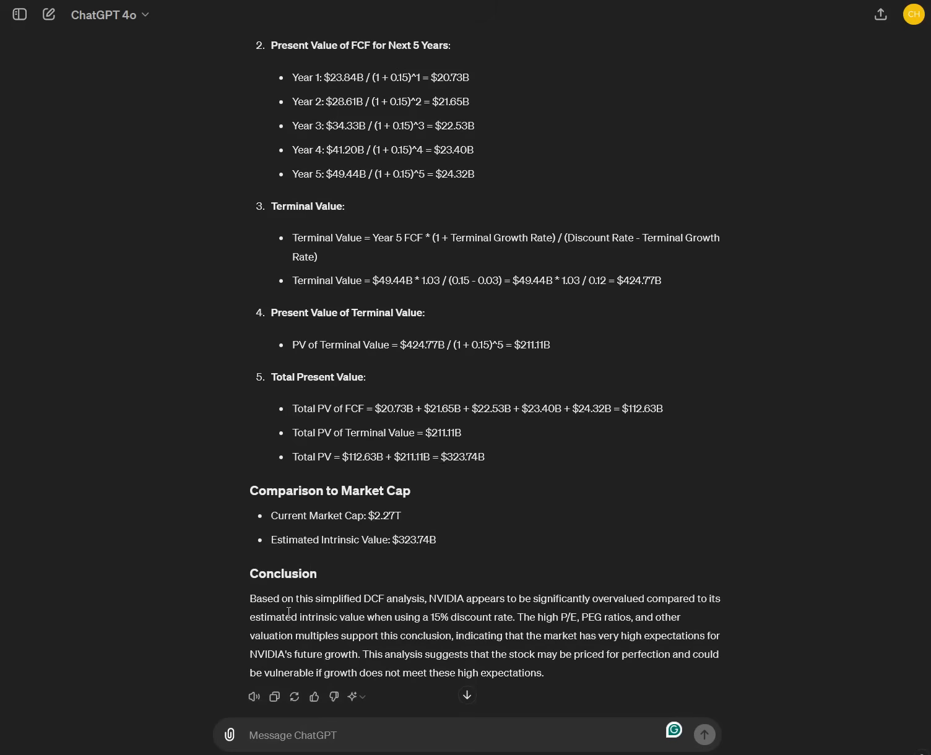
mouse_move(244, 641)
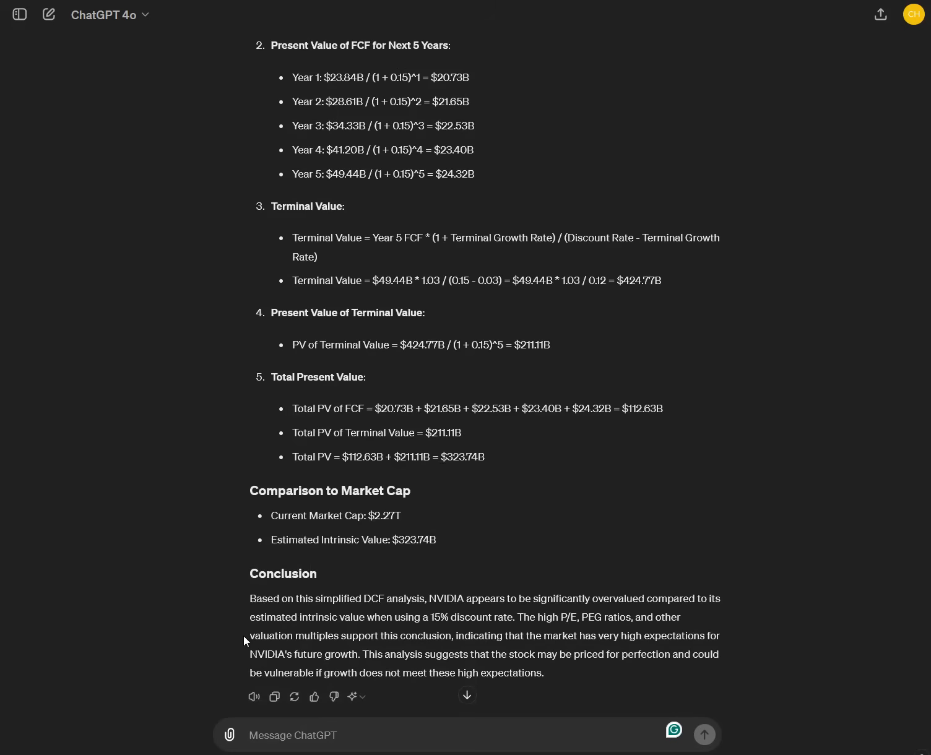
mouse_move(256, 416)
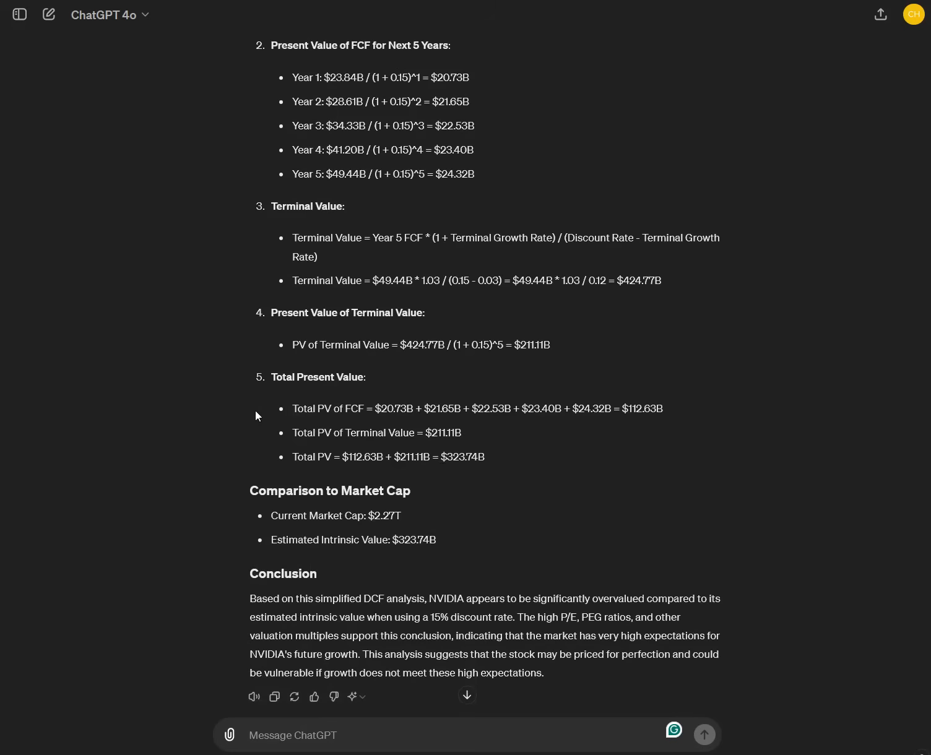
mouse_move(252, 424)
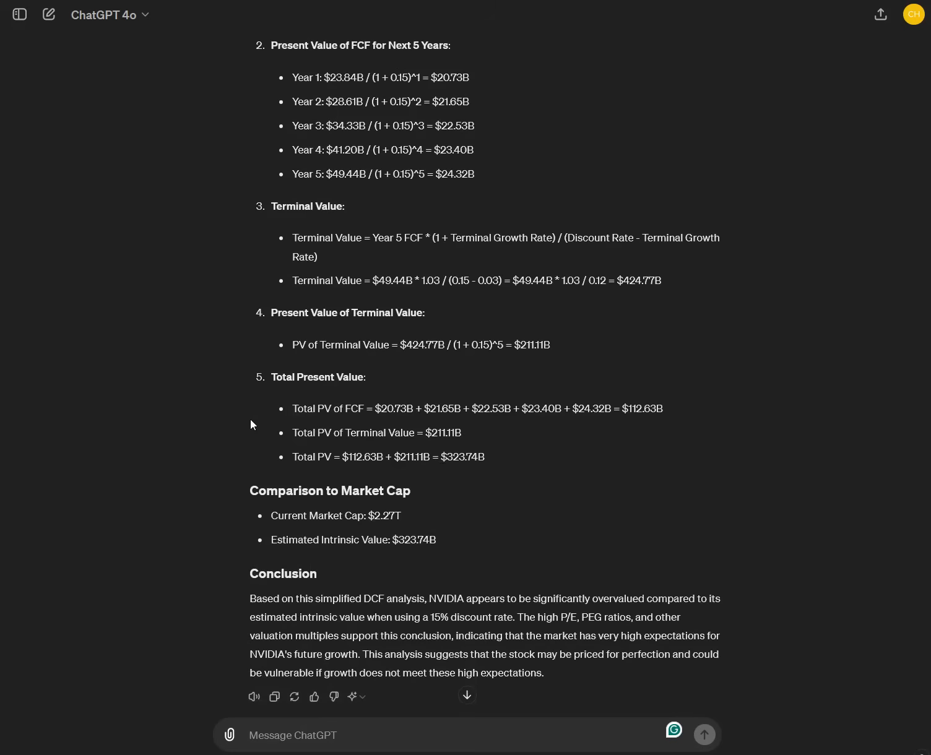
scroll("up", 3)
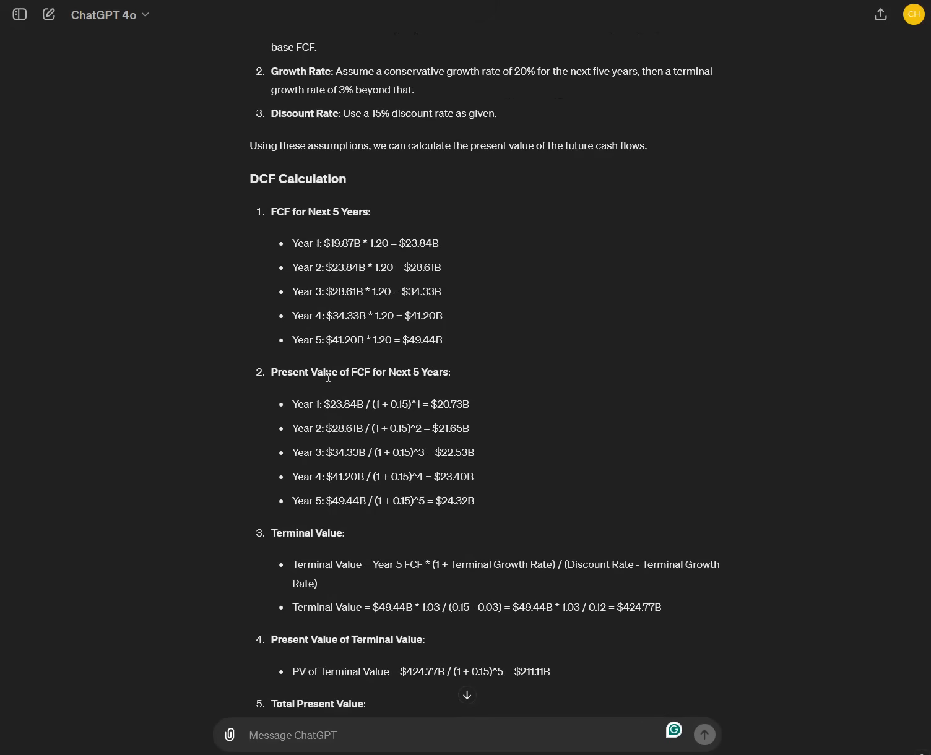
mouse_move(366, 520)
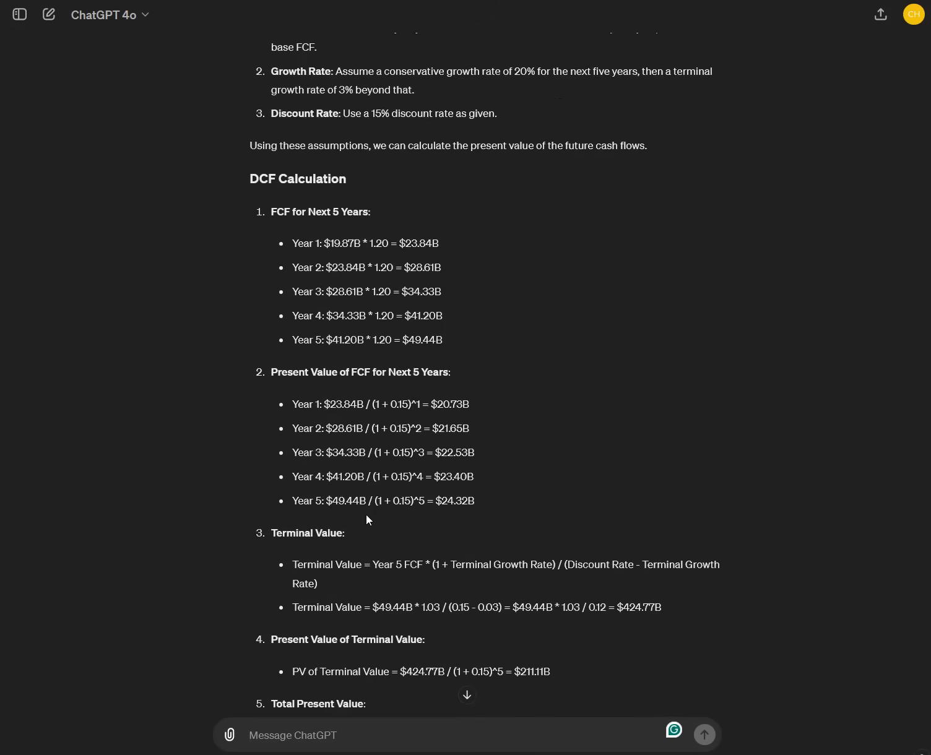
scroll("down", 3)
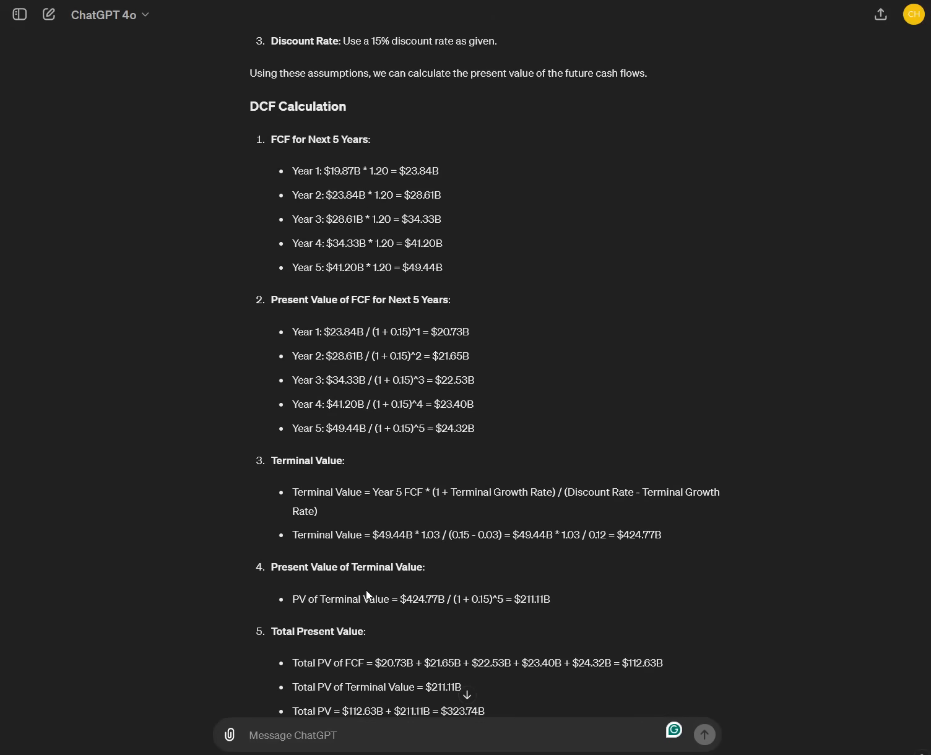
Send the question about the market-implied growth rate over a 10-year growth period
scroll("down", 3)
type("Please figure out the growth assumptions implicit in the marketcap assuming a growth period of 10 years and different growth rates until you find the growth rate assumed by the market")
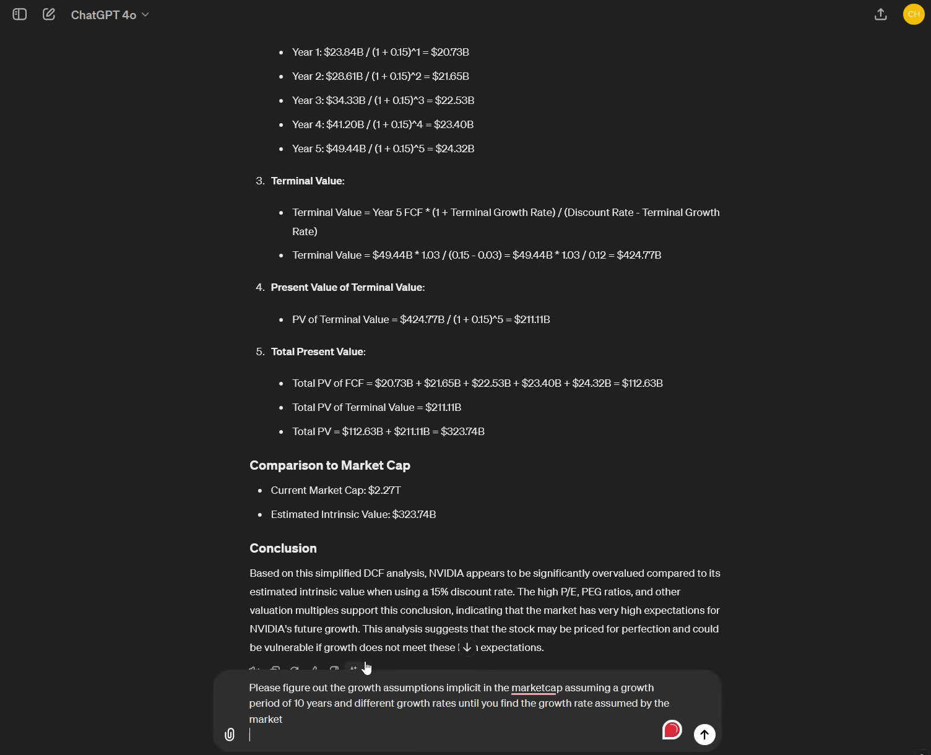
scroll("down", 3)
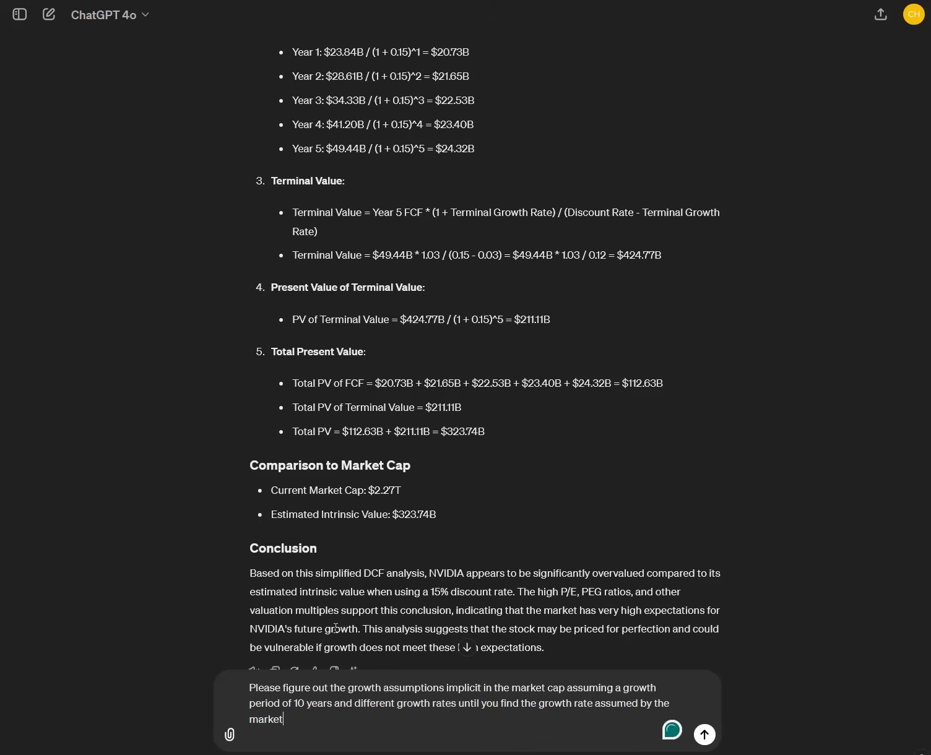
mouse_move(336, 645)
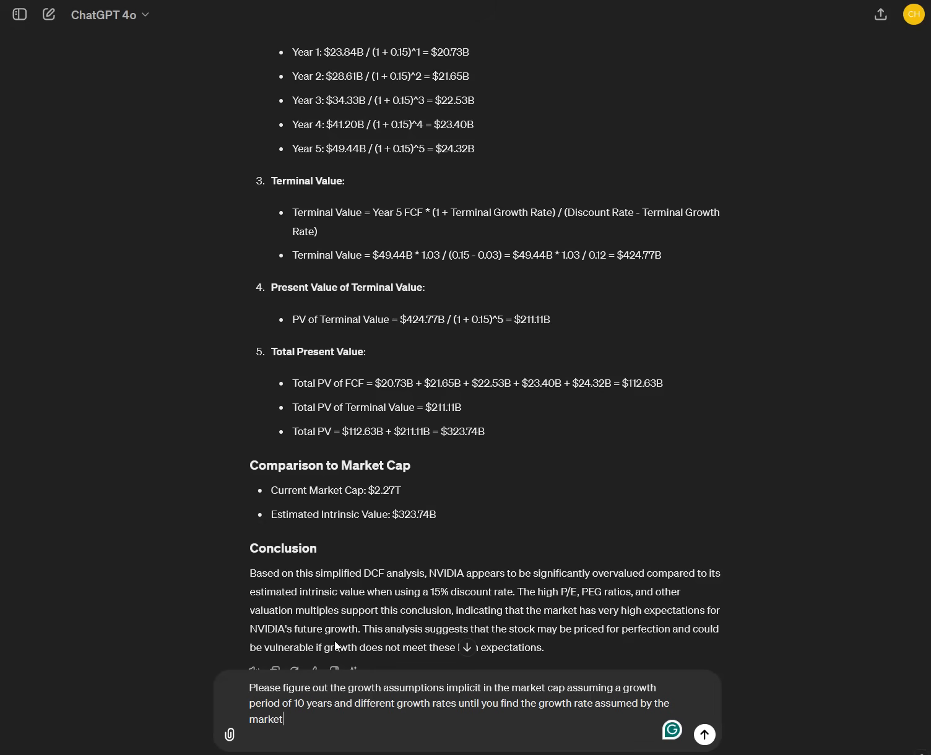
mouse_move(316, 682)
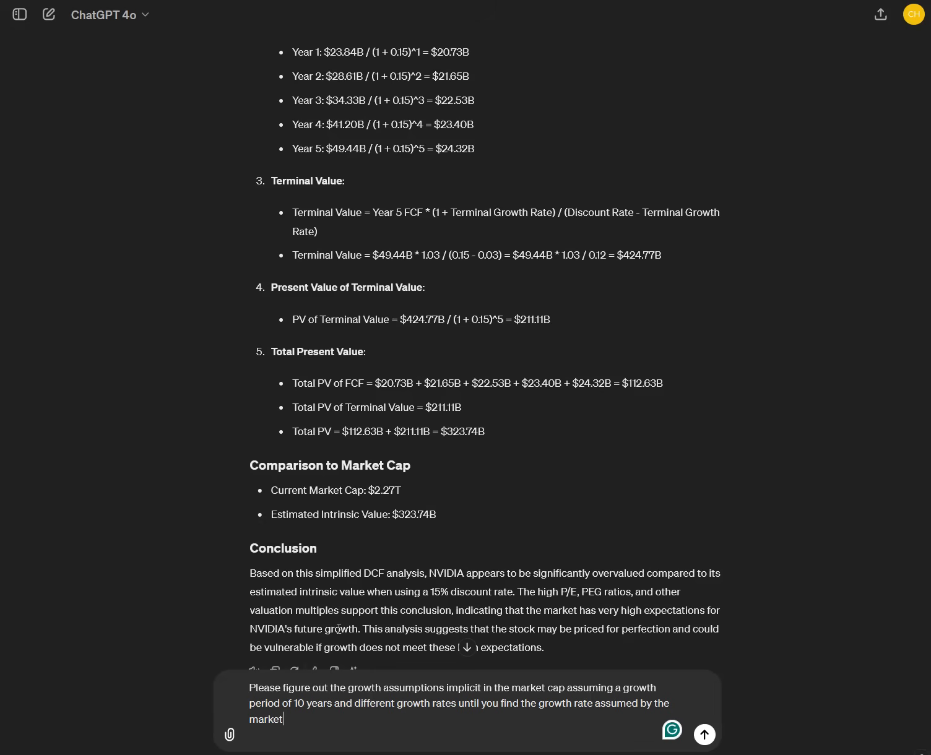
mouse_move(370, 744)
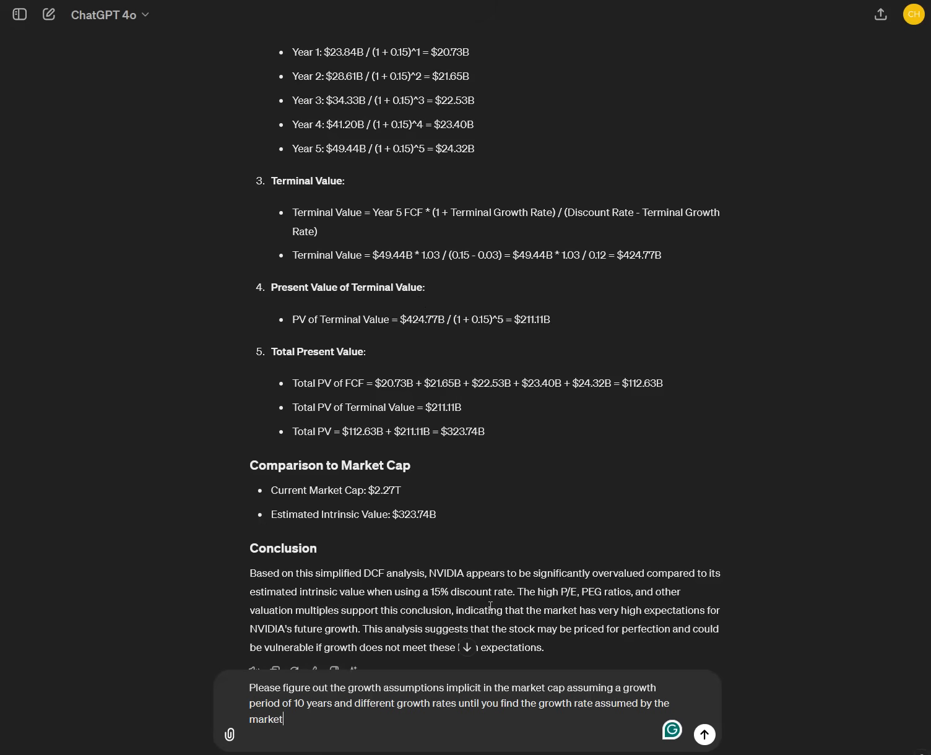
mouse_move(329, 724)
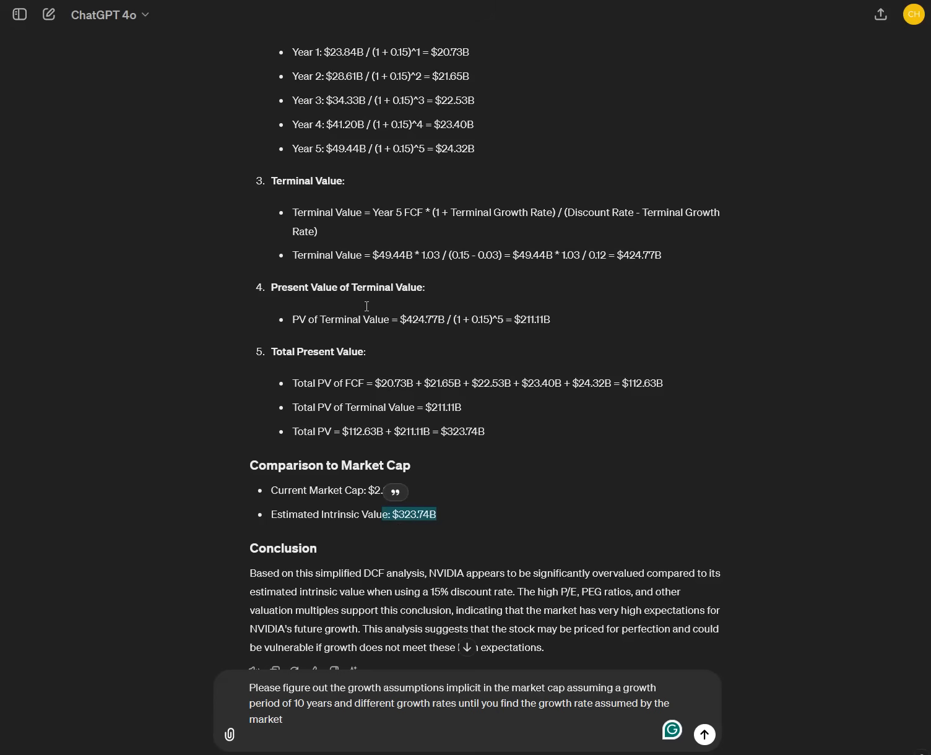
mouse_move(308, 624)
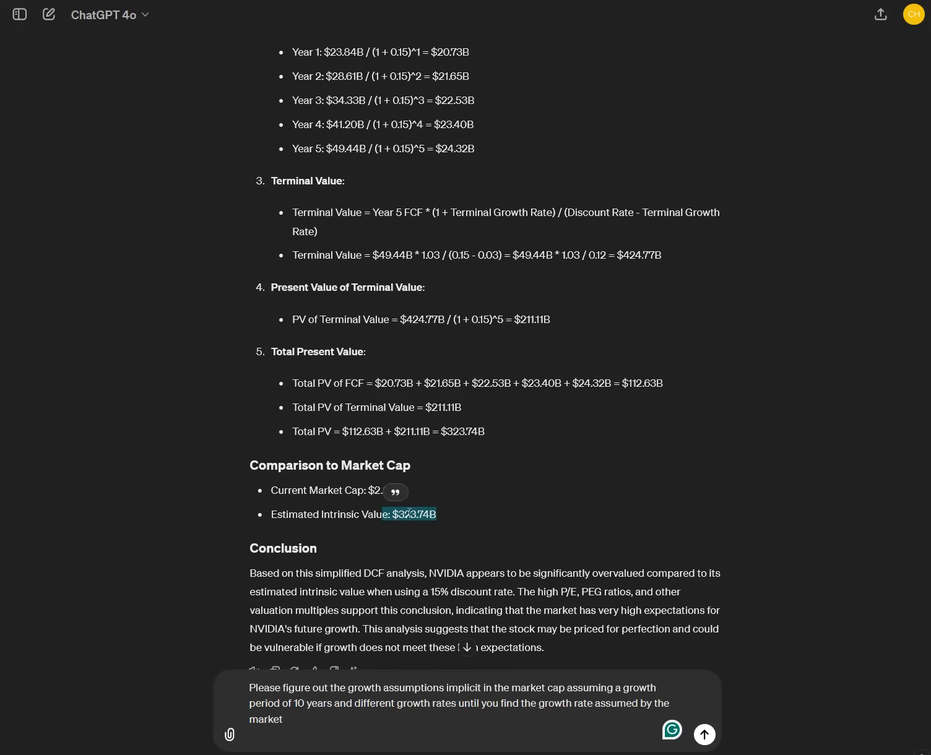
mouse_move(482, 552)
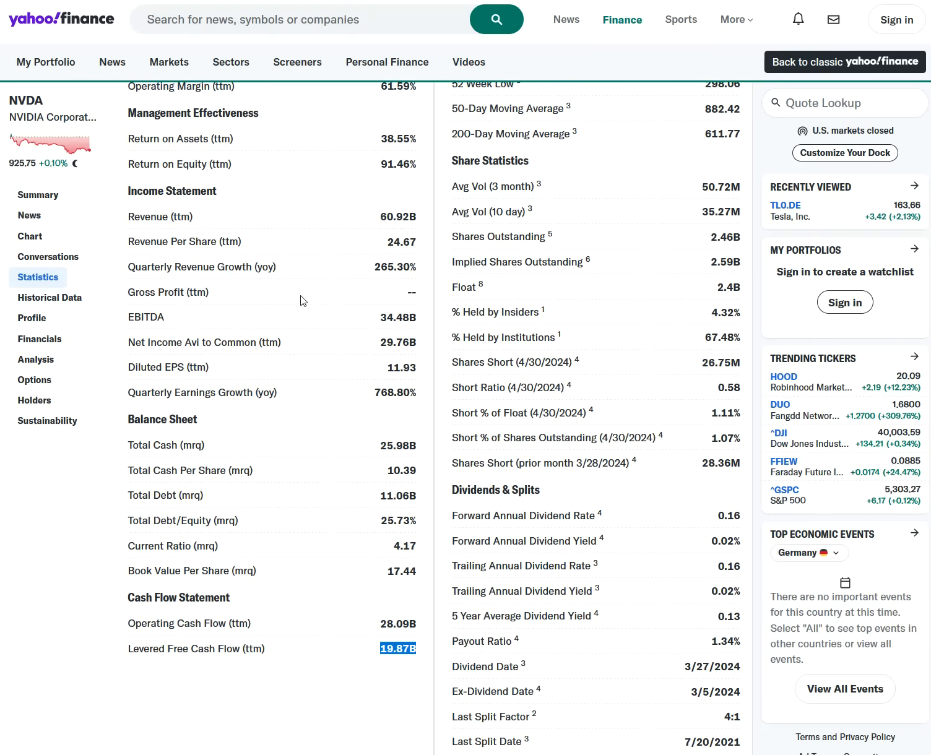
scroll("up", 3)
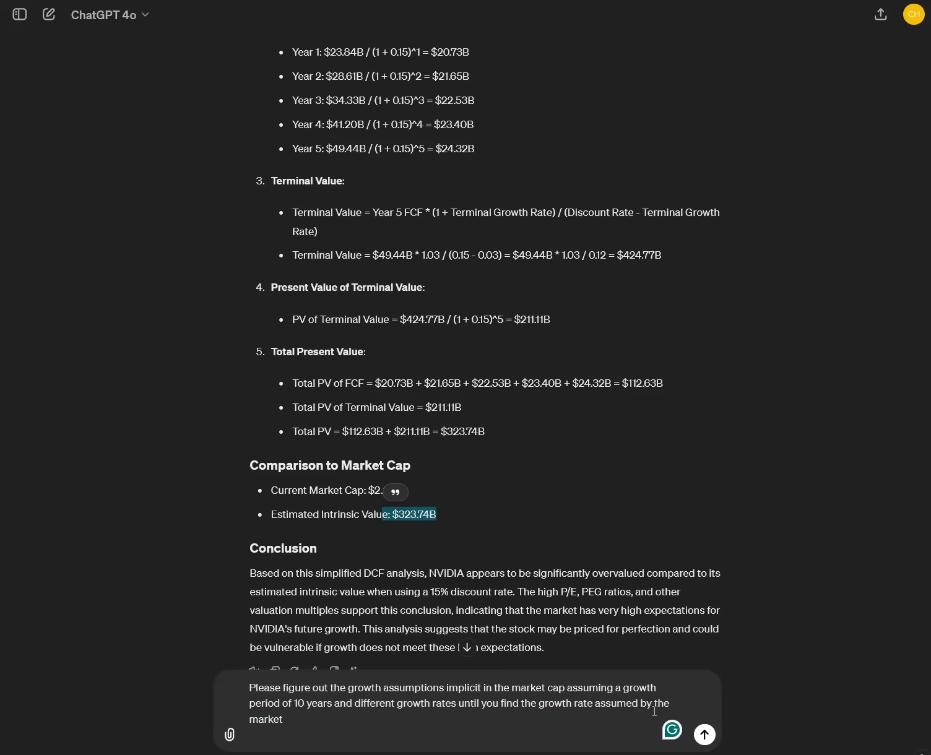
left_click(703, 735)
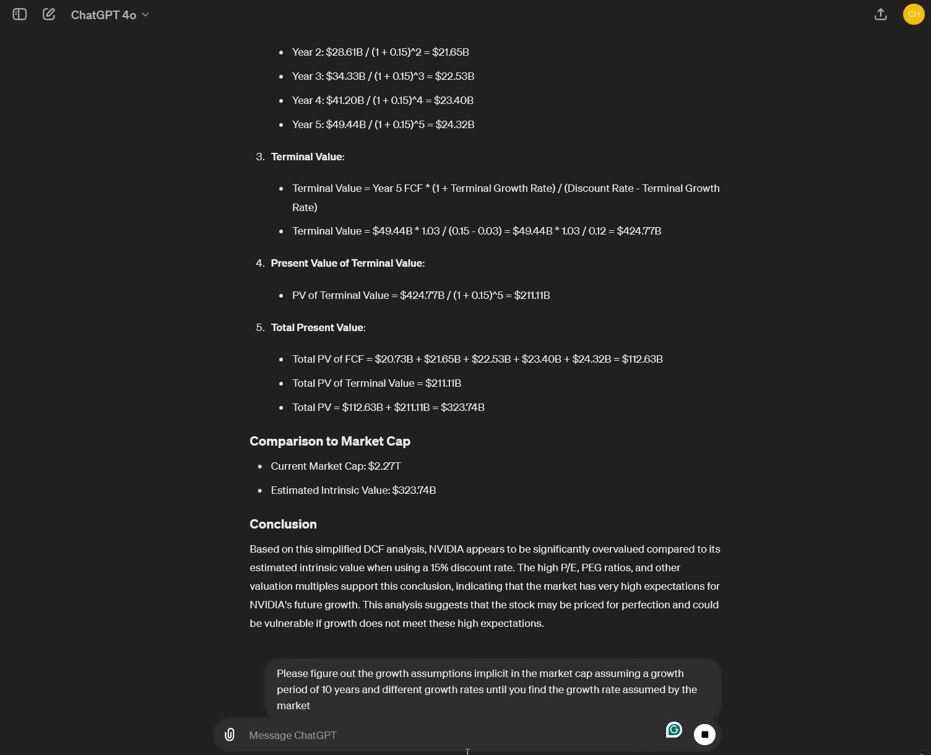
Scroll through ChatGPT's reverse DCF steps and Python code matching the $2.27T market cap
scroll("down", 3)
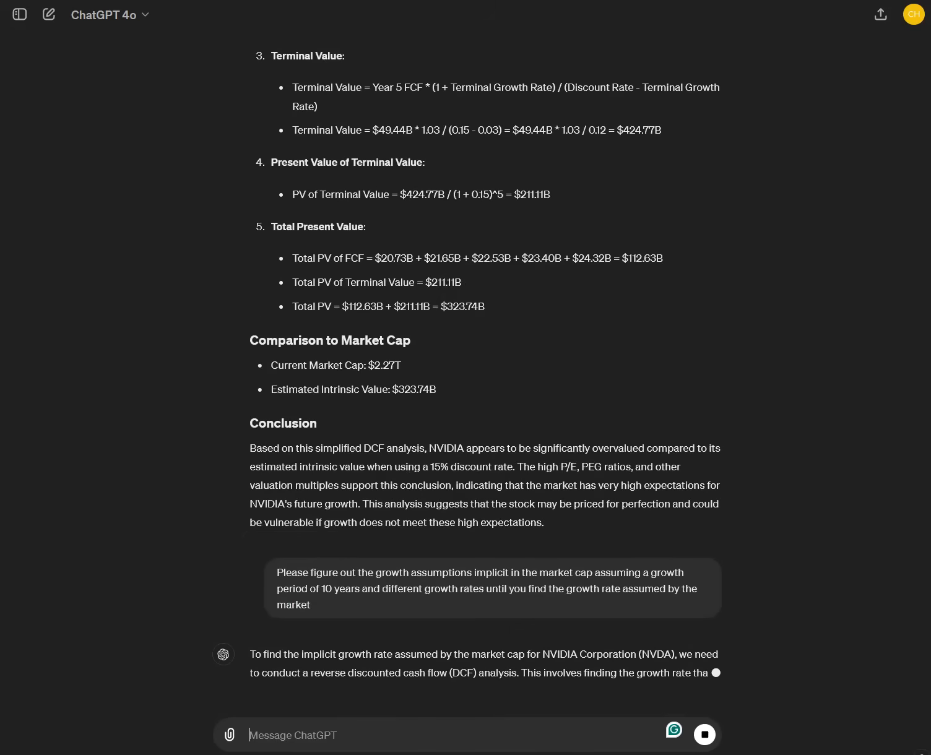
scroll("down", 3)
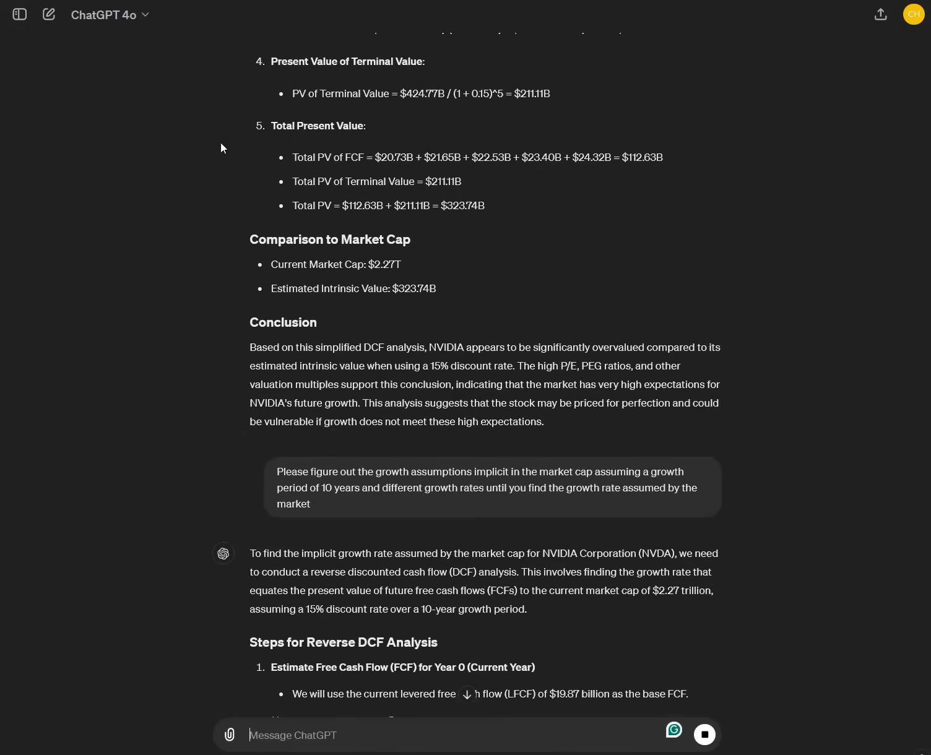
scroll("down", 3)
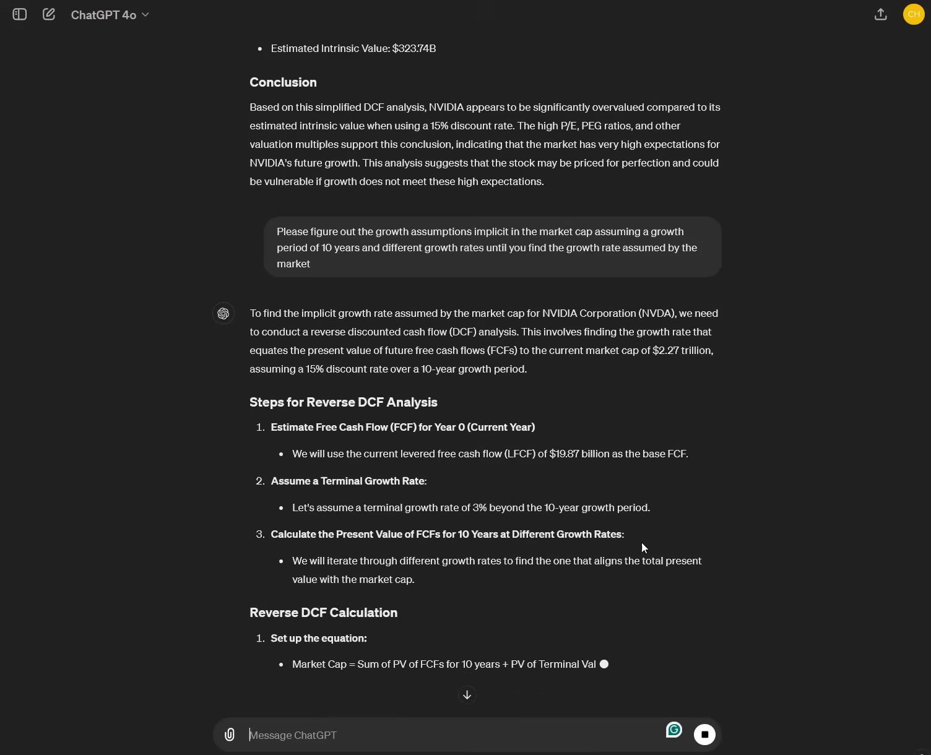
scroll("down", 3)
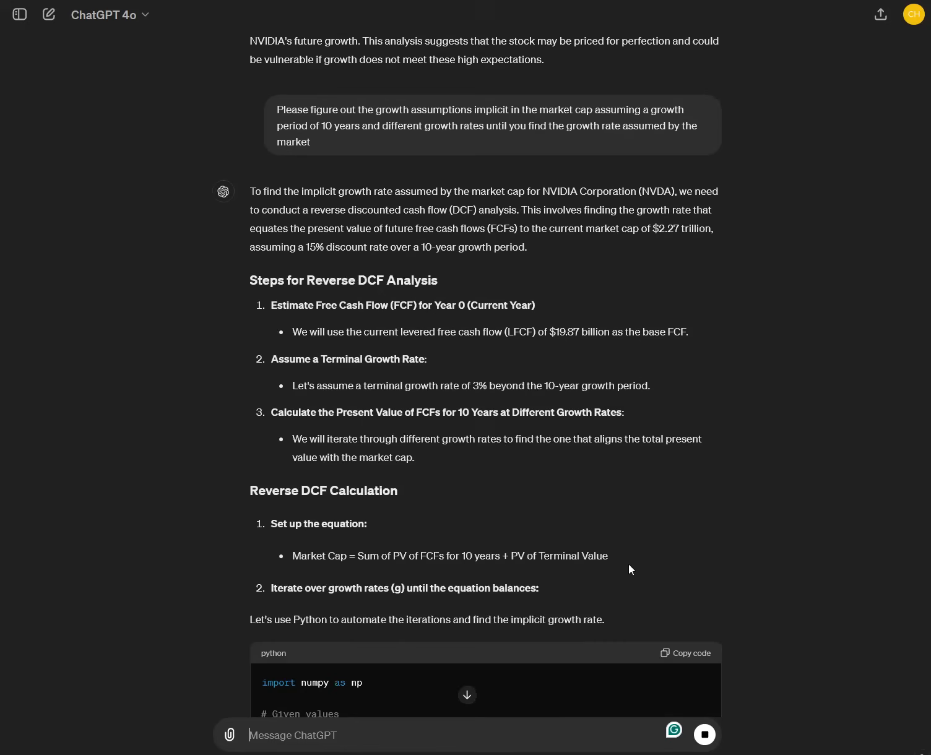
scroll("down", 3)
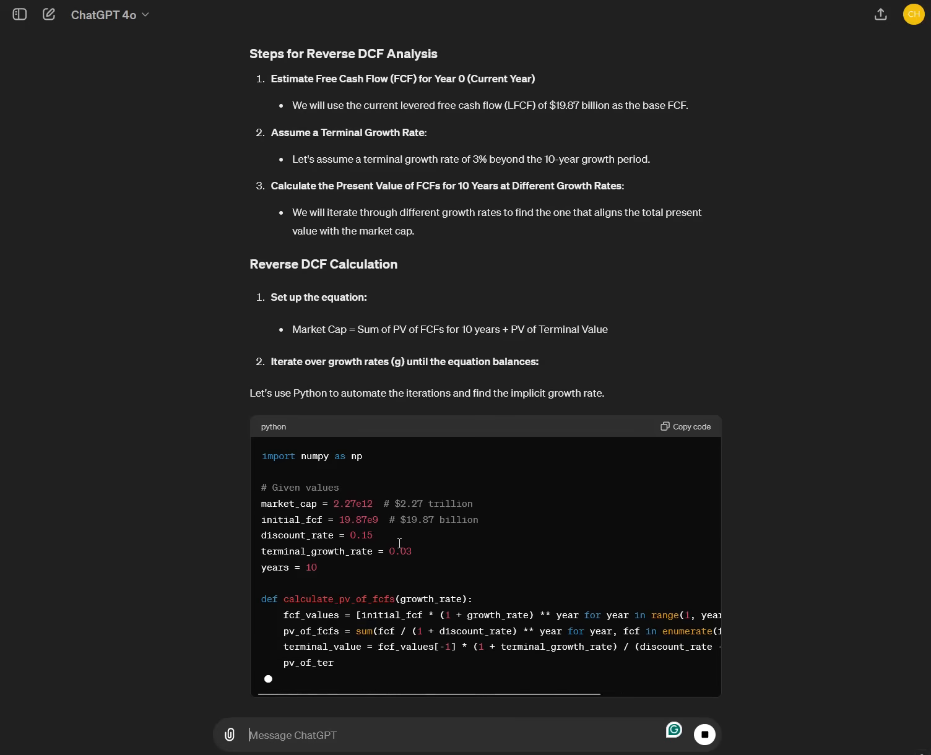
scroll("down", 3)
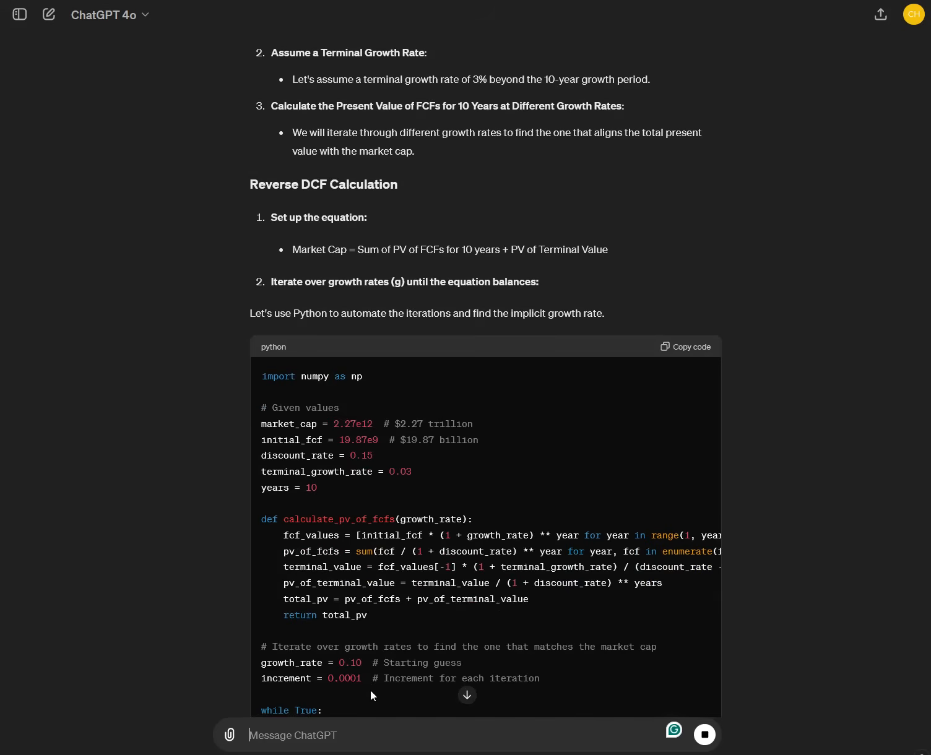
scroll("down", 3)
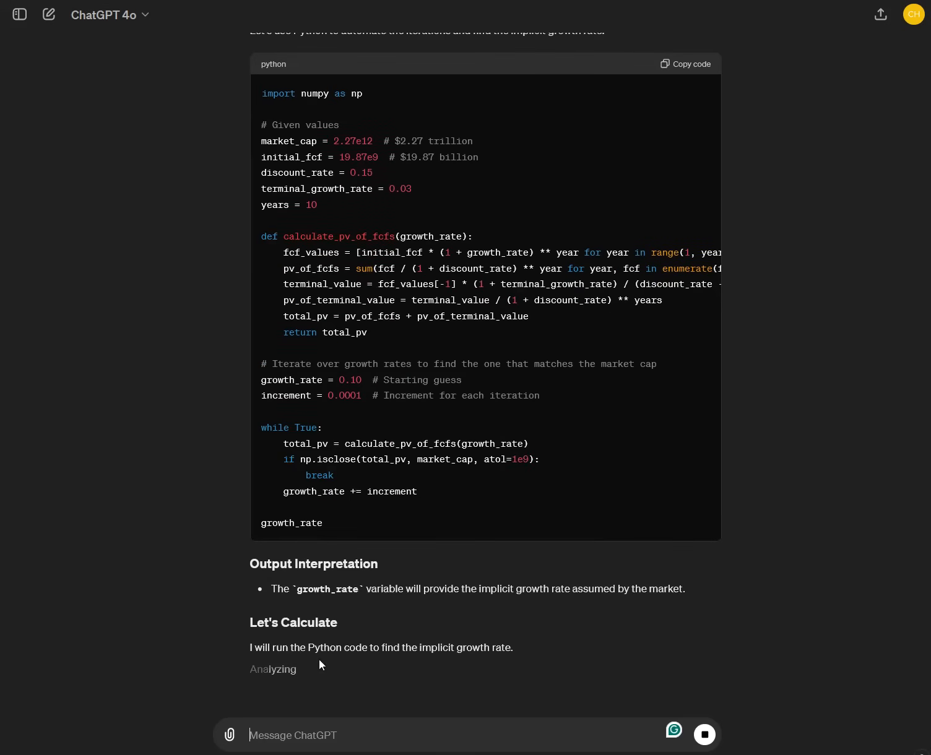
scroll("up", 3)
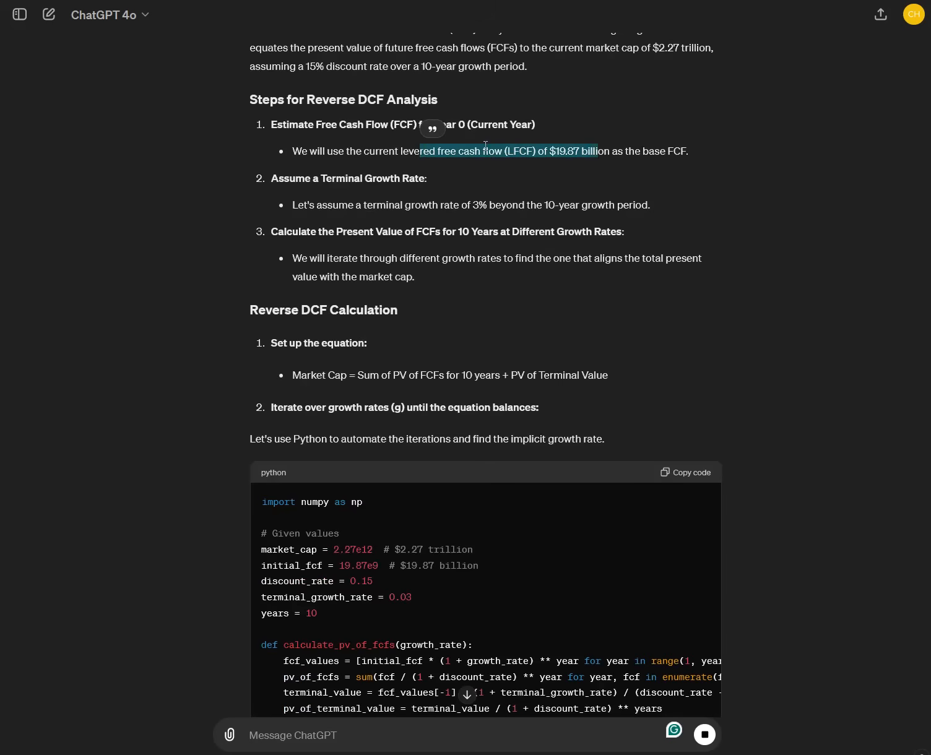
mouse_move(604, 165)
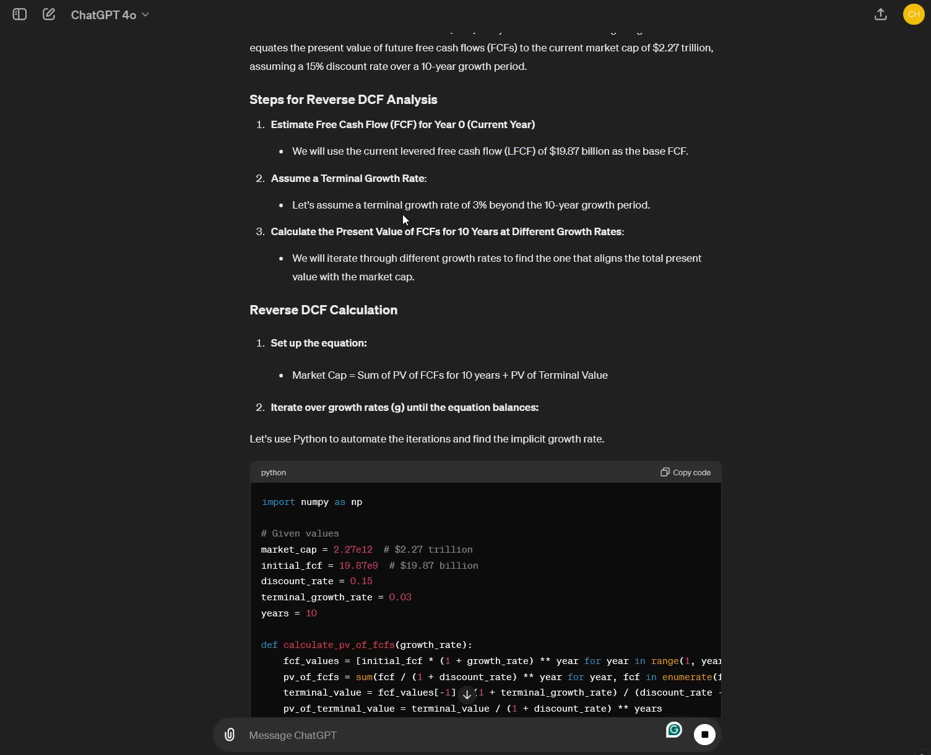
mouse_move(505, 202)
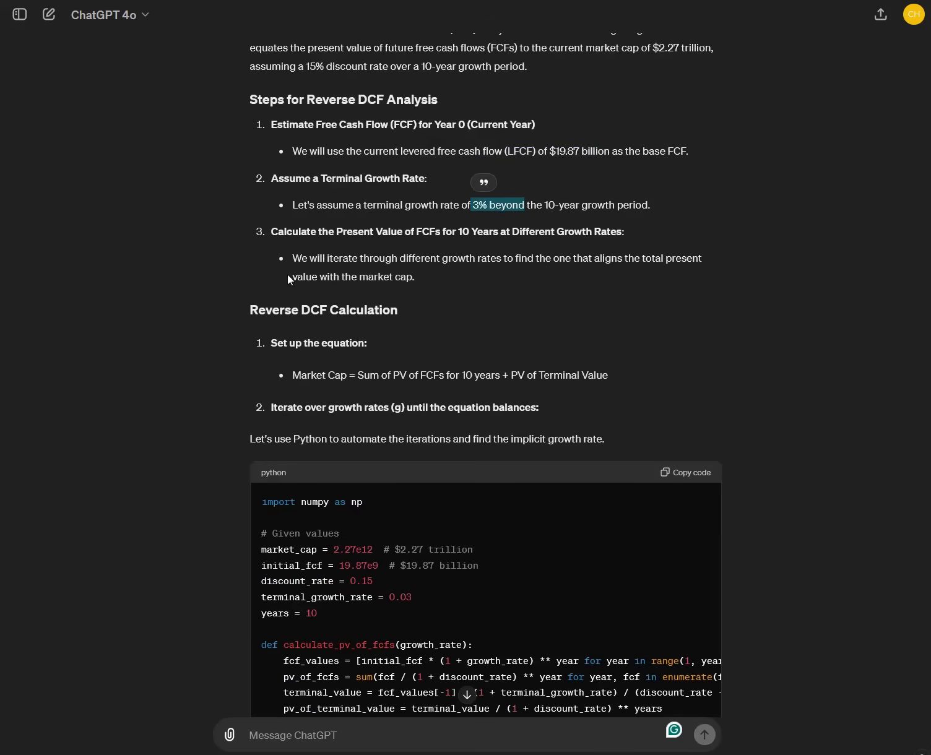
mouse_move(429, 271)
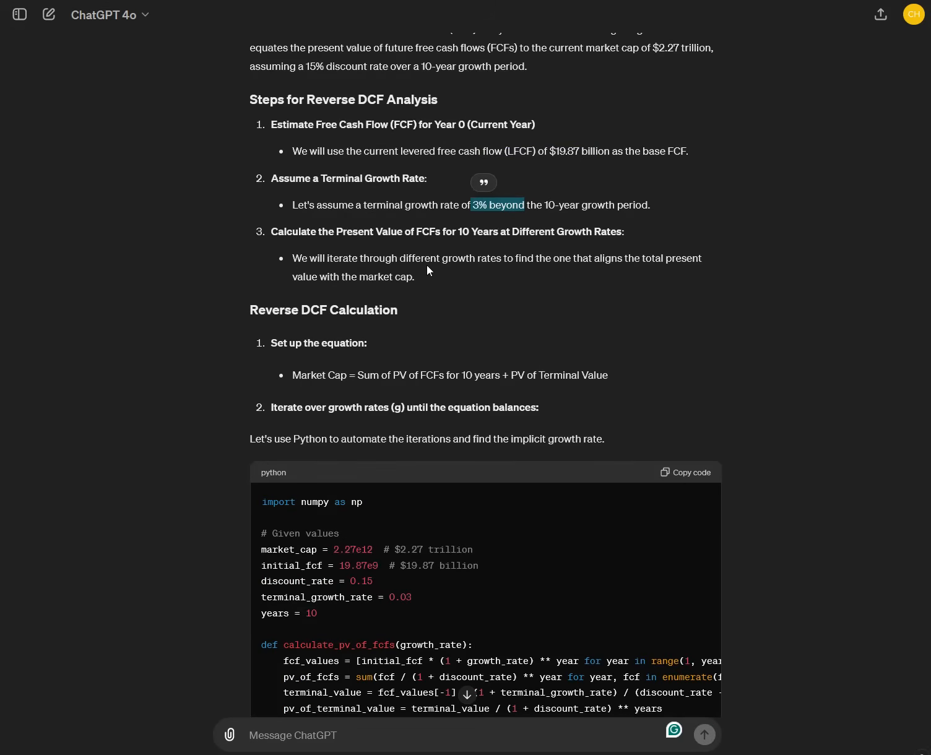
mouse_move(603, 300)
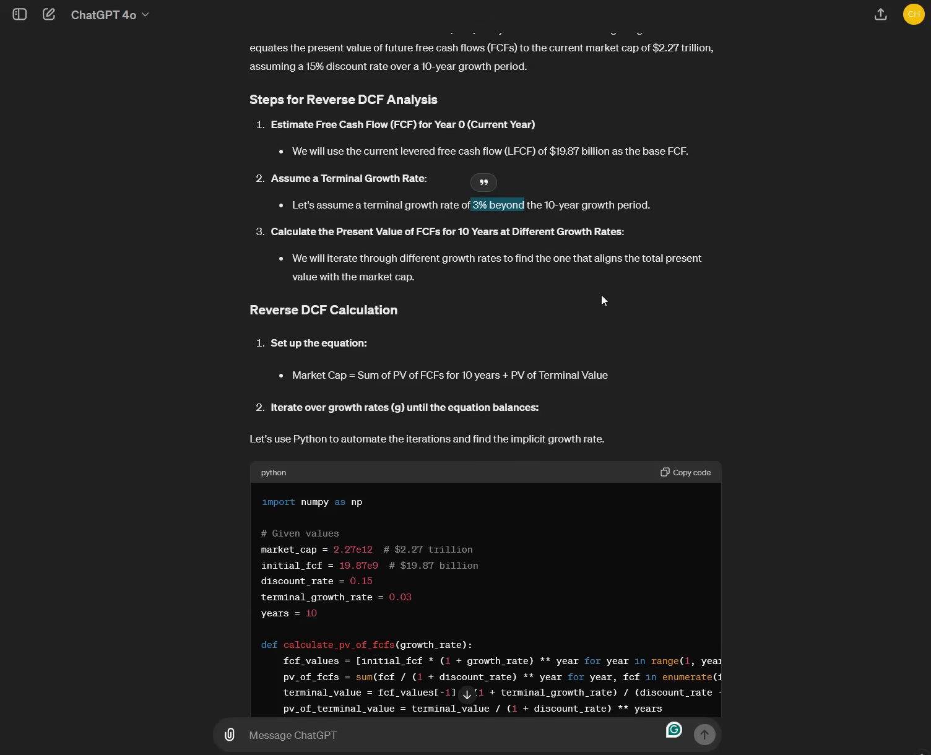
mouse_move(353, 297)
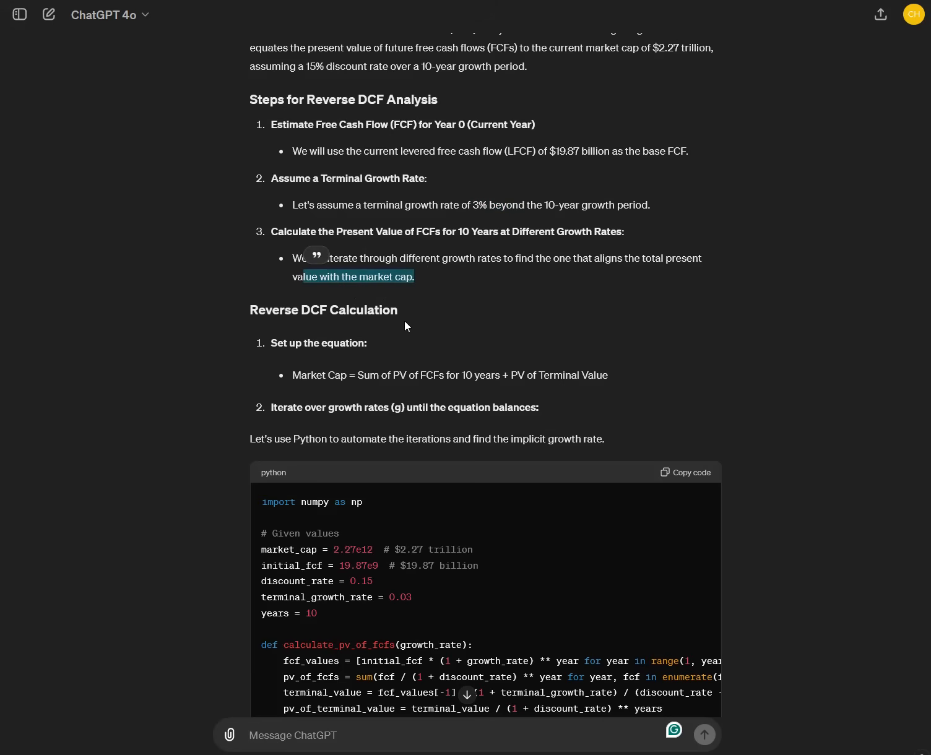
Scroll down to the reply's conclusion of about 42.77% implied annual growth for NVIDIA
scroll("down", 3)
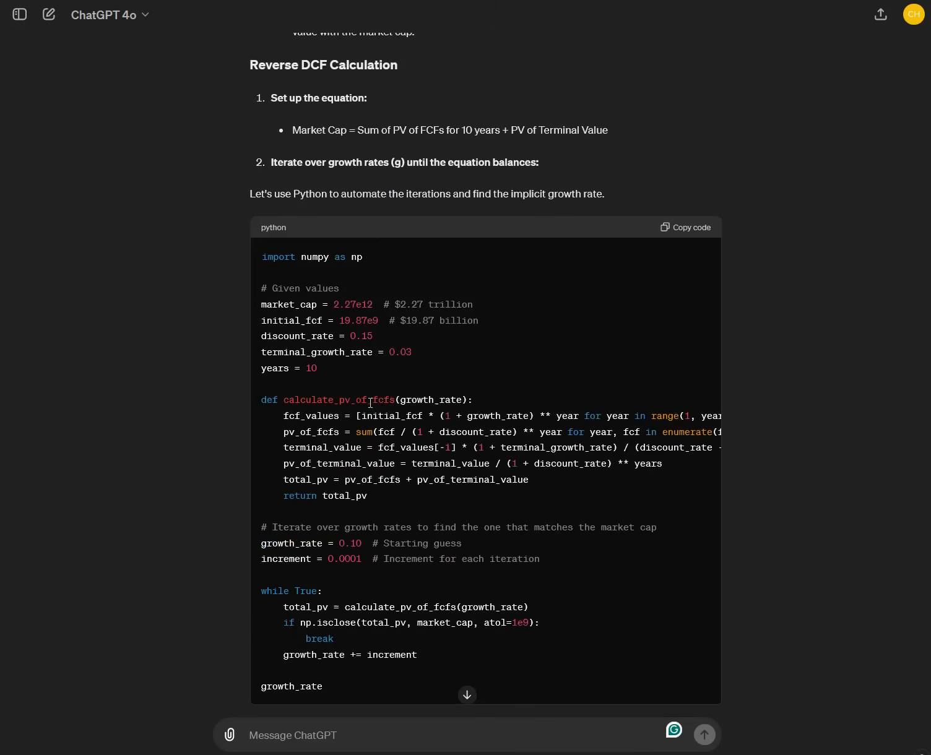
scroll("down", 3)
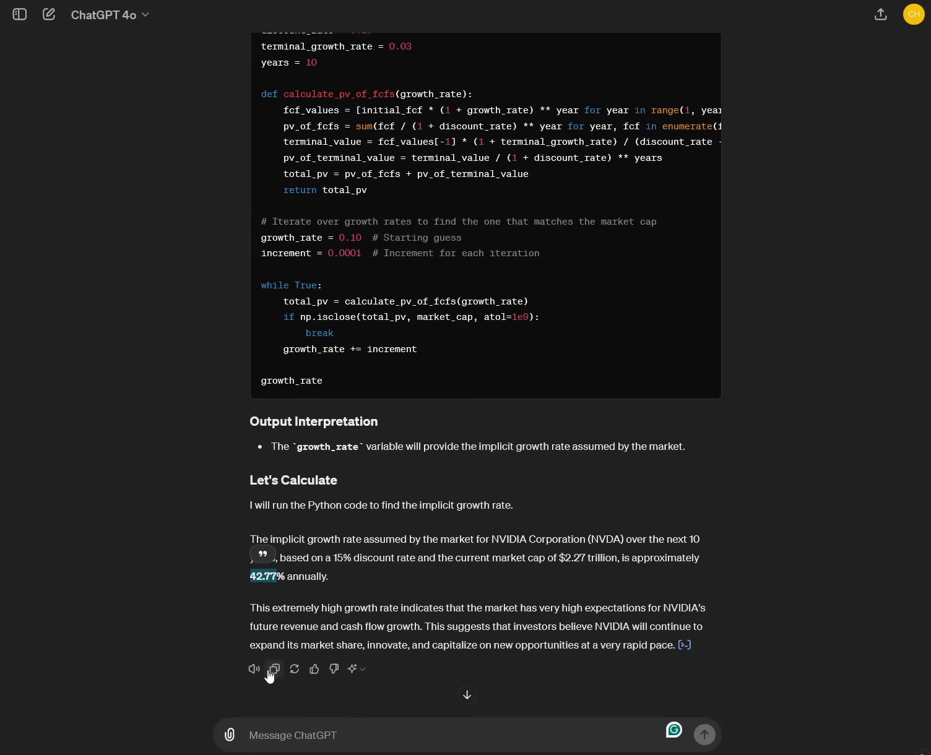
mouse_move(221, 749)
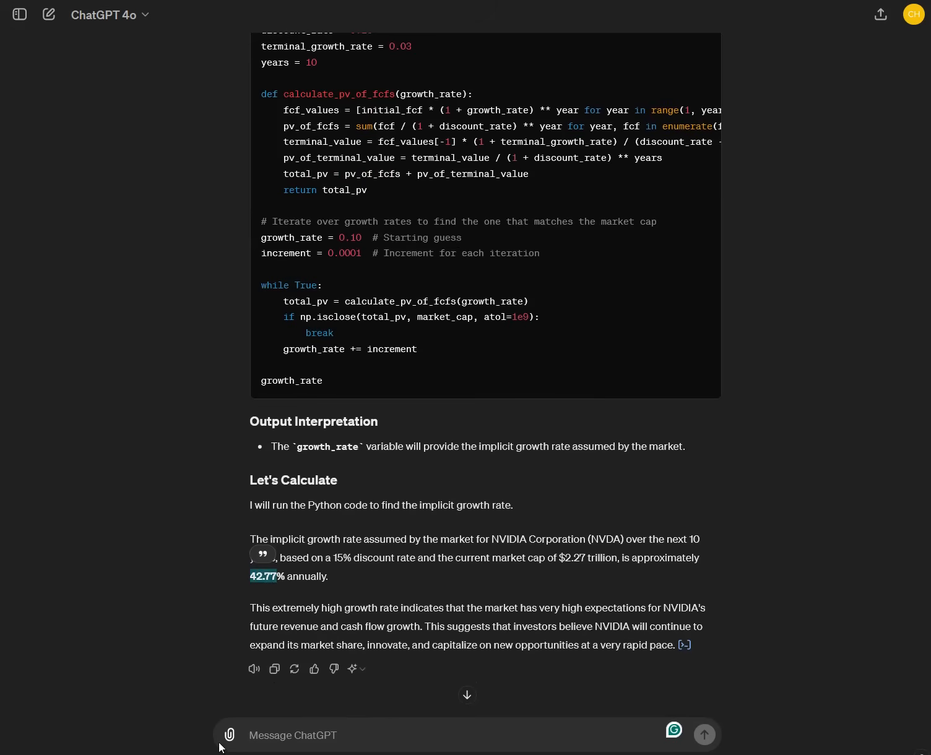
mouse_move(303, 617)
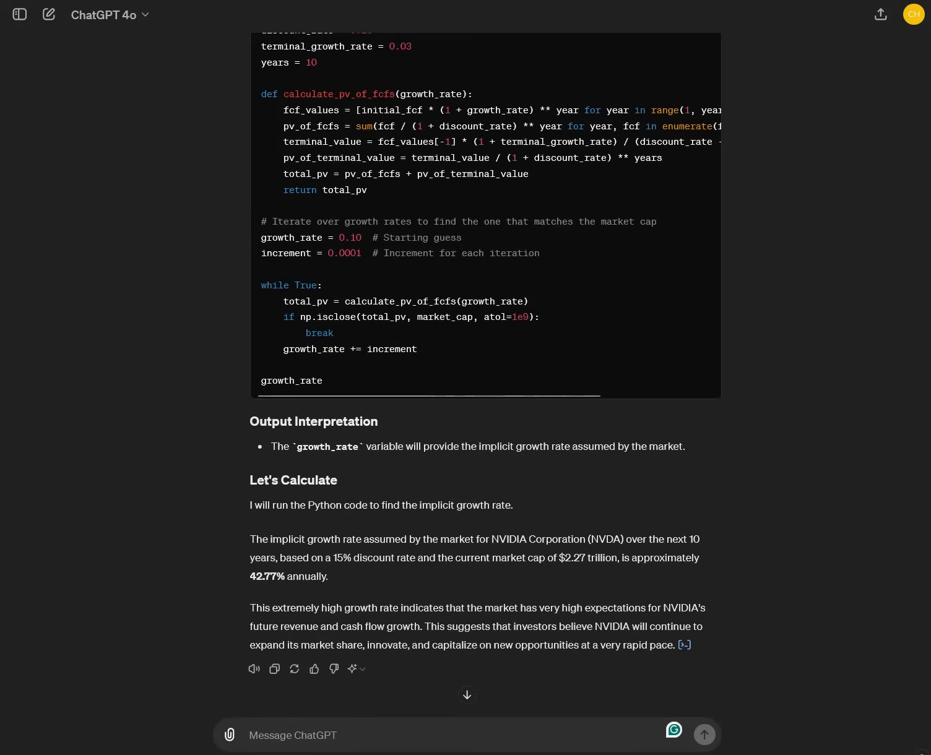
mouse_move(259, 593)
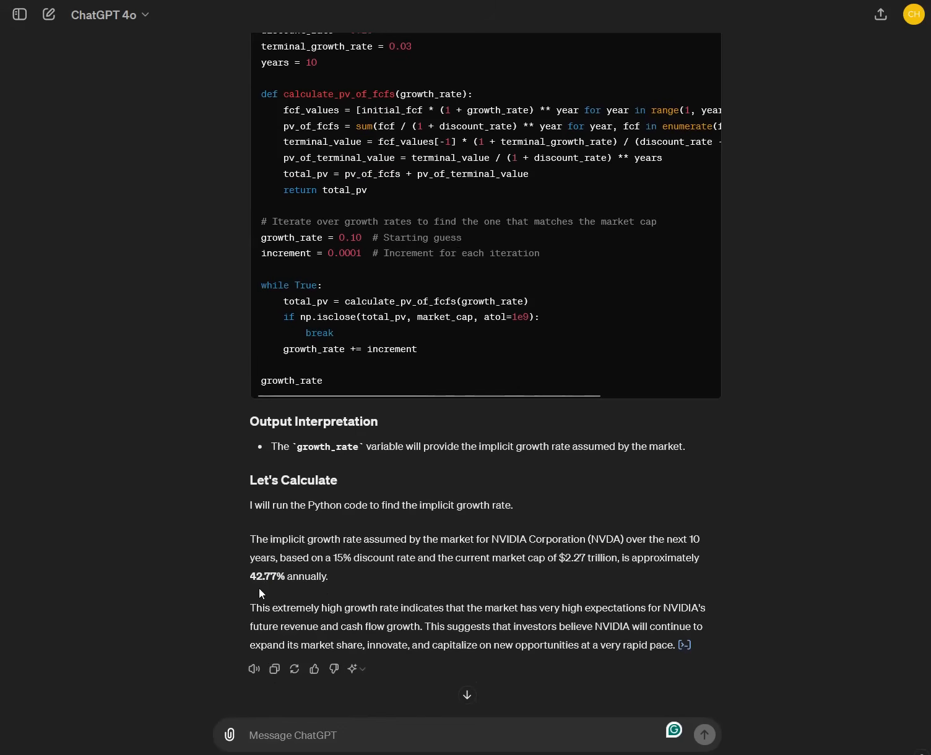
mouse_move(280, 602)
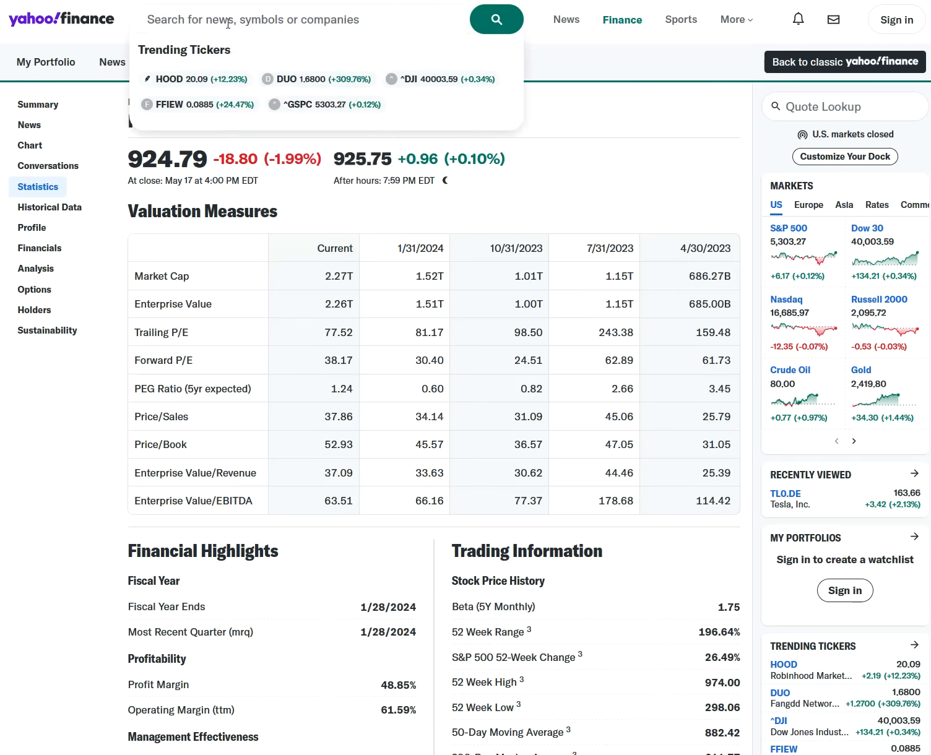
Search 'google', open GOOG Alphabet Inc. Statistics, and copy a full-page screenshot
type("google")
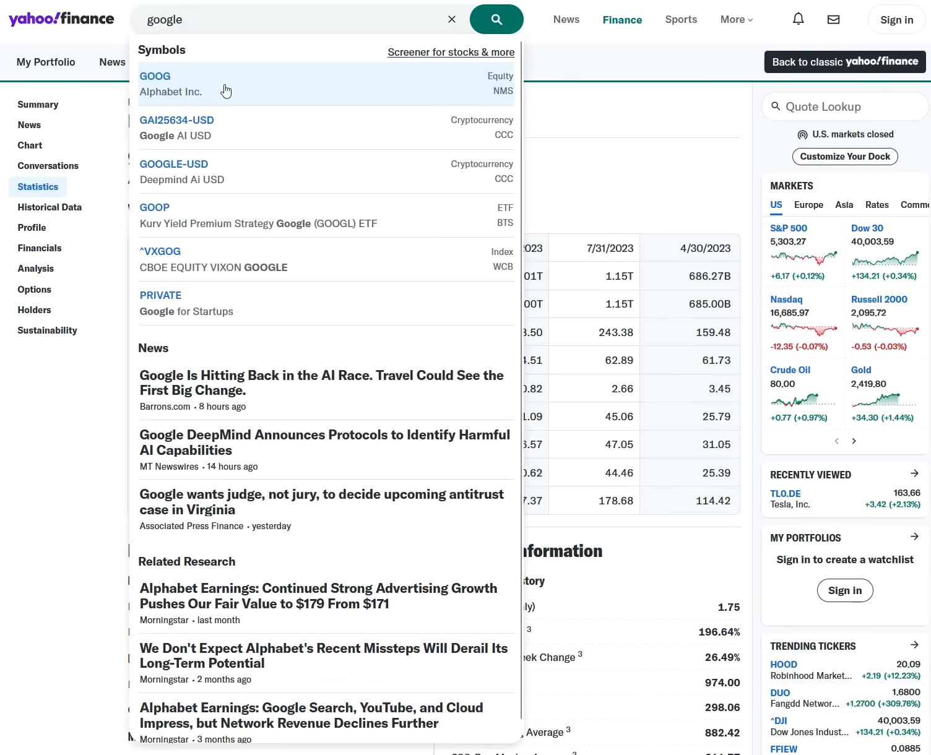
left_click(154, 83)
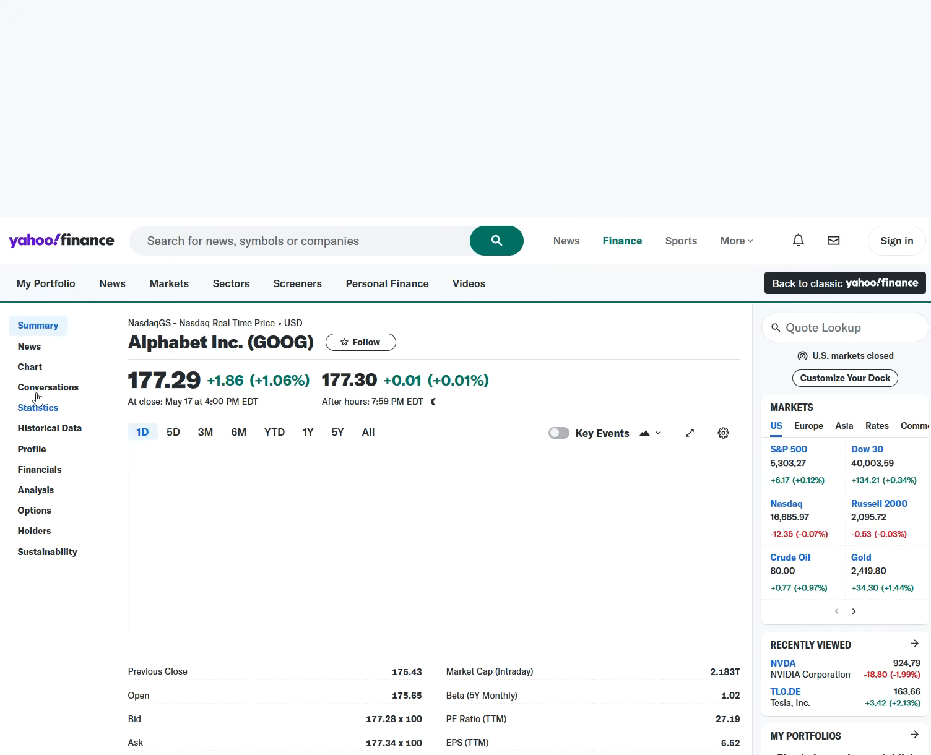
left_click(37, 408)
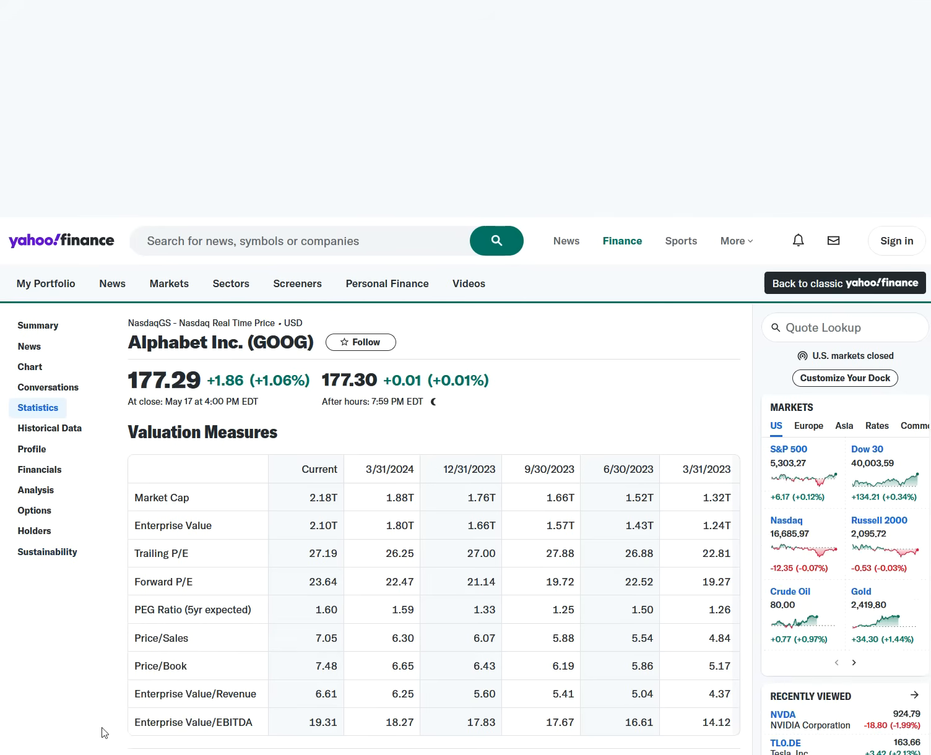
scroll("down", 3)
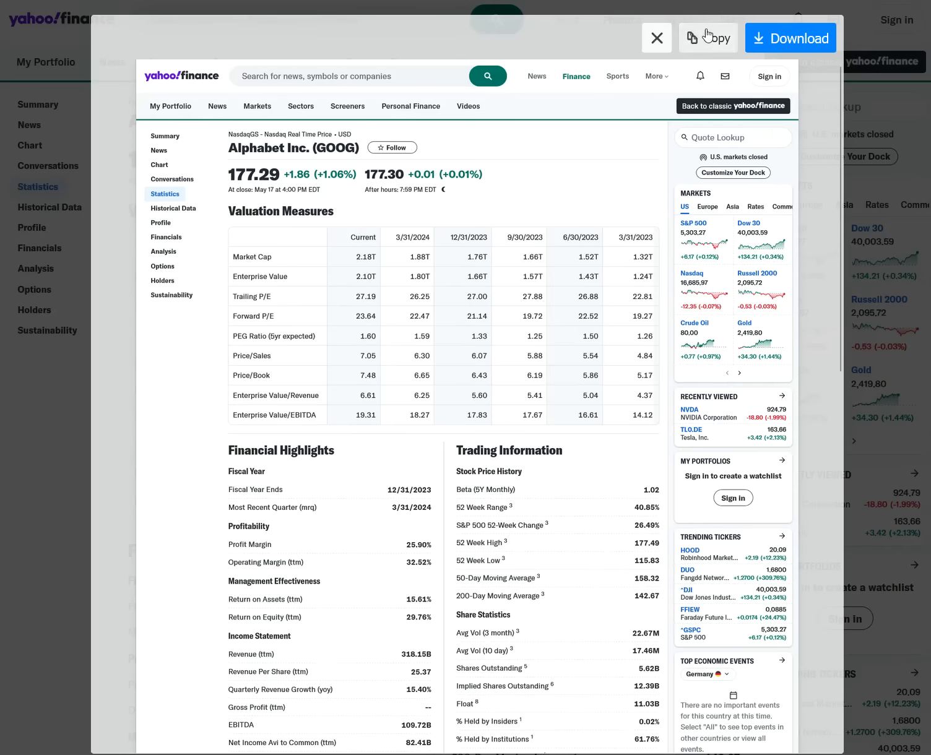
left_click(655, 38)
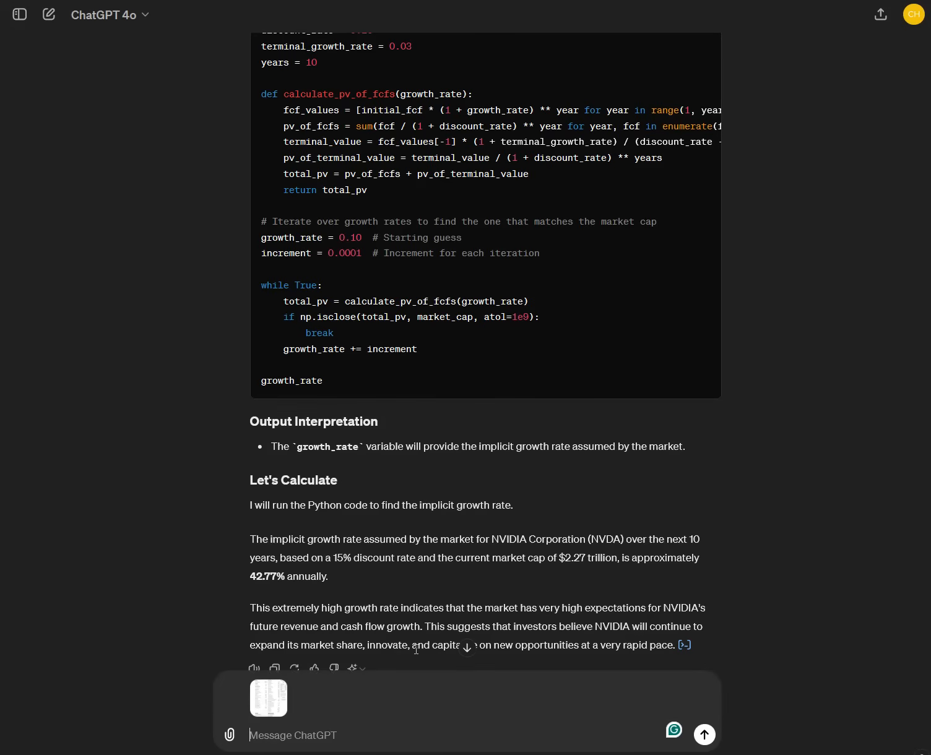
Send 'Now do the same analysis for Alphabet' with the statistics screenshot attached
type("Now do eh")
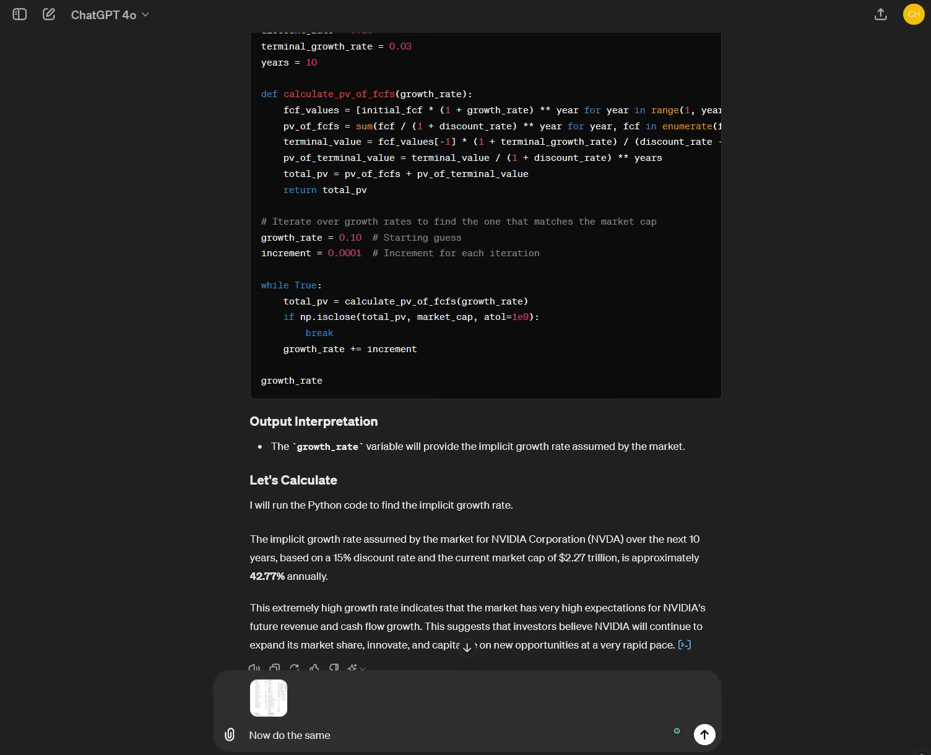
type("analysis for")
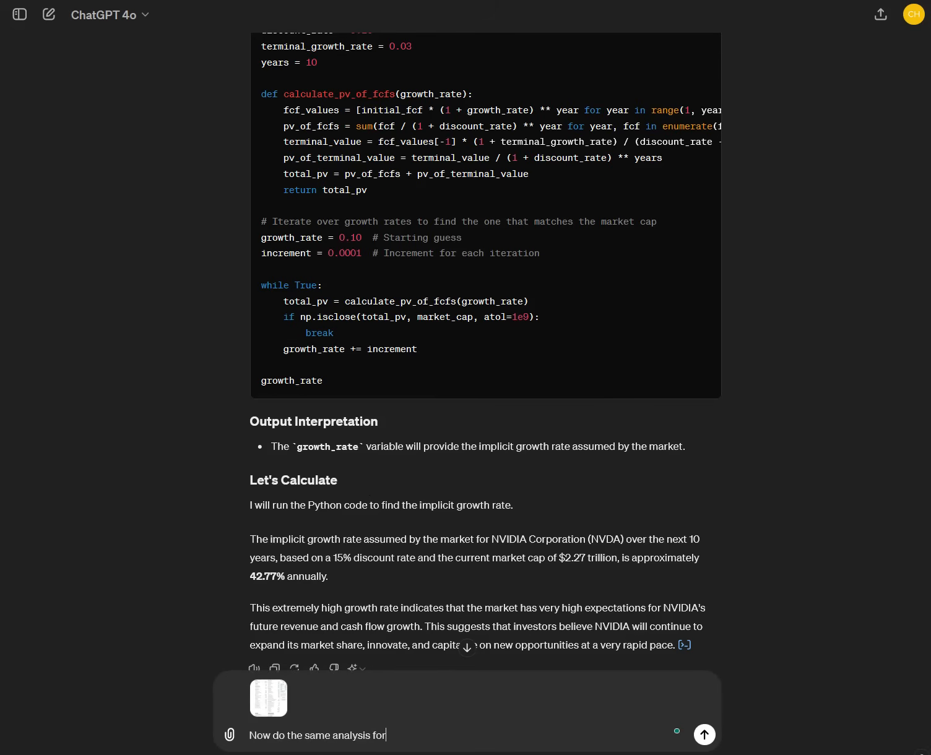
type("Alphabet")
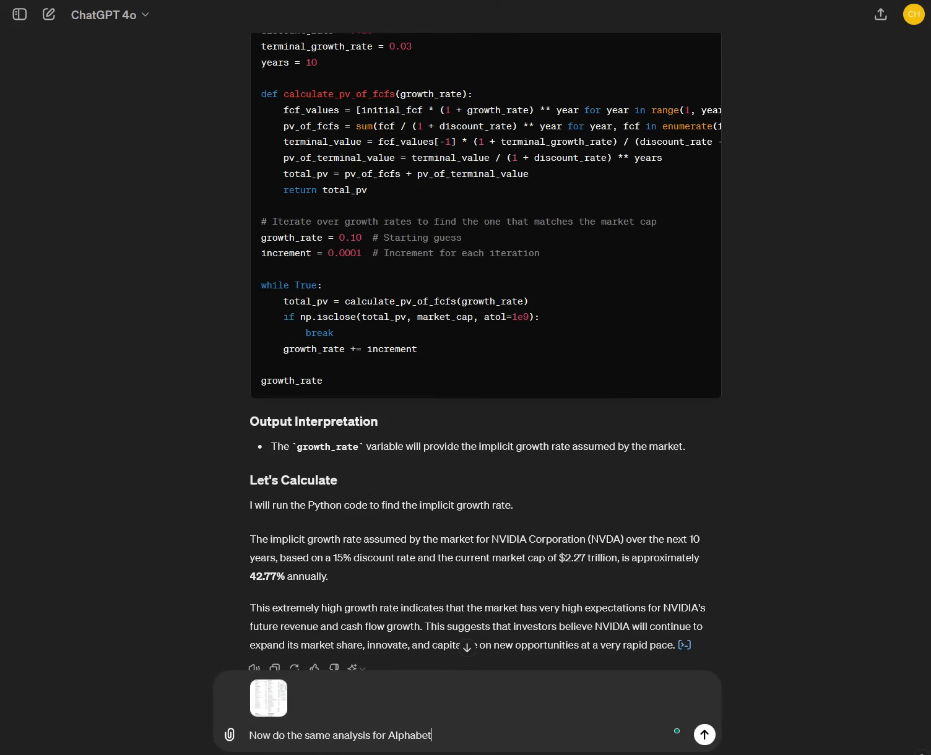
left_click(703, 735)
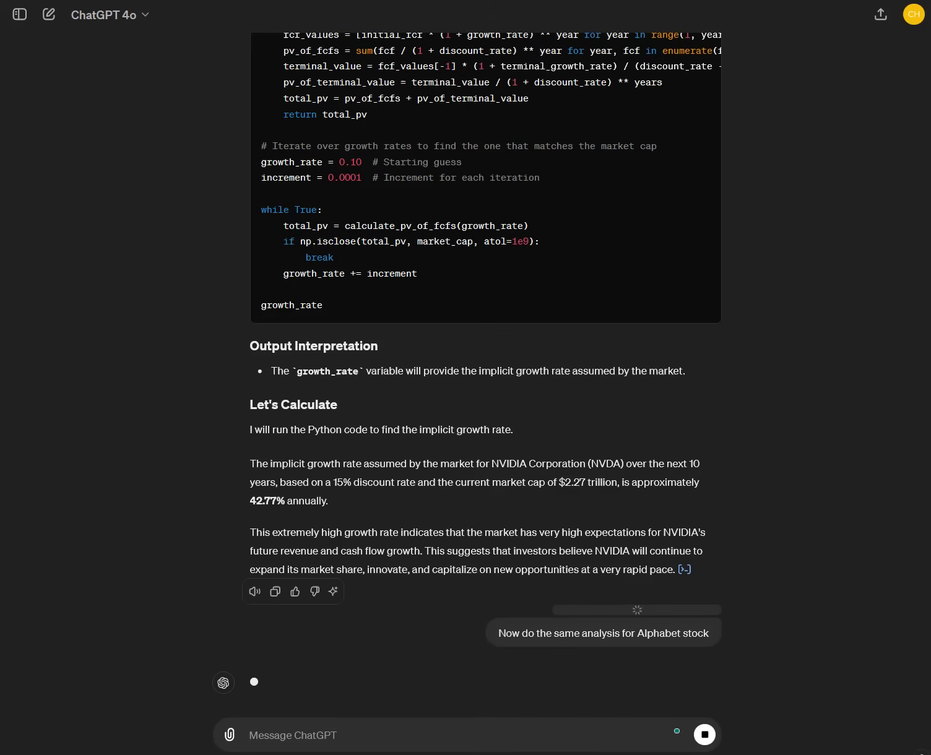
Scroll through ChatGPT's list of Alphabet's key financial metrics and highlights
scroll("down", 3)
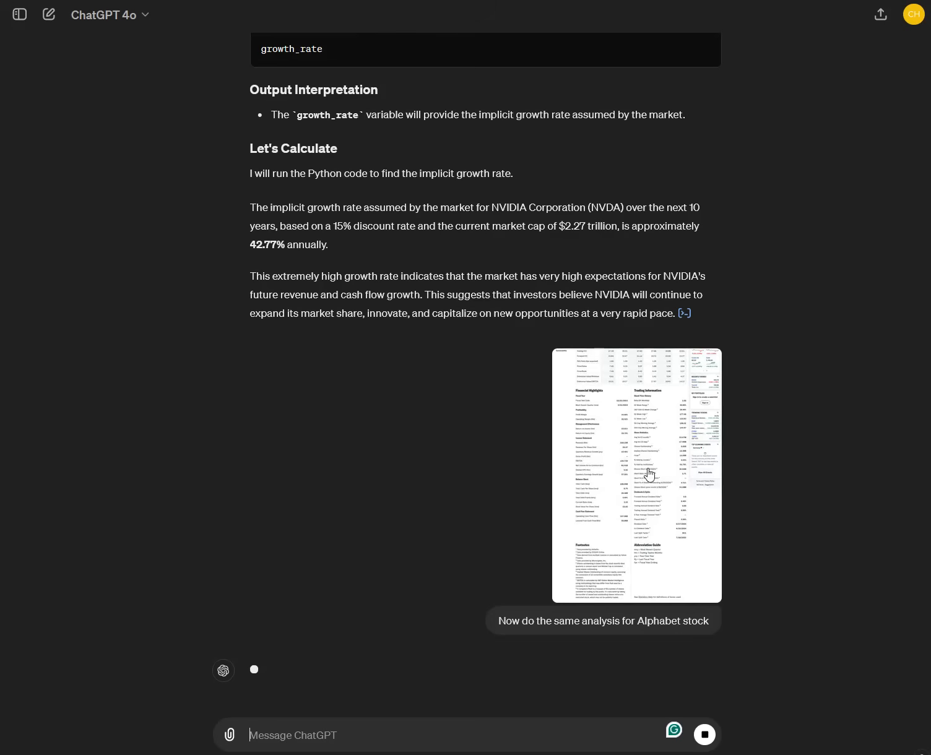
mouse_move(525, 507)
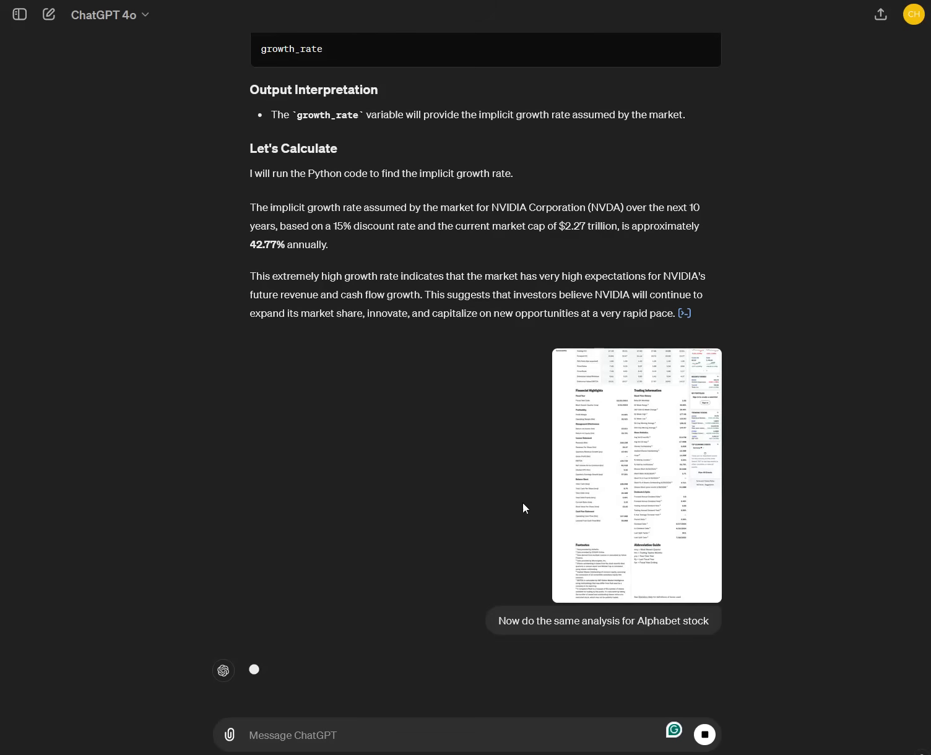
mouse_move(530, 567)
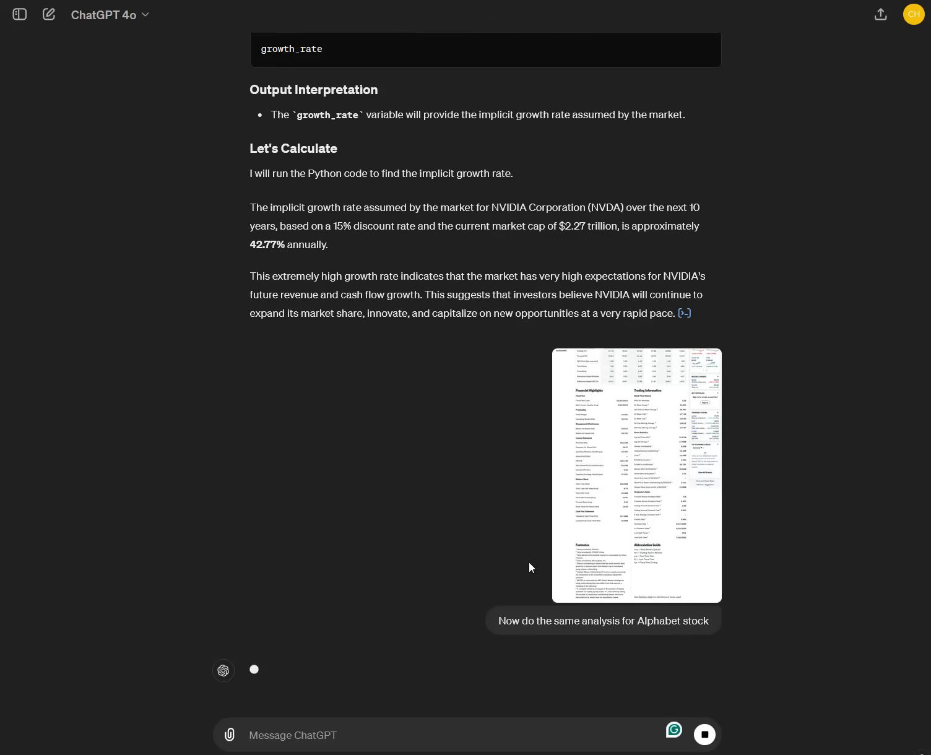
scroll("down", 3)
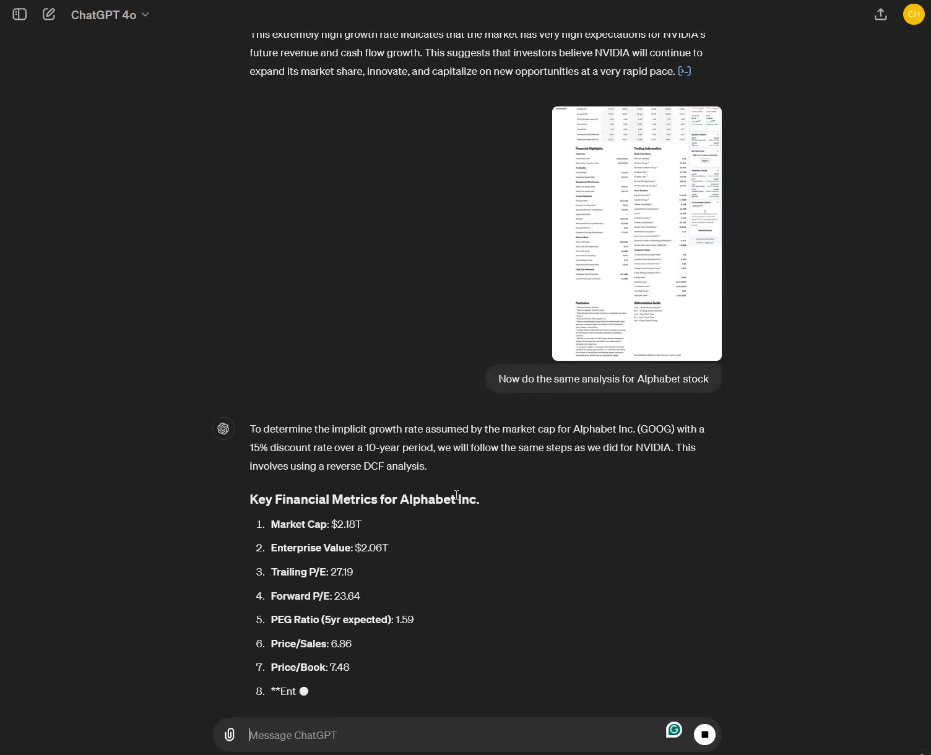
scroll("down", 3)
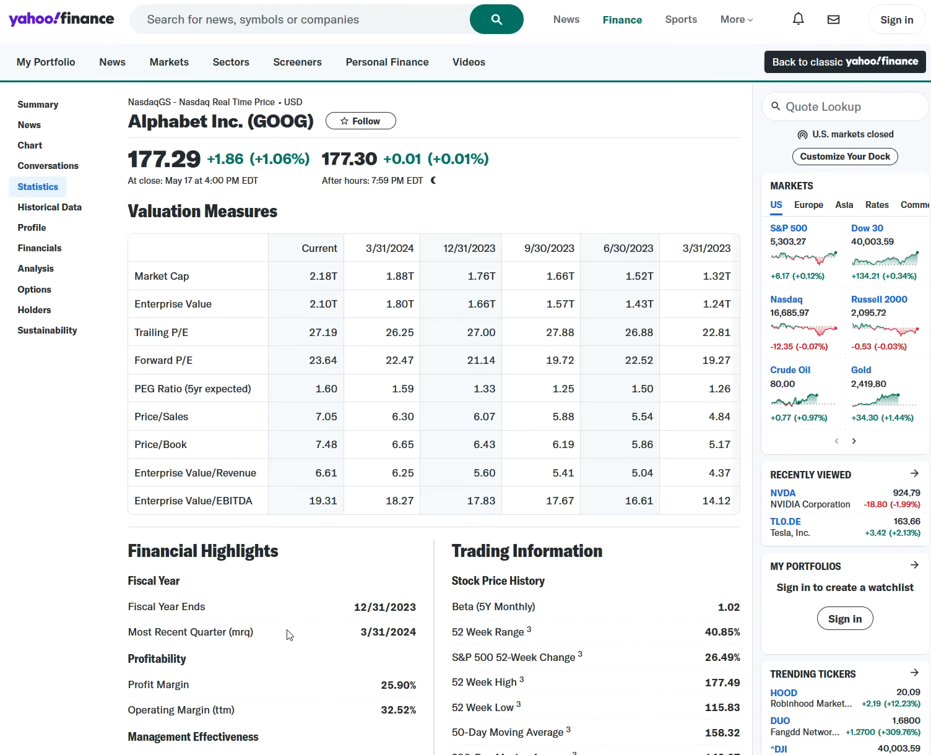
scroll("down", 3)
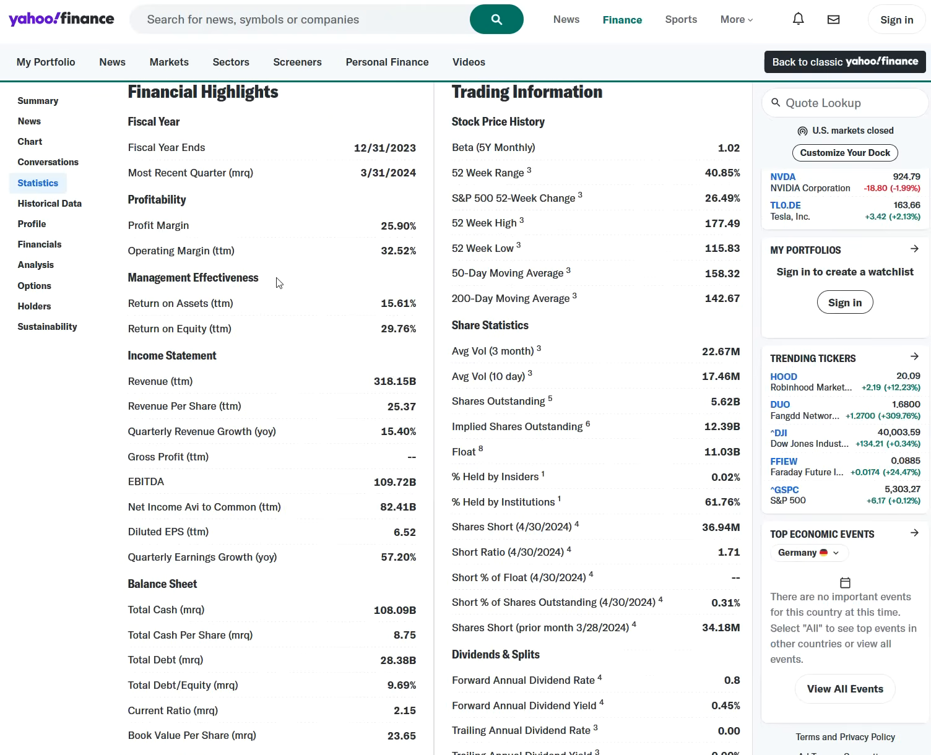
scroll("up", 3)
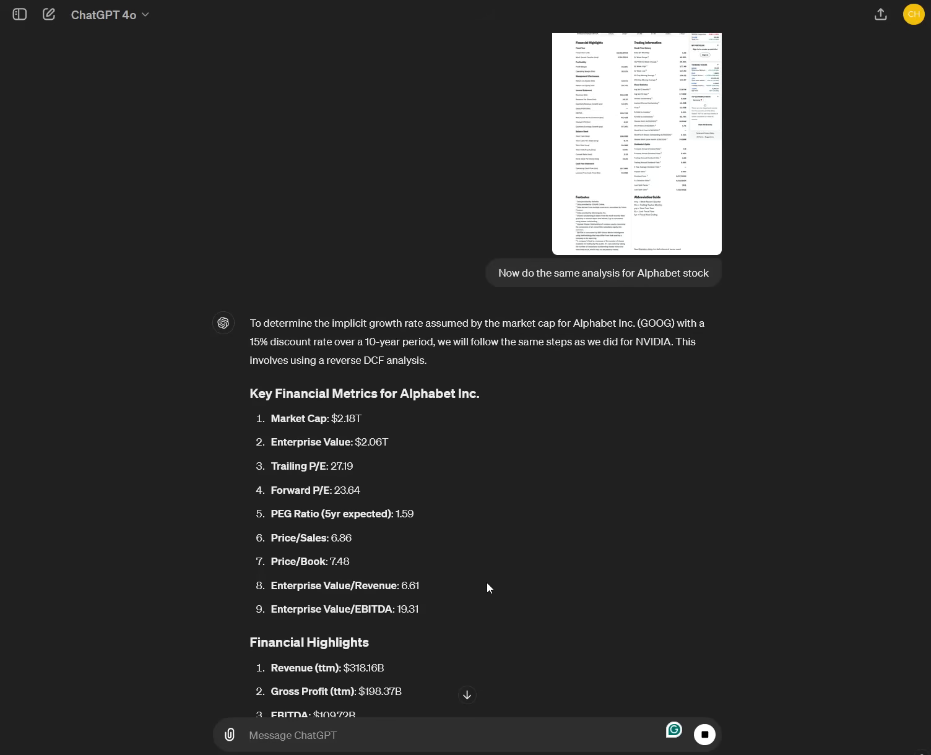
scroll("down", 3)
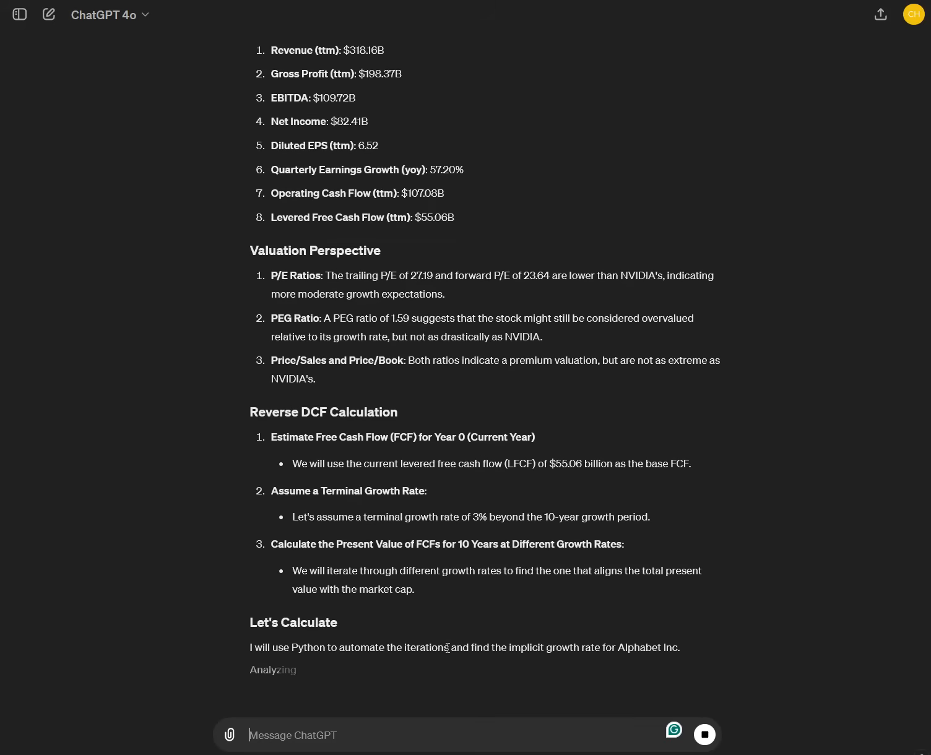
scroll("up", 3)
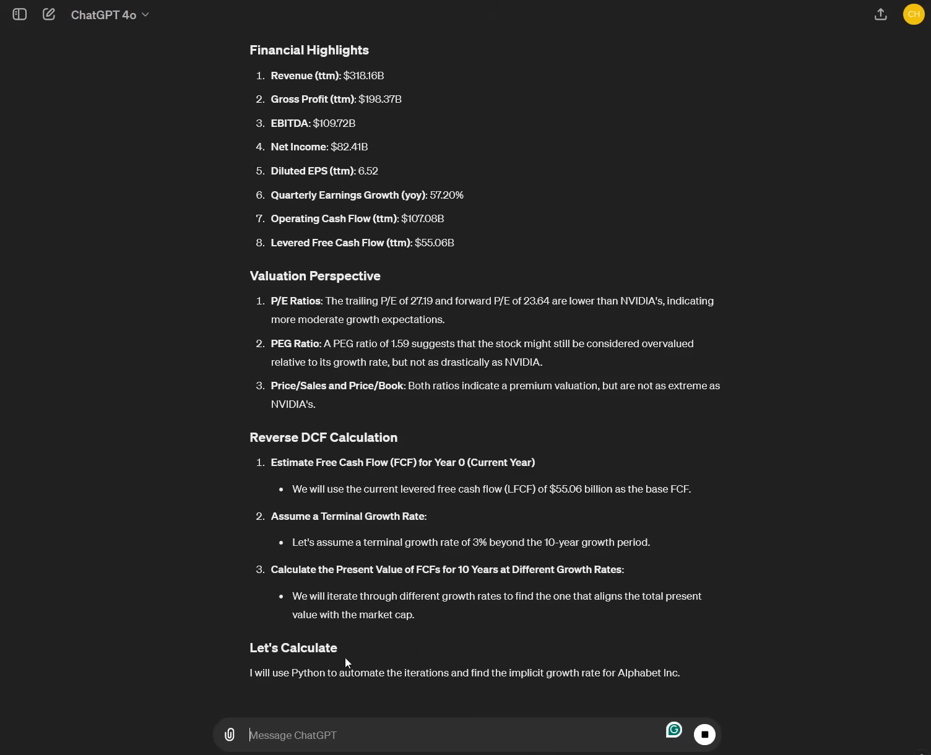
scroll("down", 3)
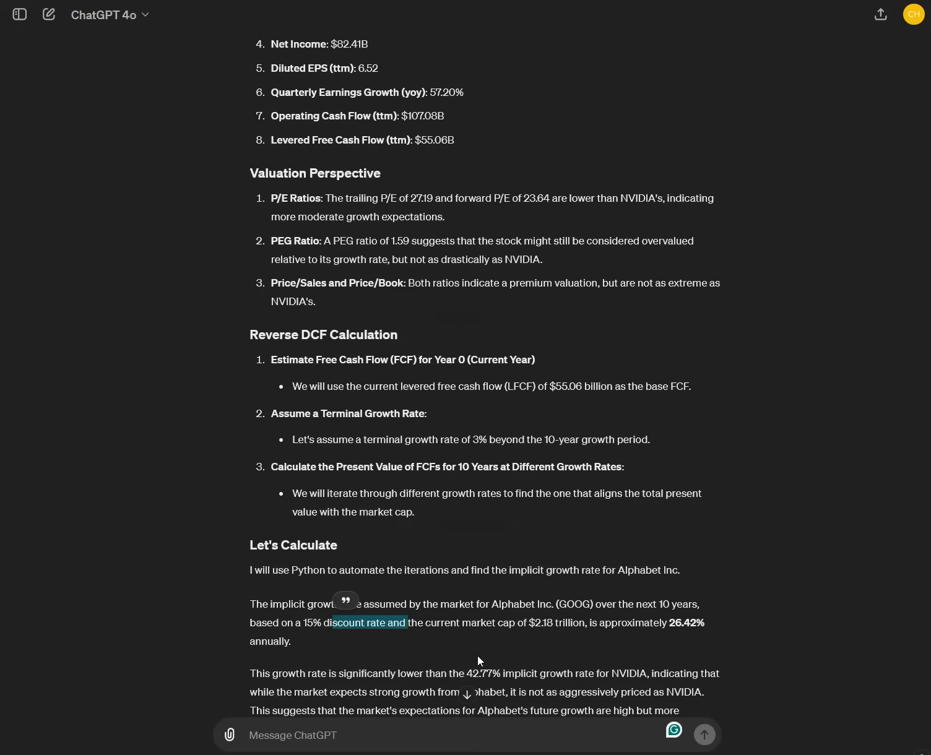
scroll("down", 3)
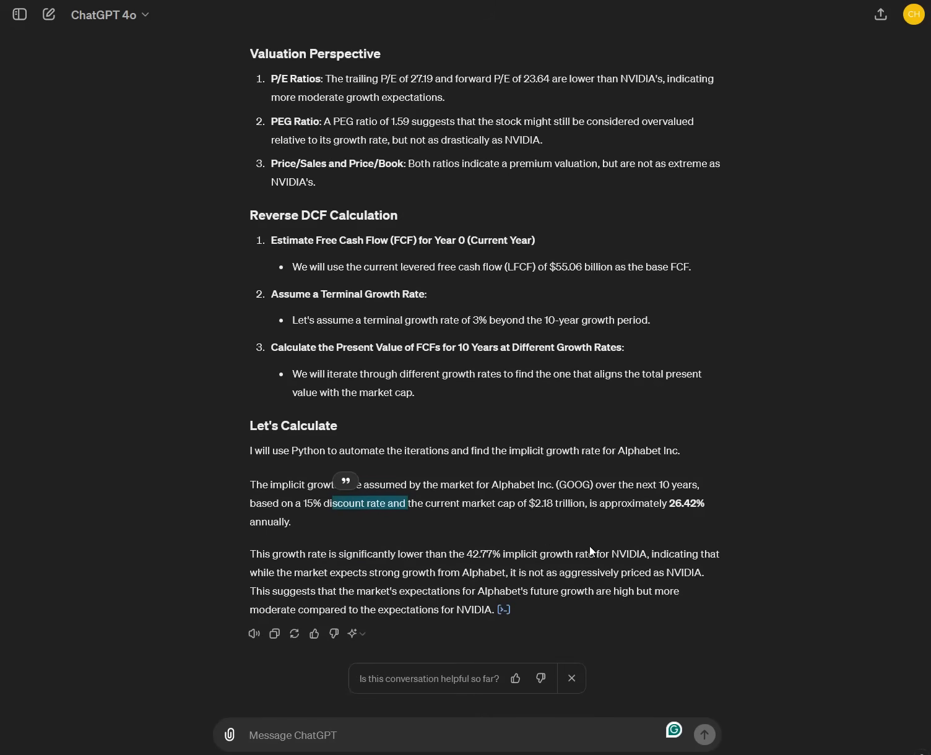
mouse_move(672, 521)
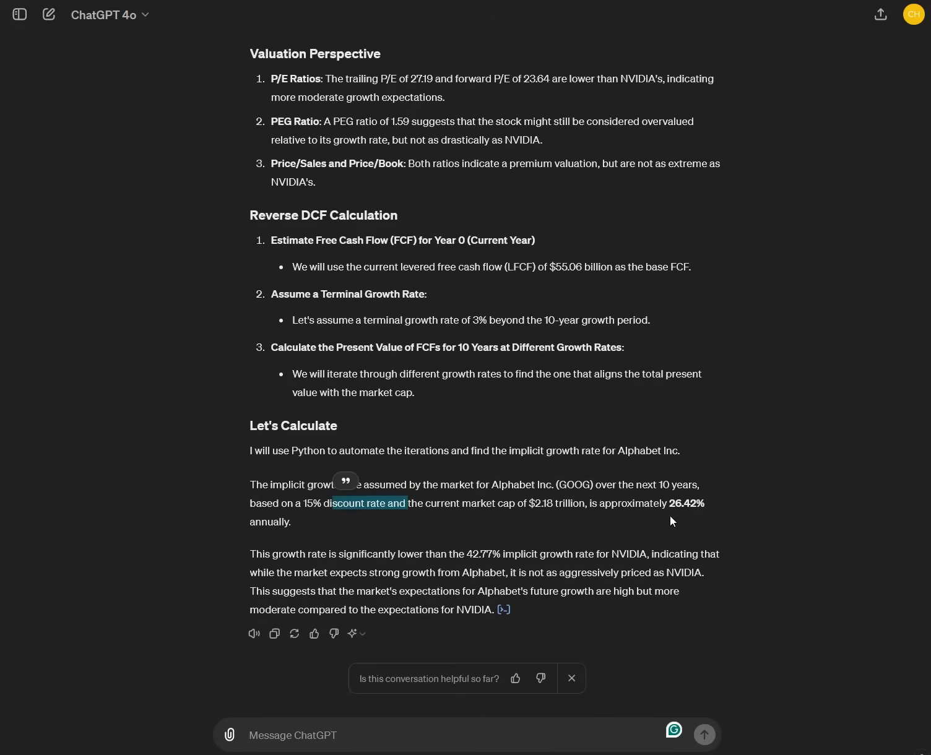
mouse_move(660, 538)
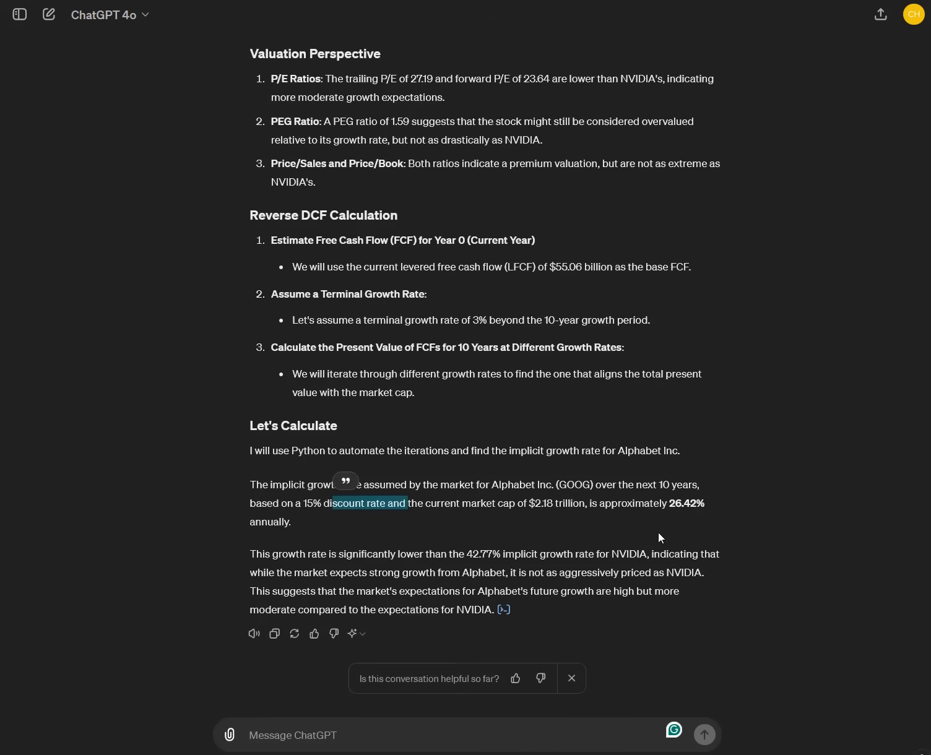
mouse_move(665, 518)
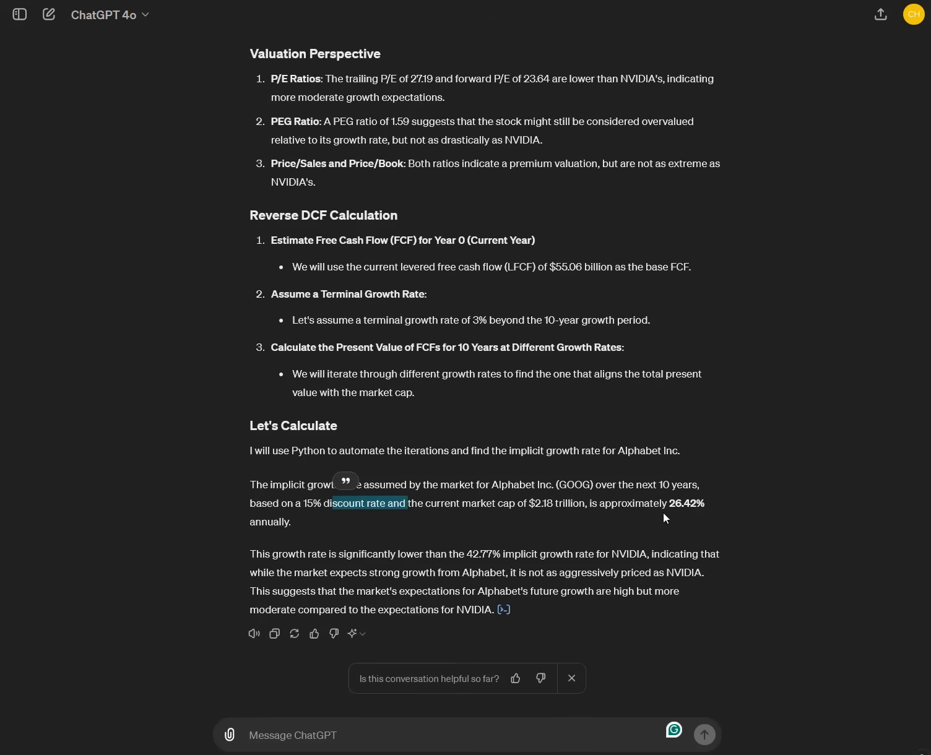
mouse_move(668, 508)
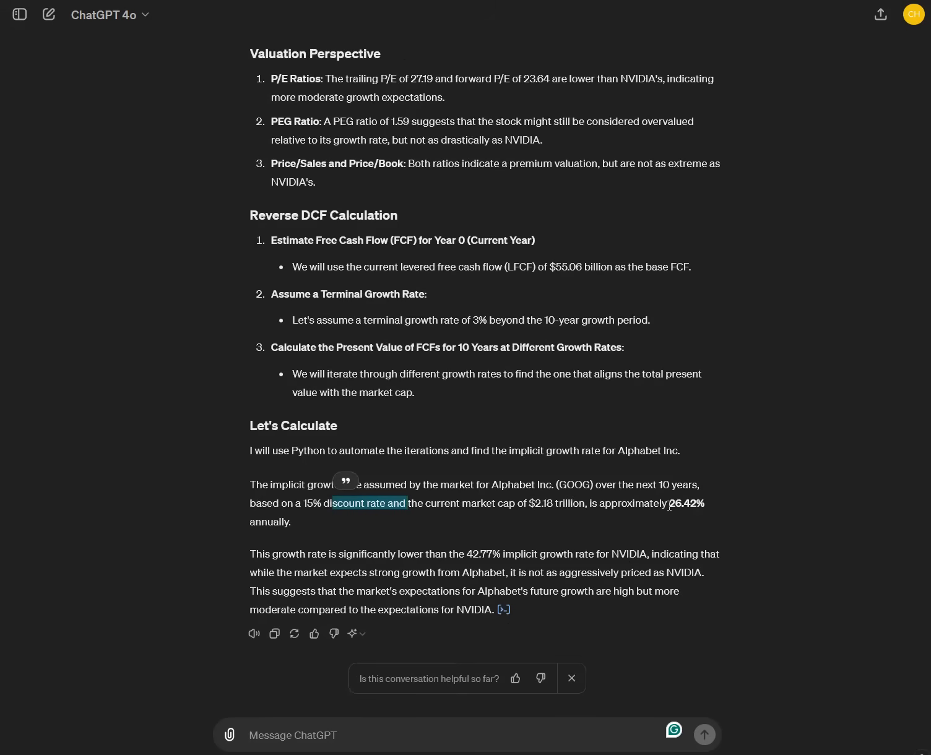
mouse_move(658, 527)
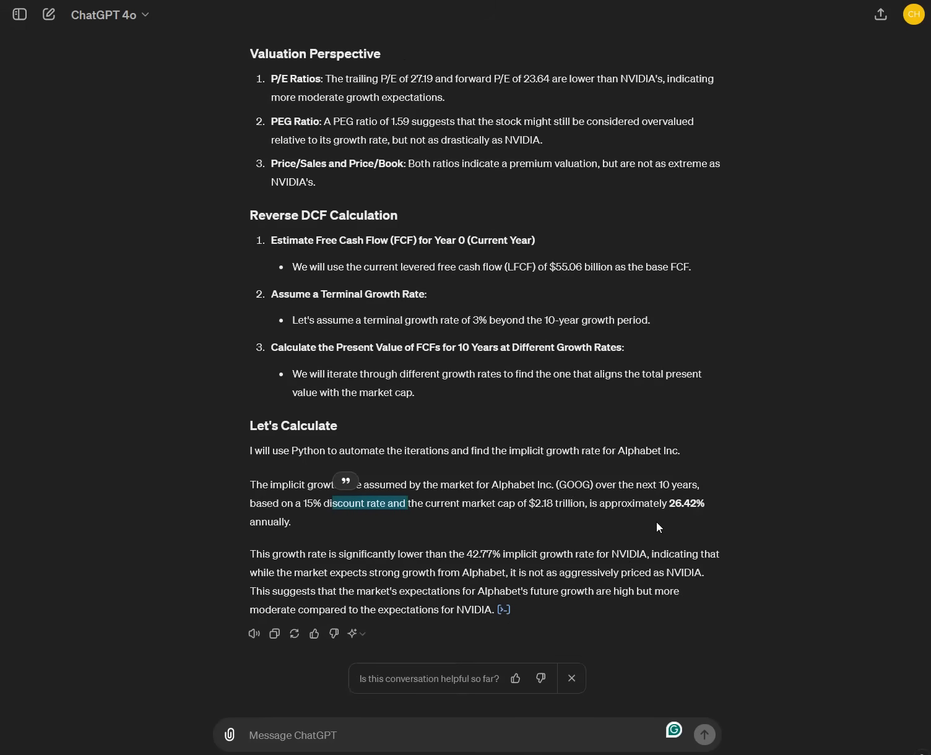
mouse_move(662, 510)
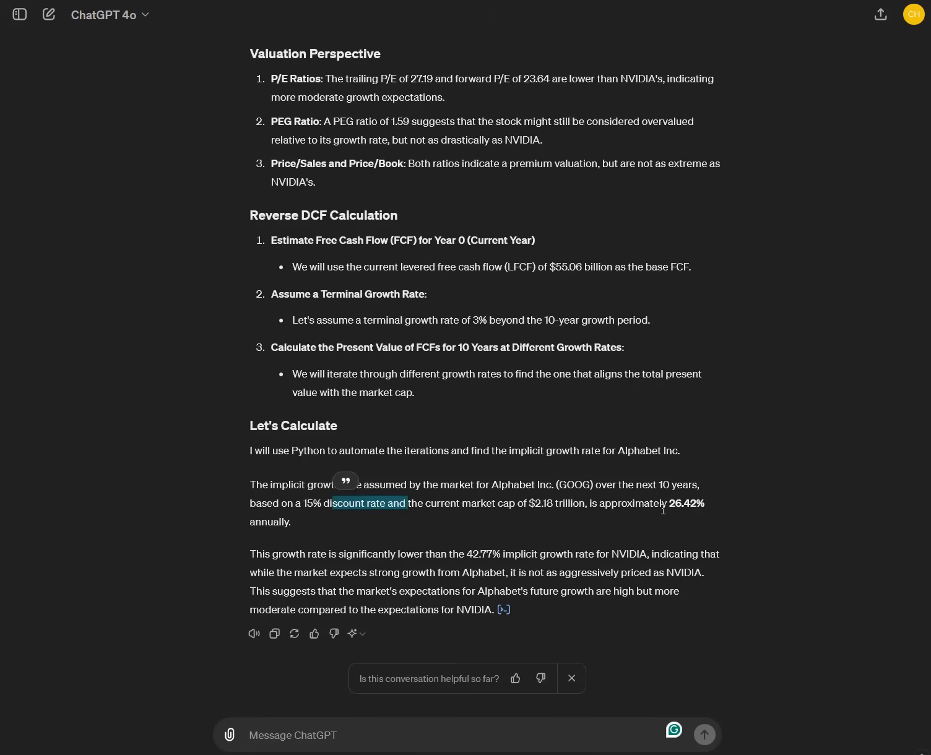
mouse_move(650, 545)
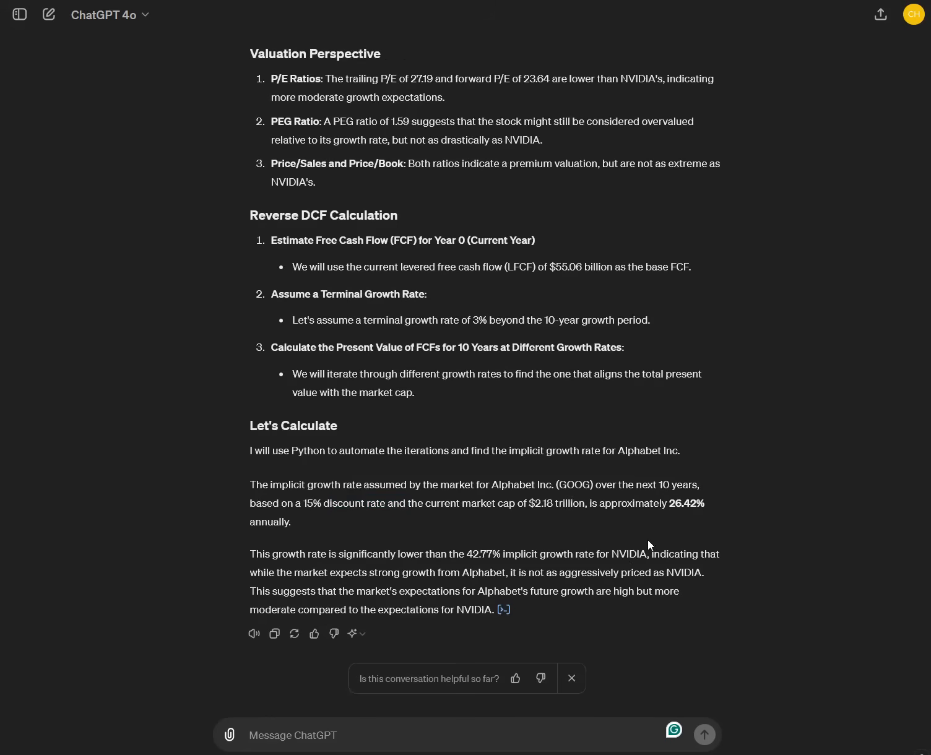
mouse_move(619, 620)
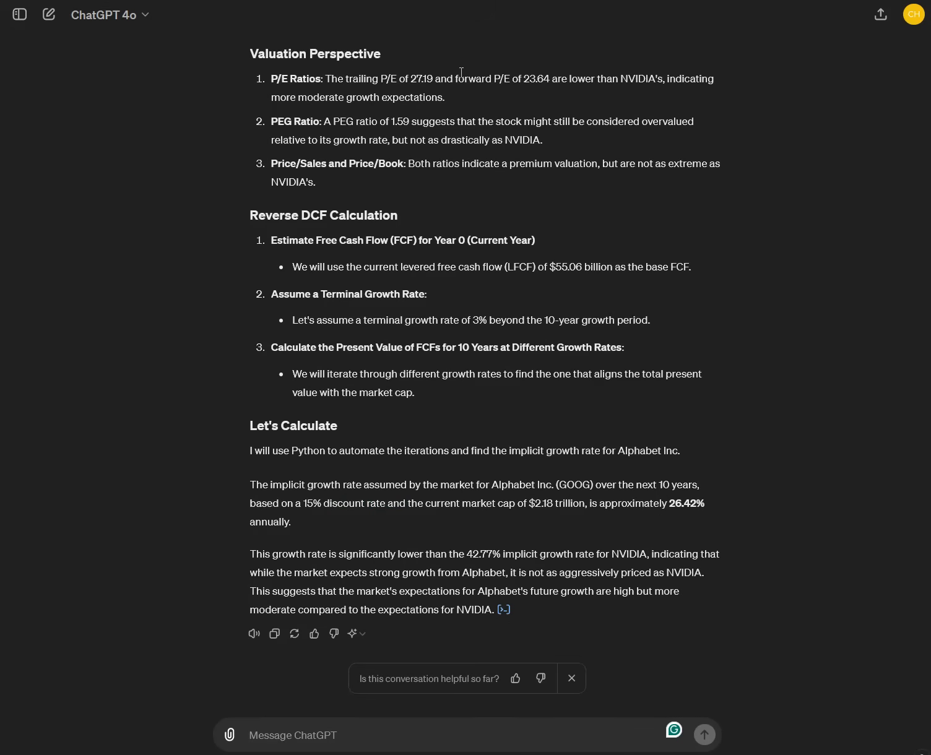
mouse_move(368, 109)
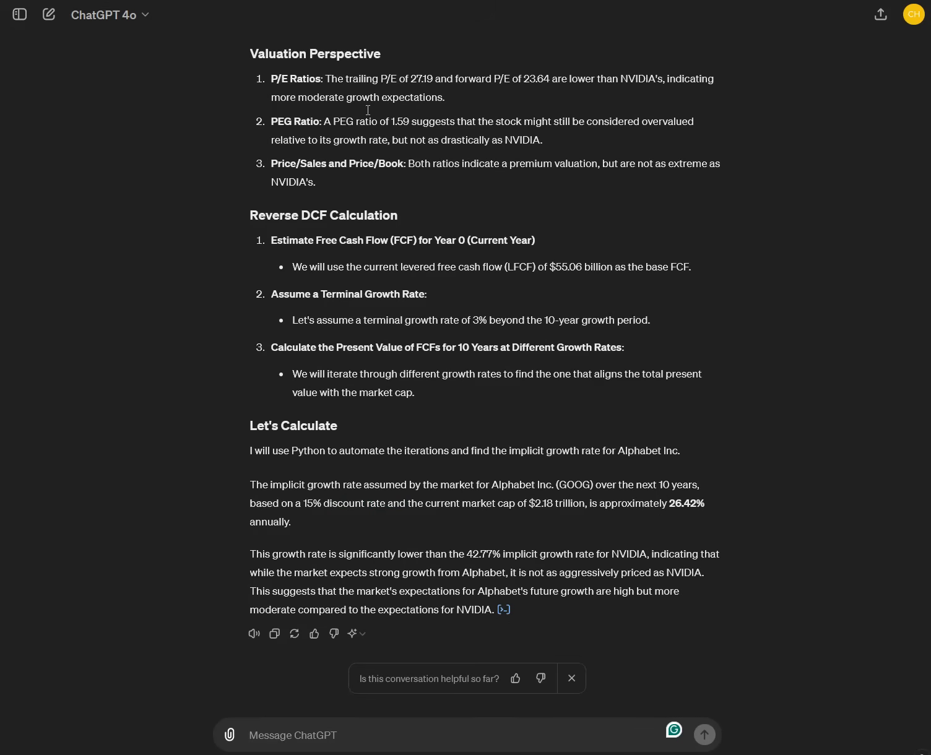
mouse_move(467, 543)
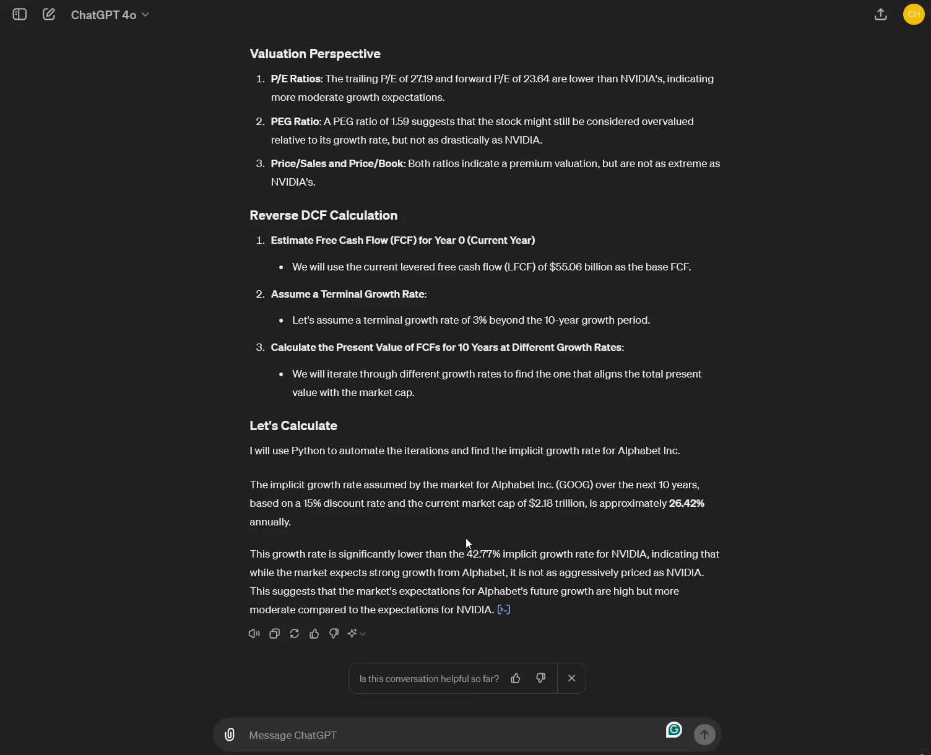
scroll("up", 3)
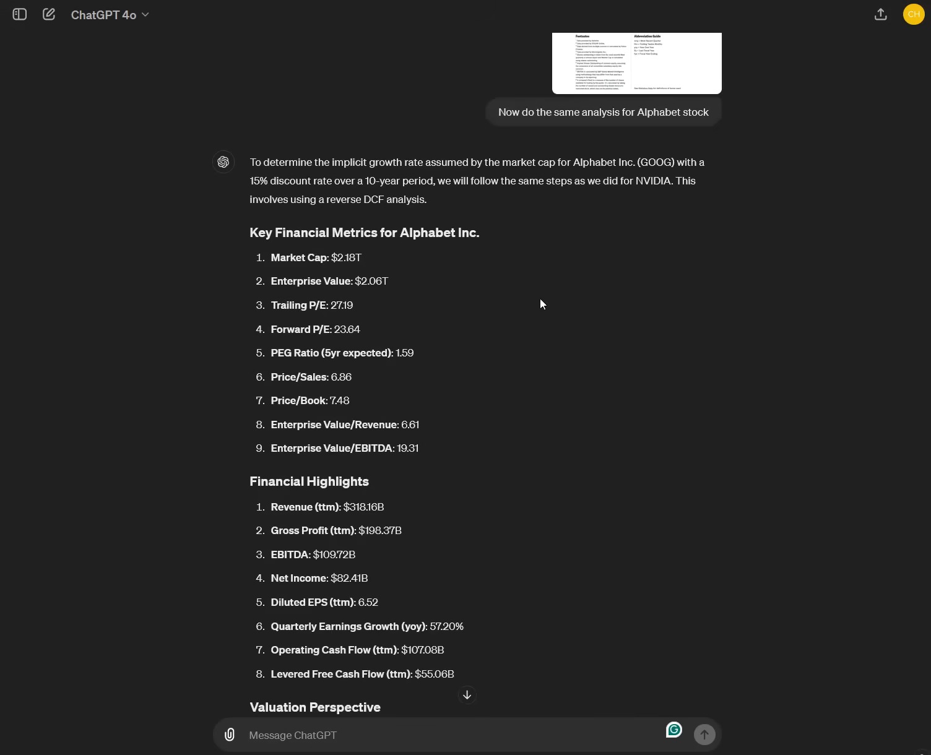
scroll("up", 3)
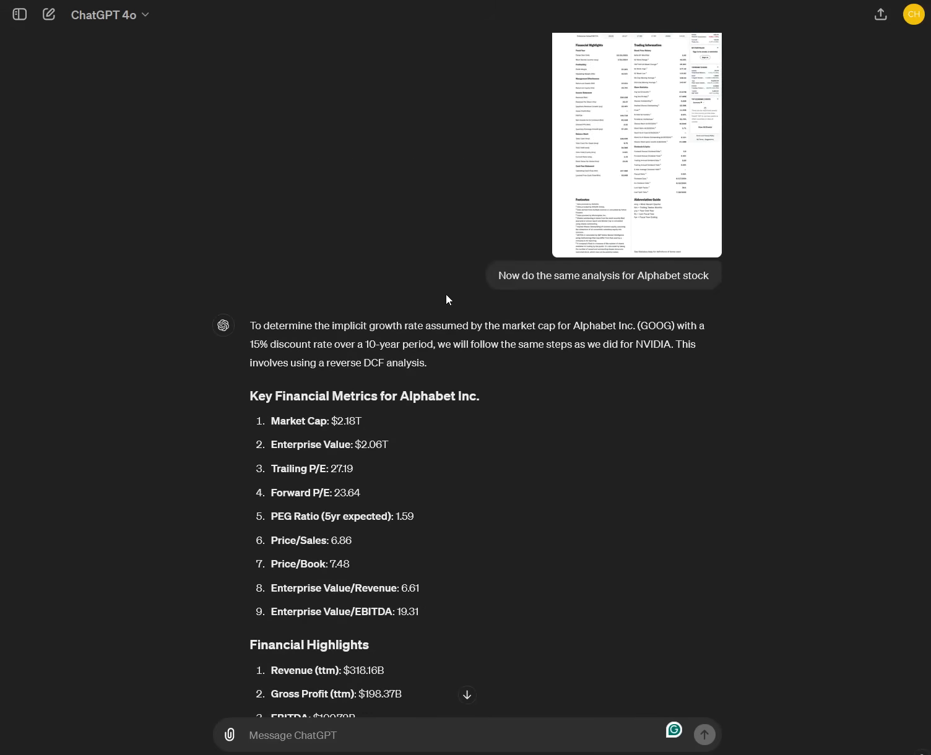
scroll("up", 3)
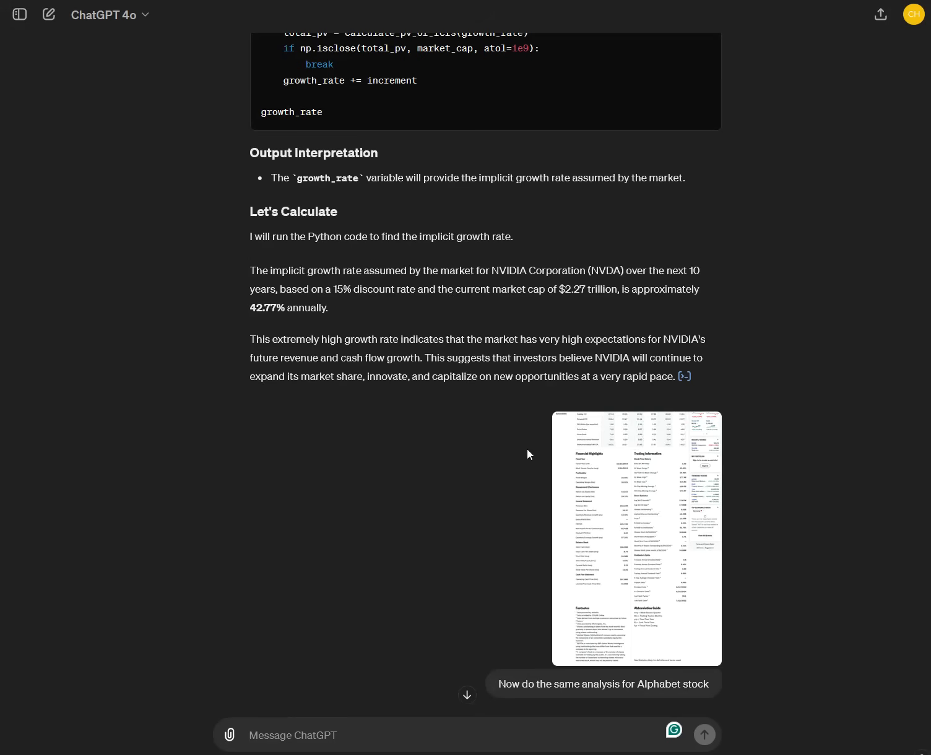
mouse_move(408, 316)
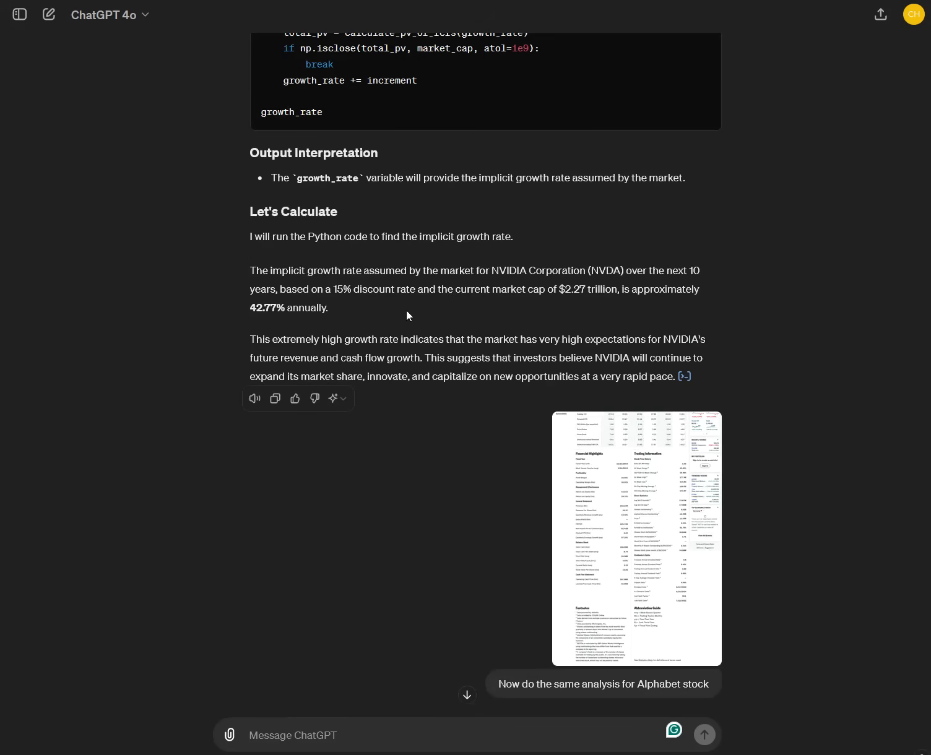
mouse_move(464, 289)
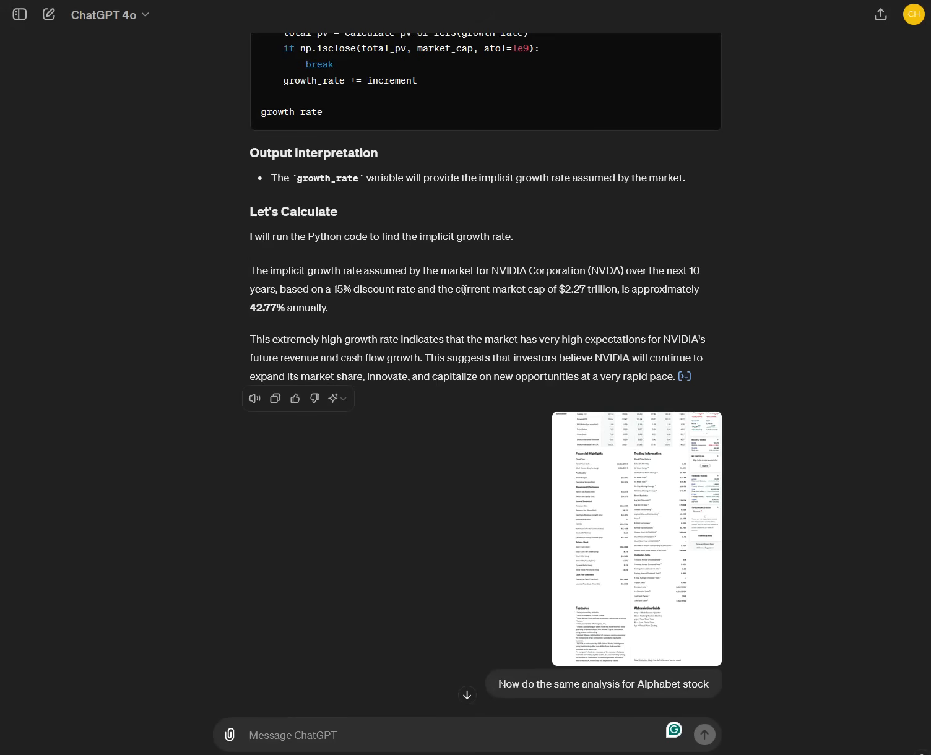
mouse_move(423, 225)
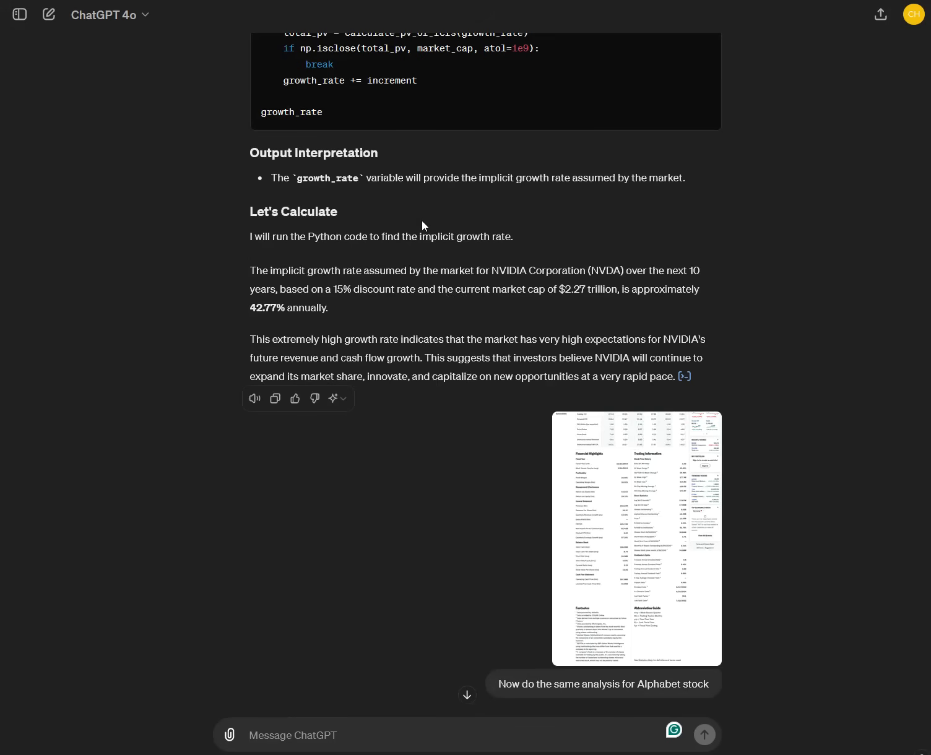
mouse_move(438, 257)
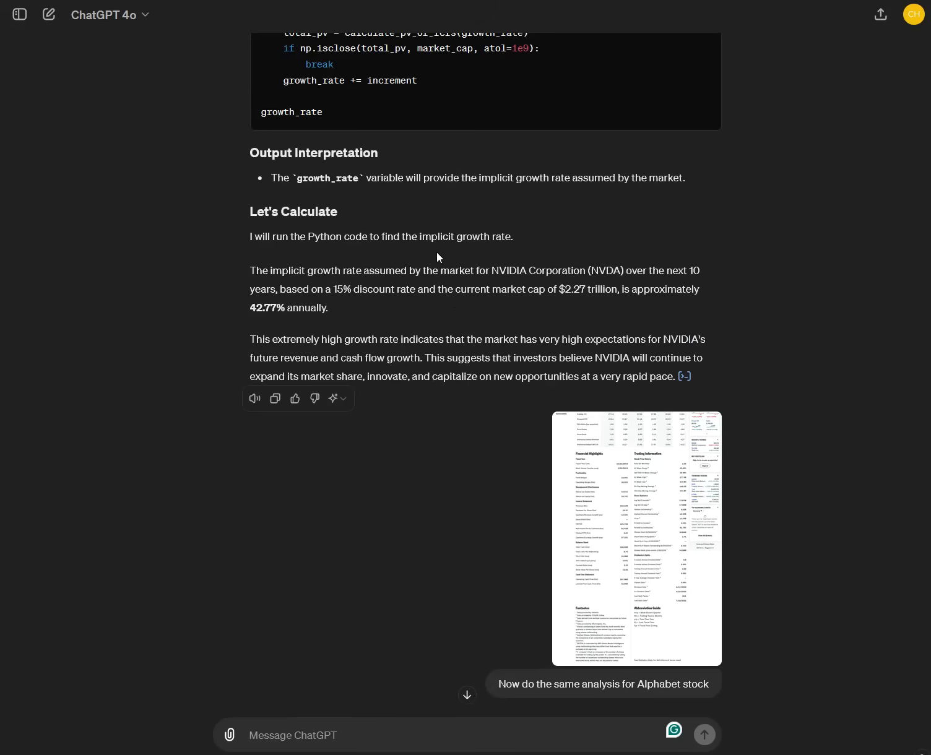
mouse_move(382, 211)
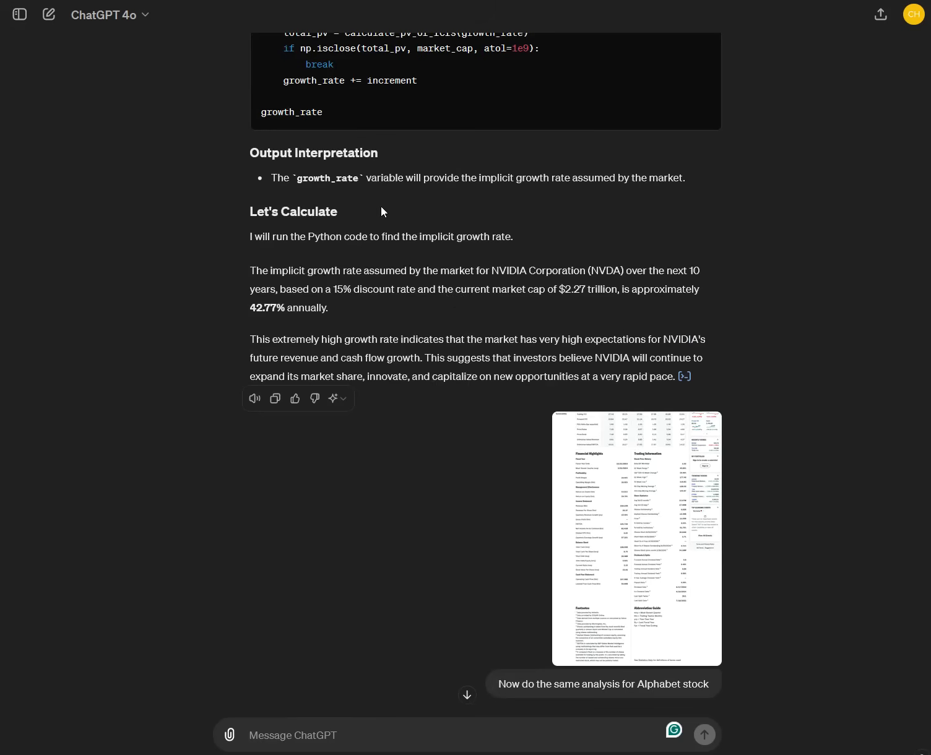
mouse_move(327, 210)
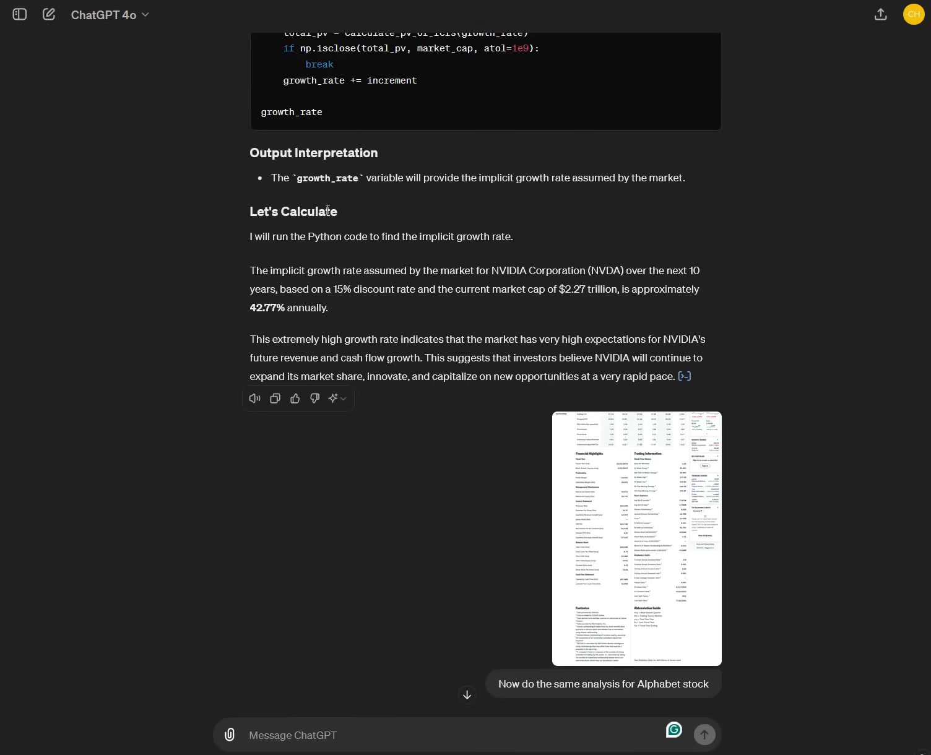
mouse_move(223, 215)
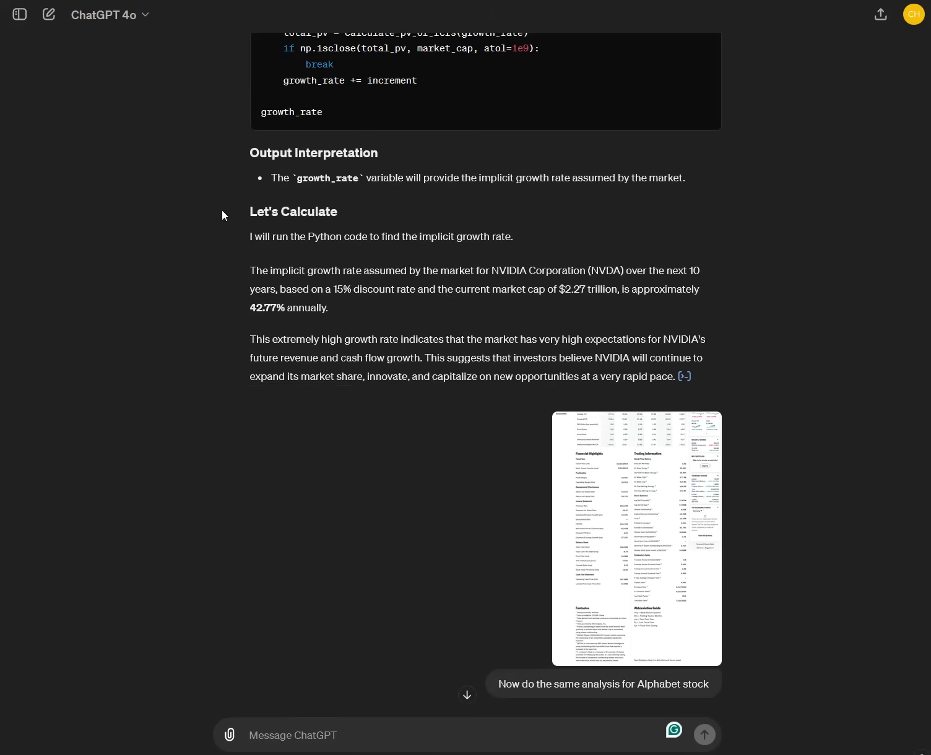
mouse_move(436, 424)
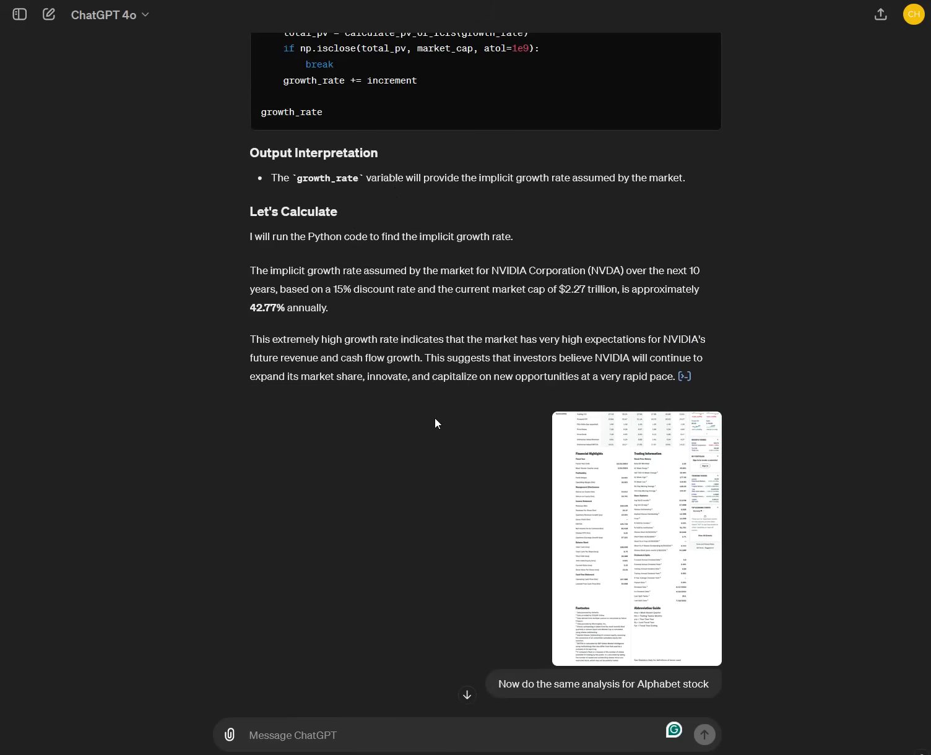
mouse_move(354, 424)
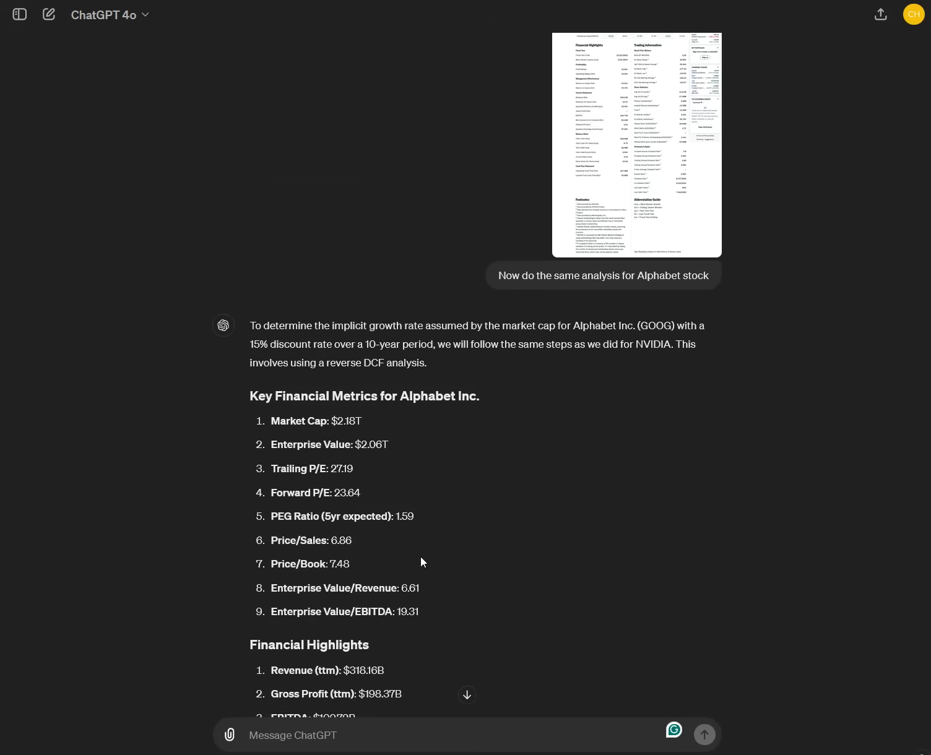
mouse_move(441, 418)
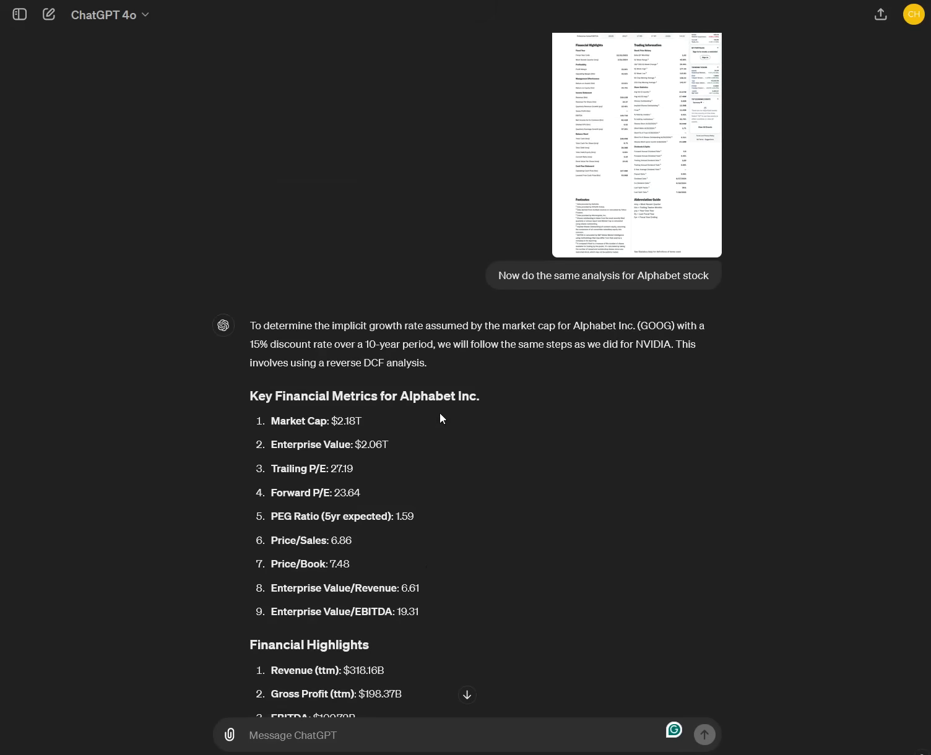
mouse_move(451, 447)
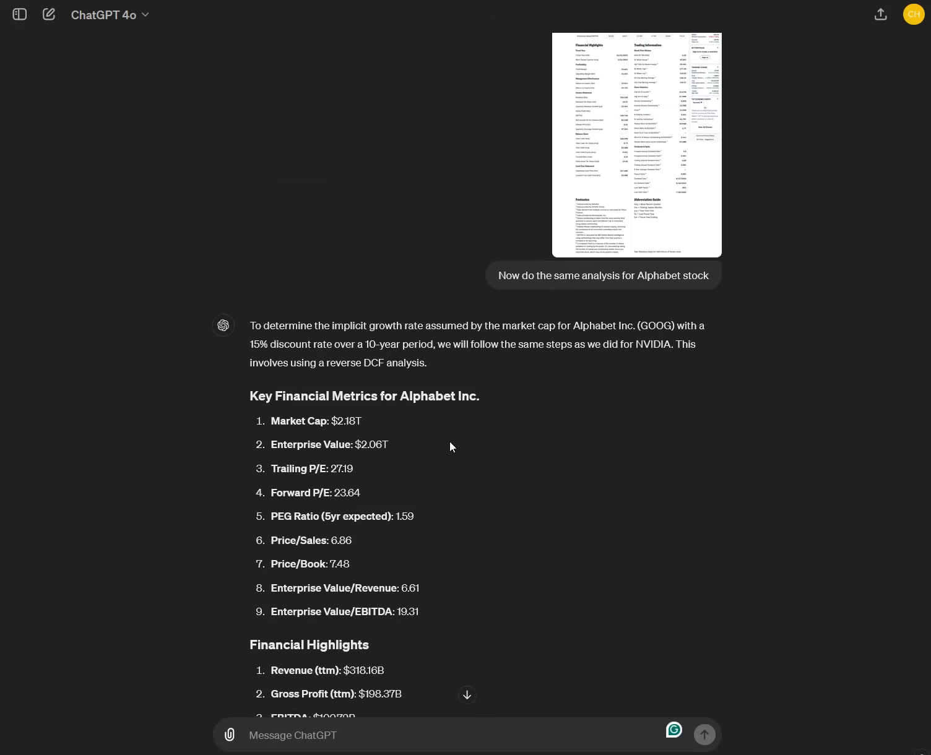
mouse_move(117, 562)
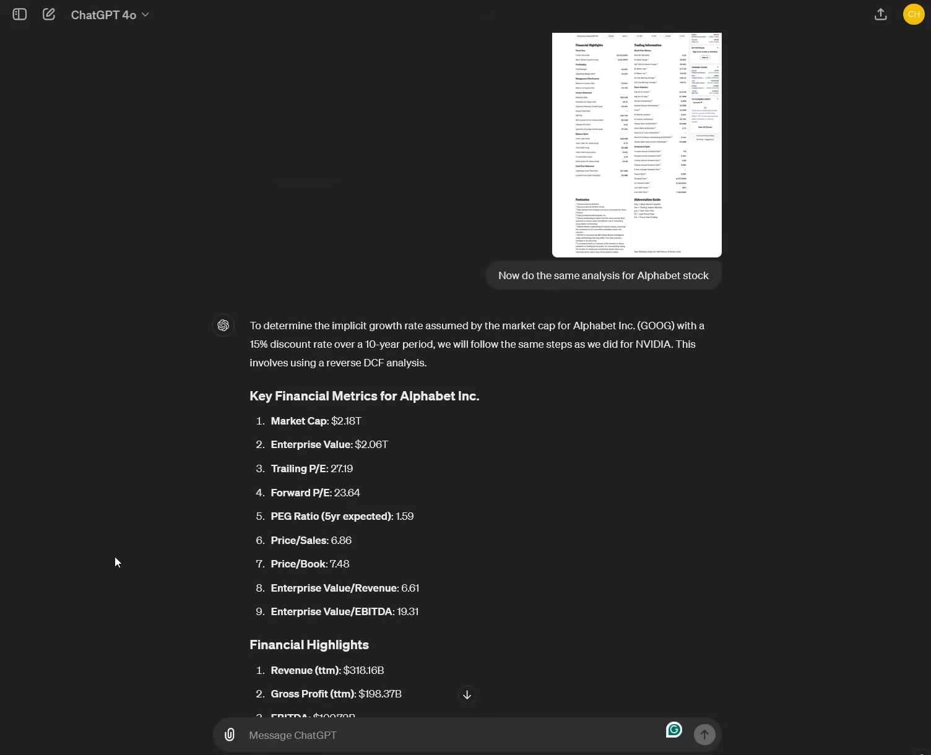
mouse_move(127, 453)
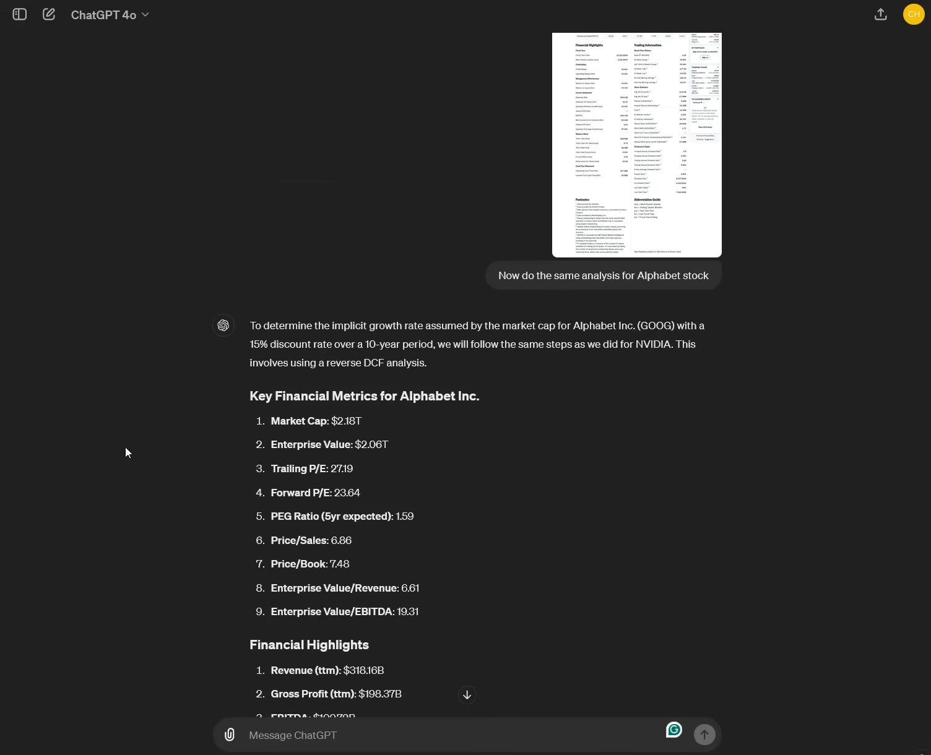
mouse_move(410, 700)
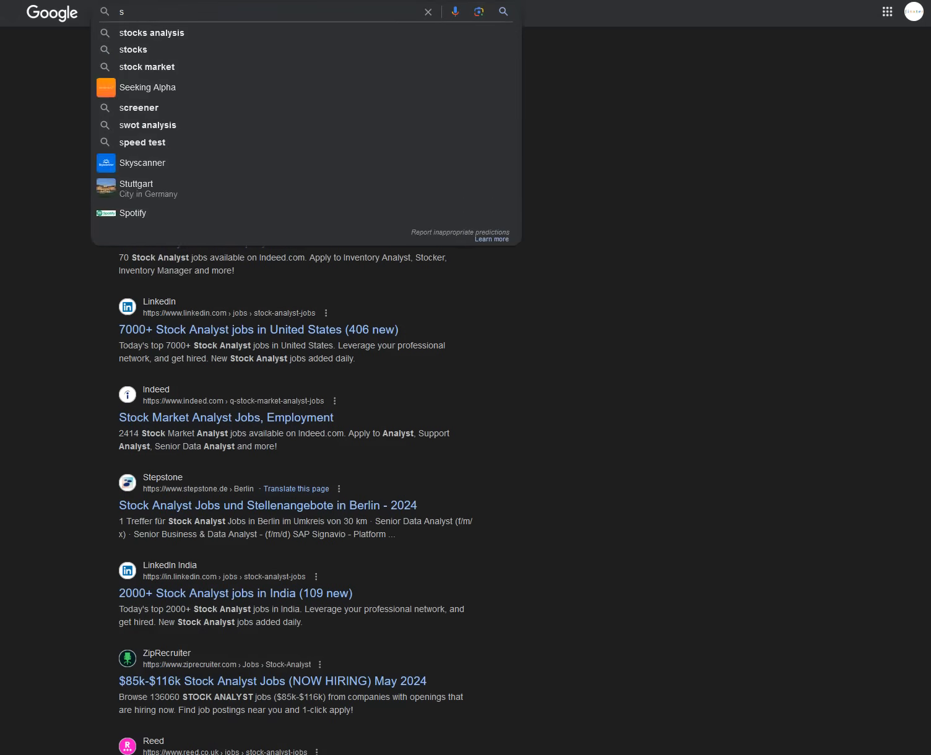
Start a new Google search by typing 'finx'
type("finx")
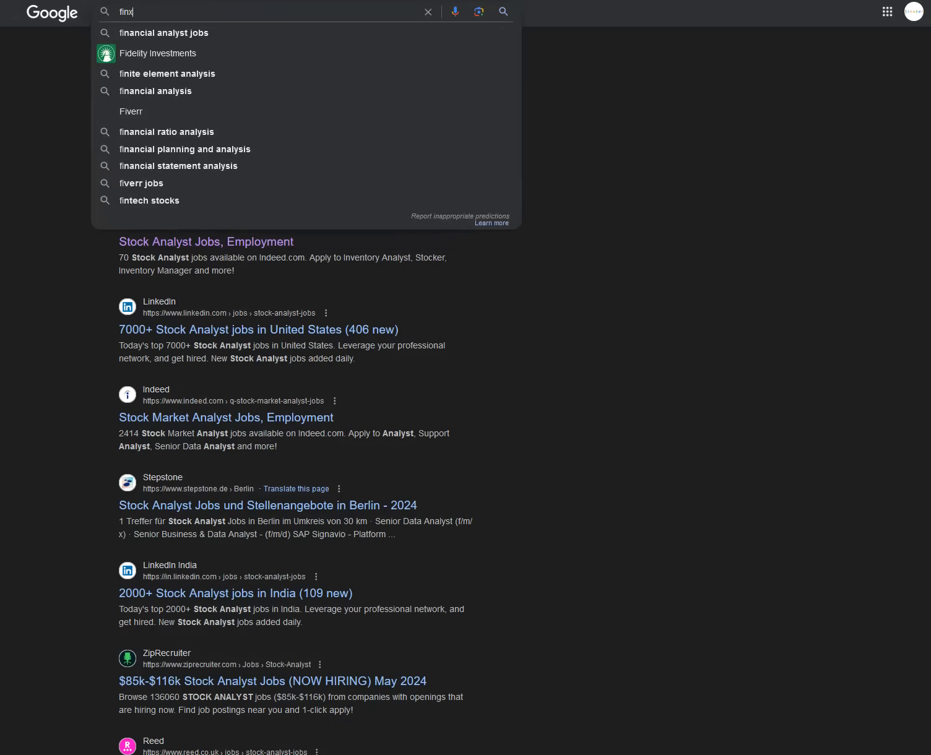